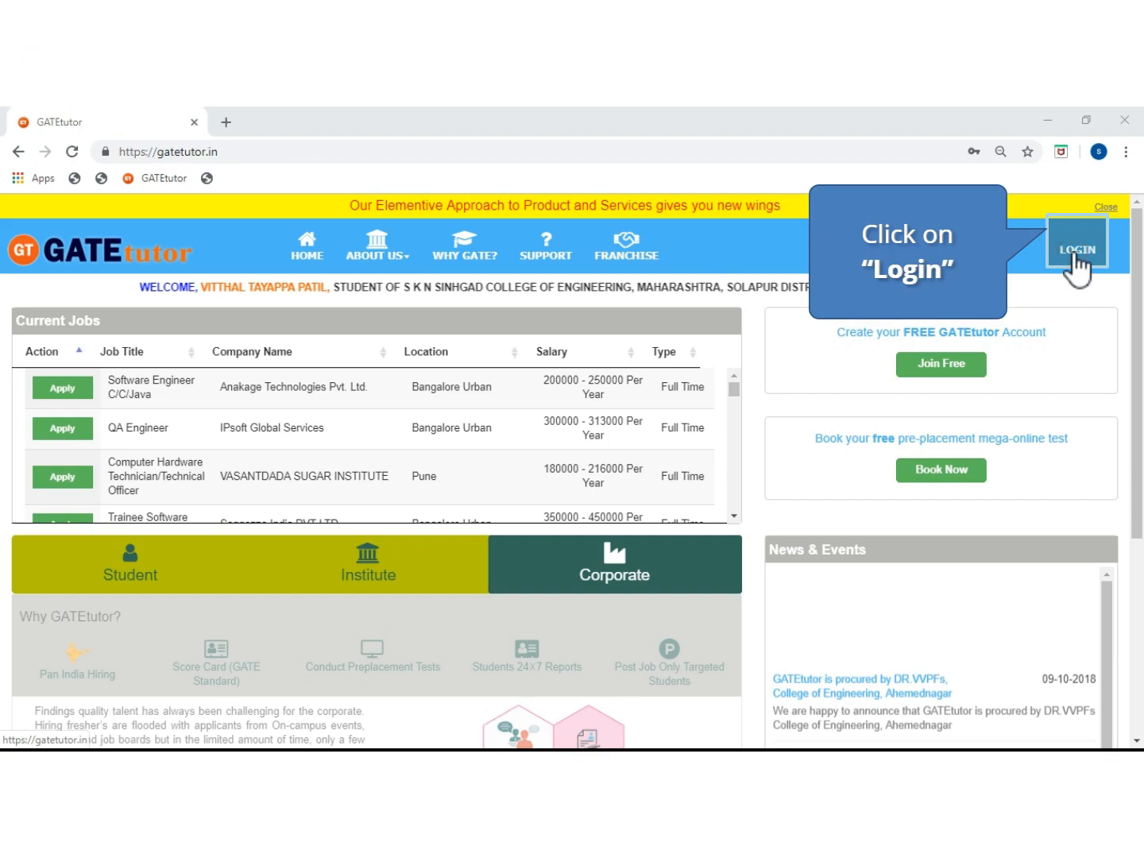
# Sign in to the student account and land on the personal timeline page
pyautogui.click(1077, 242)
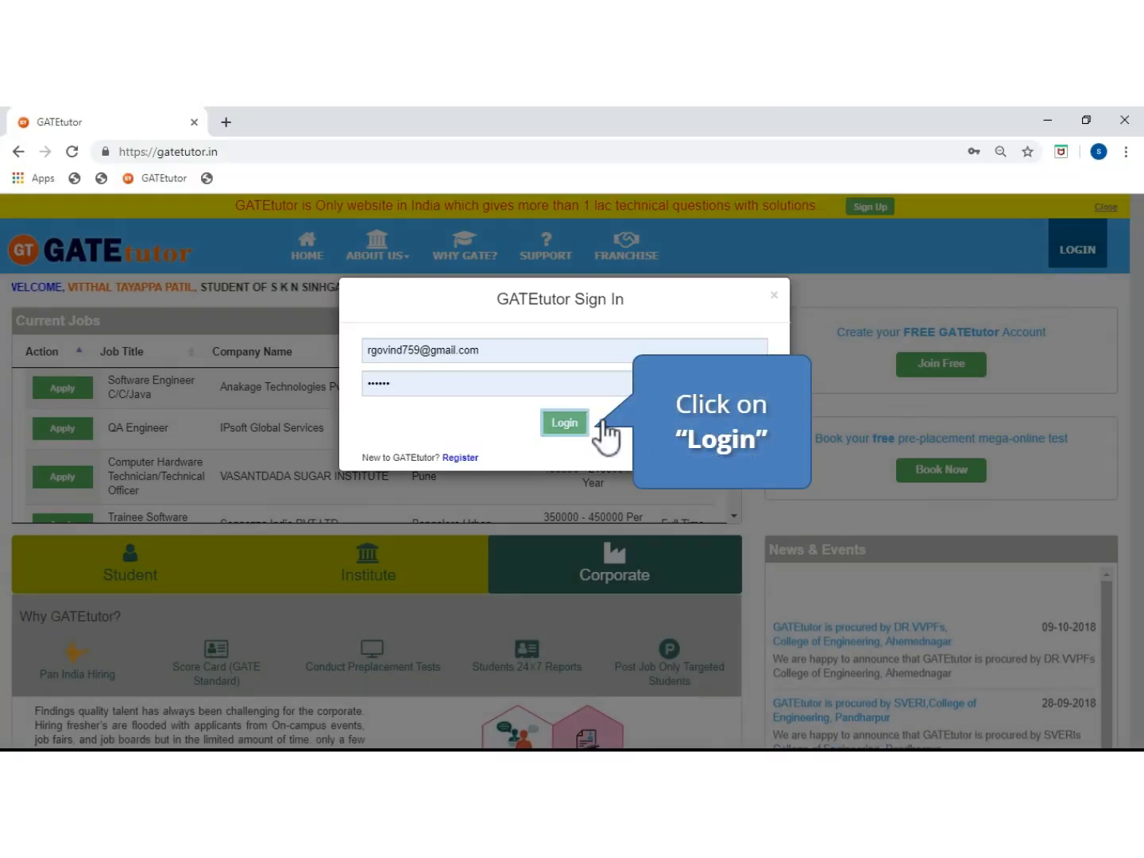
pyautogui.click(565, 422)
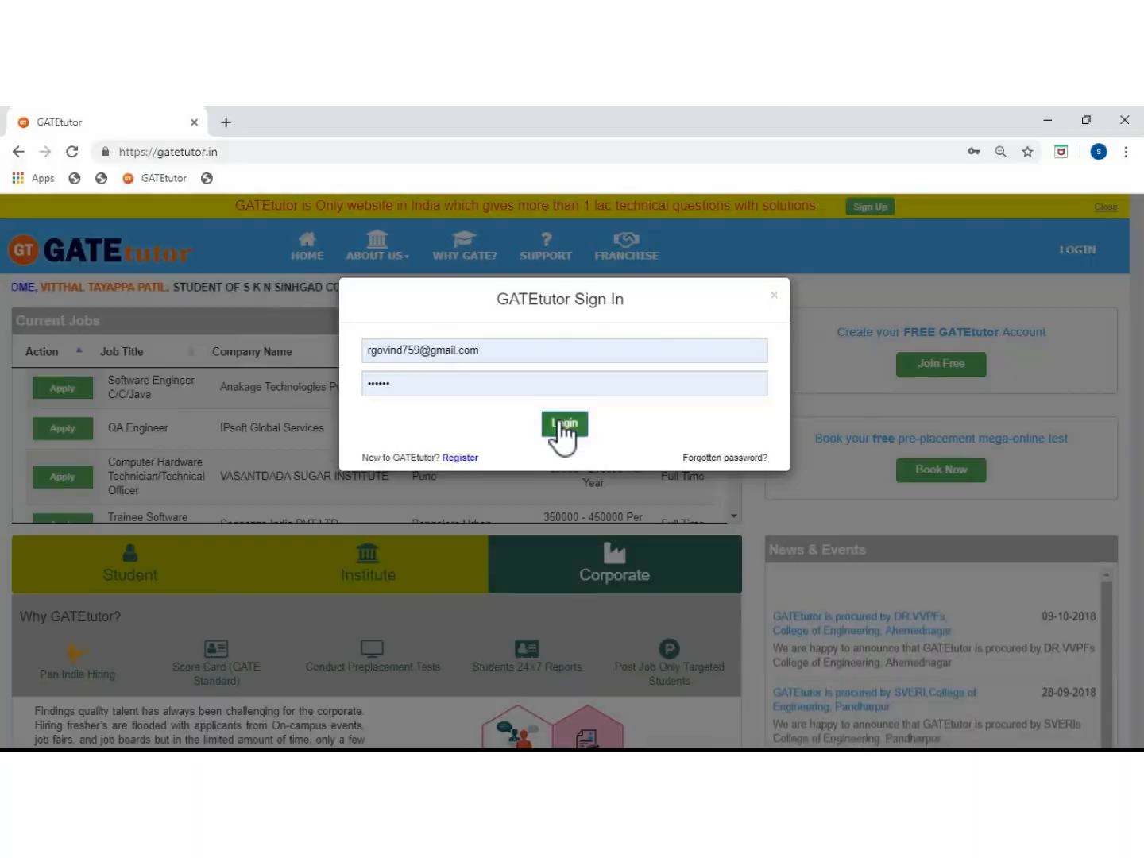
pyautogui.click(565, 423)
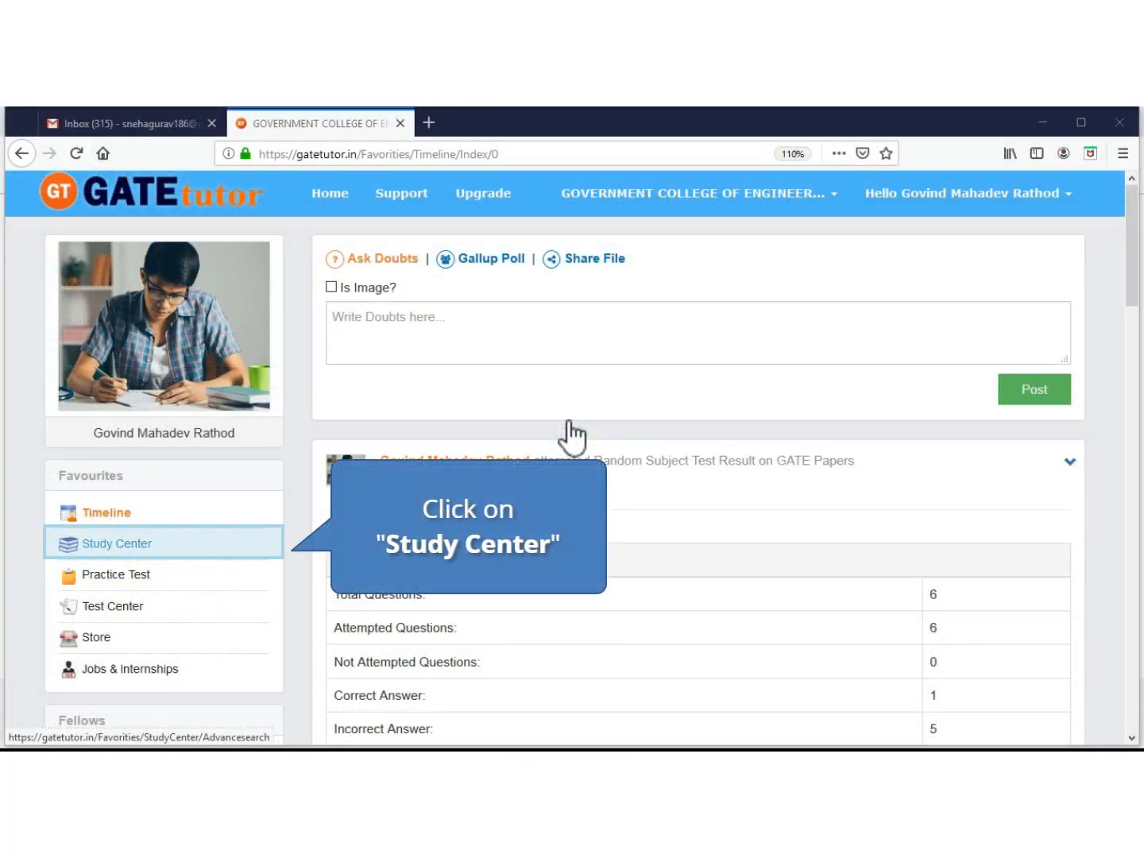
pyautogui.moveTo(166, 560)
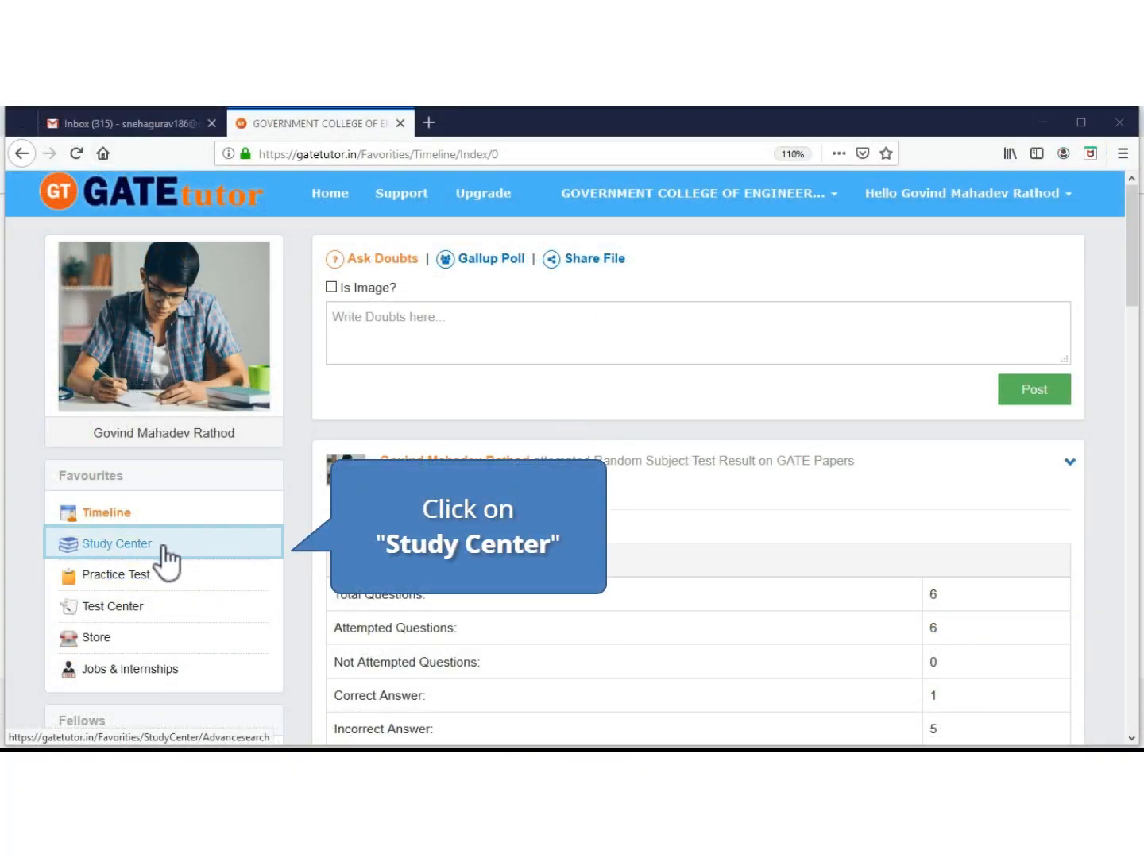
# Go to the Study Center question search and start switching the stream to General Aptitude
pyautogui.click(118, 543)
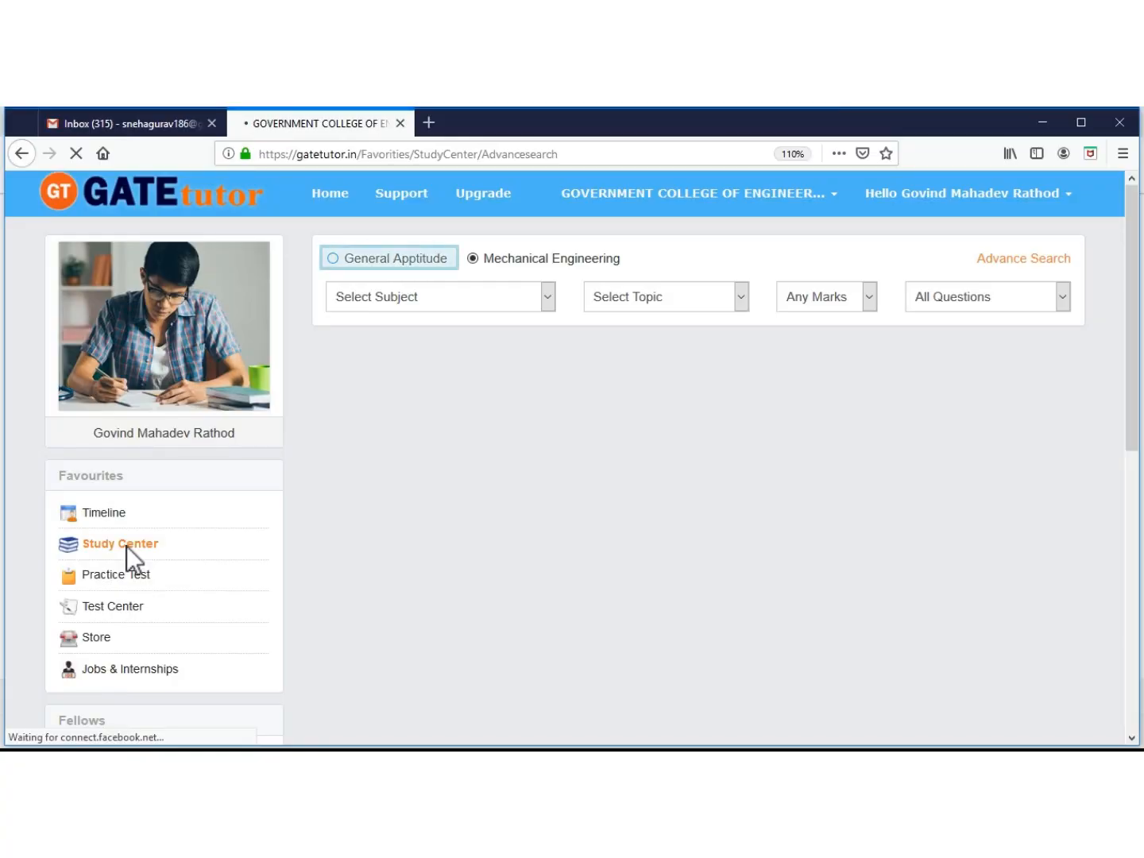
pyautogui.click(334, 257)
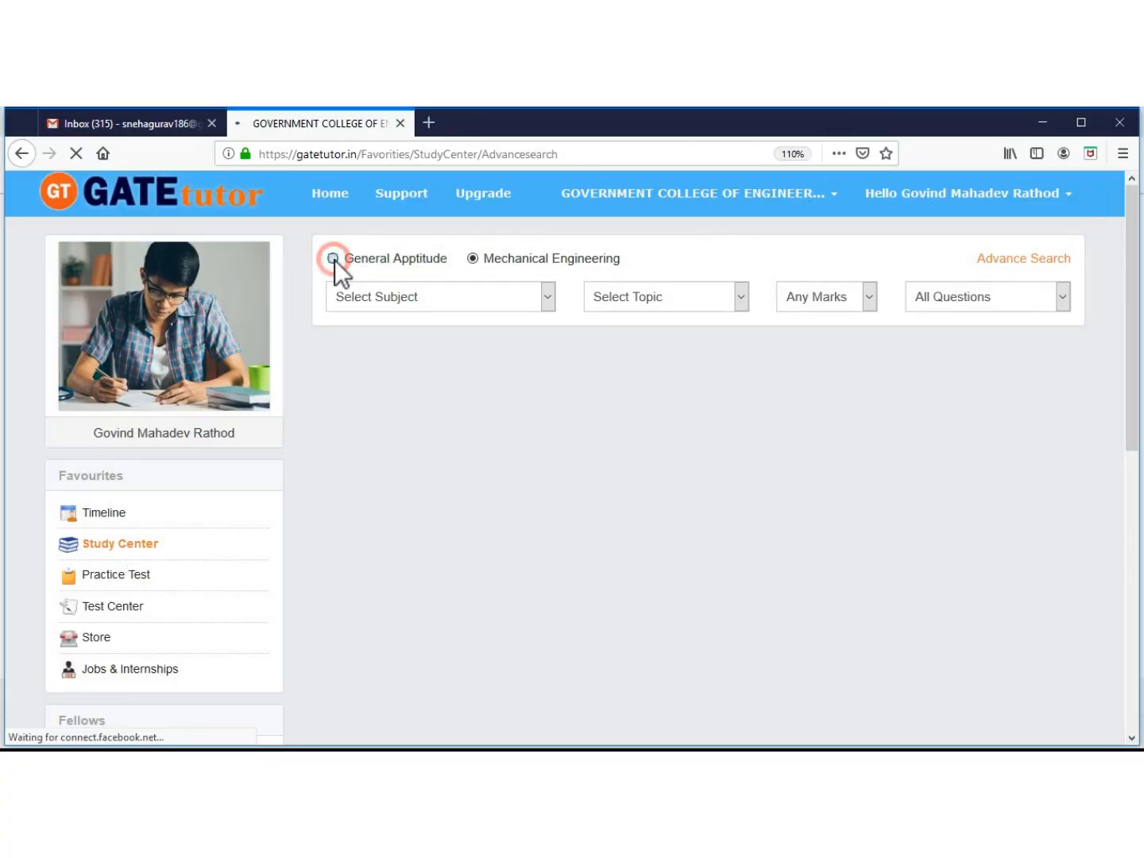
pyautogui.click(334, 257)
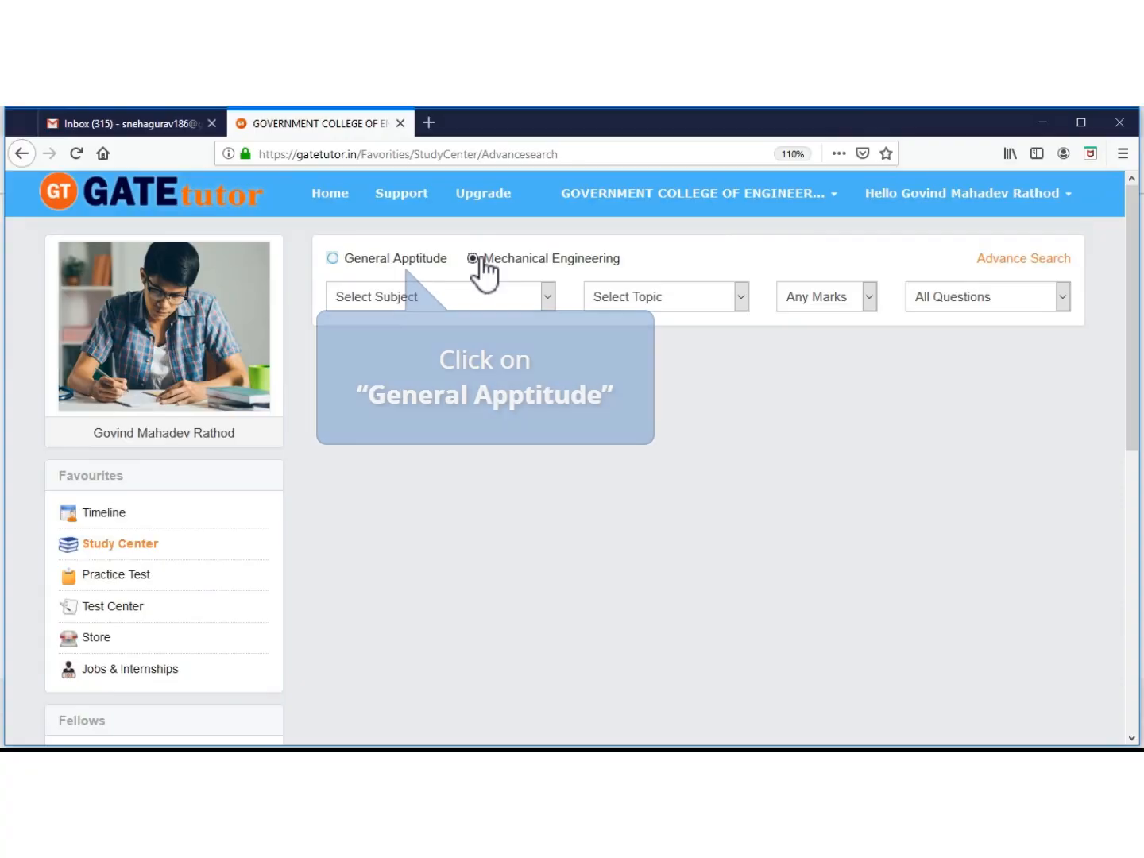
pyautogui.click(332, 257)
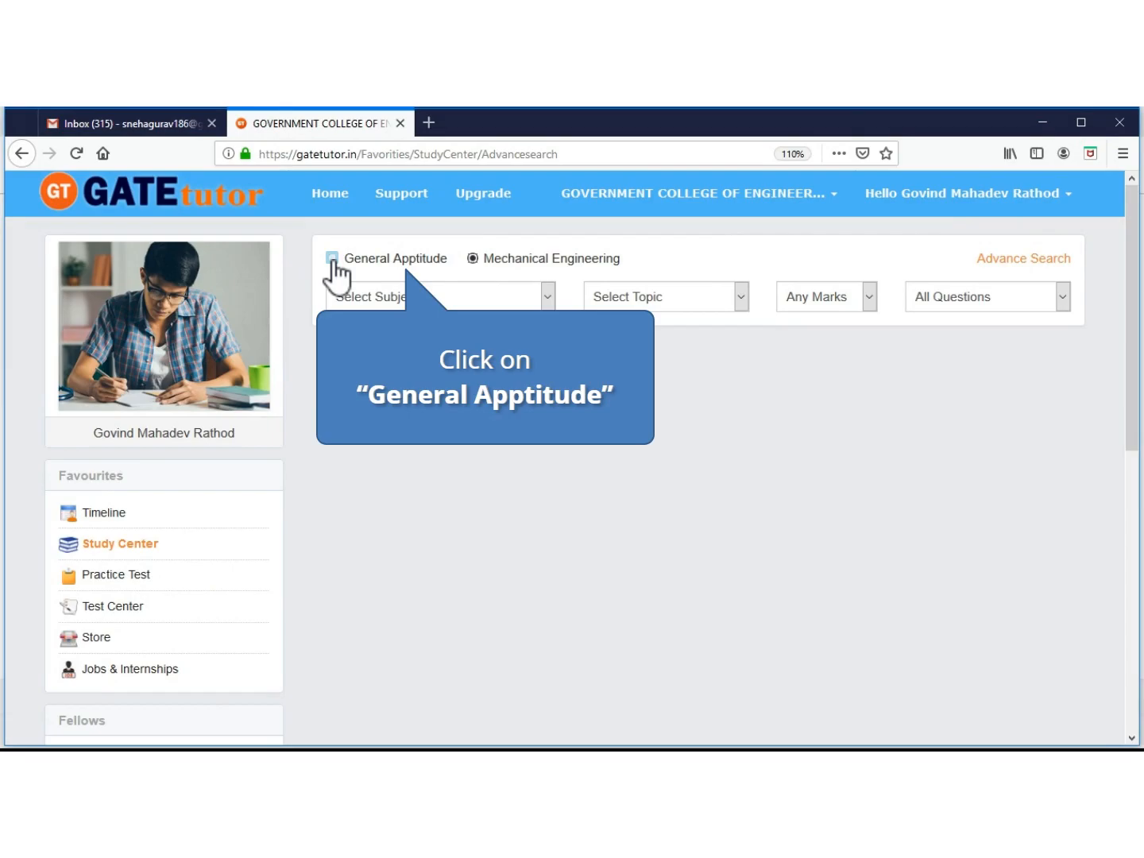
# Set the search to General Aptitude with Numerical Ability as subject and browse the topic list
pyautogui.click(334, 257)
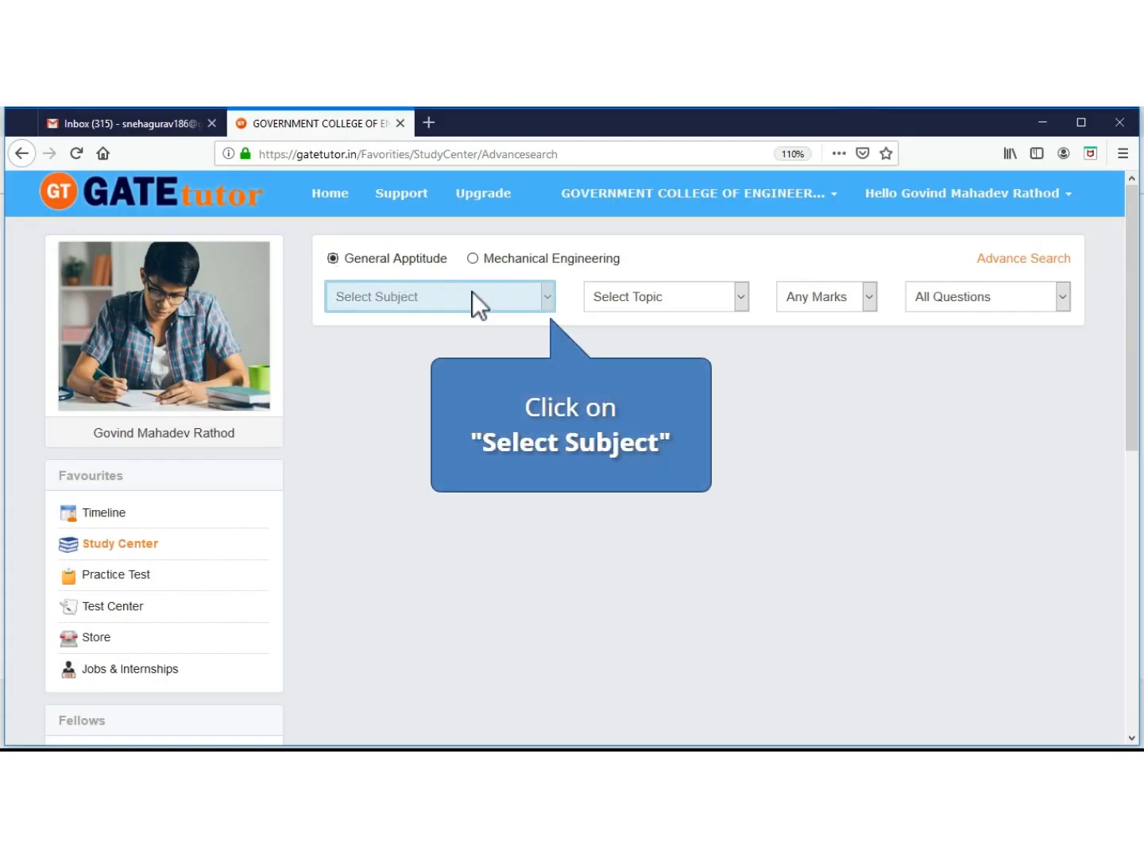
pyautogui.moveTo(556, 310)
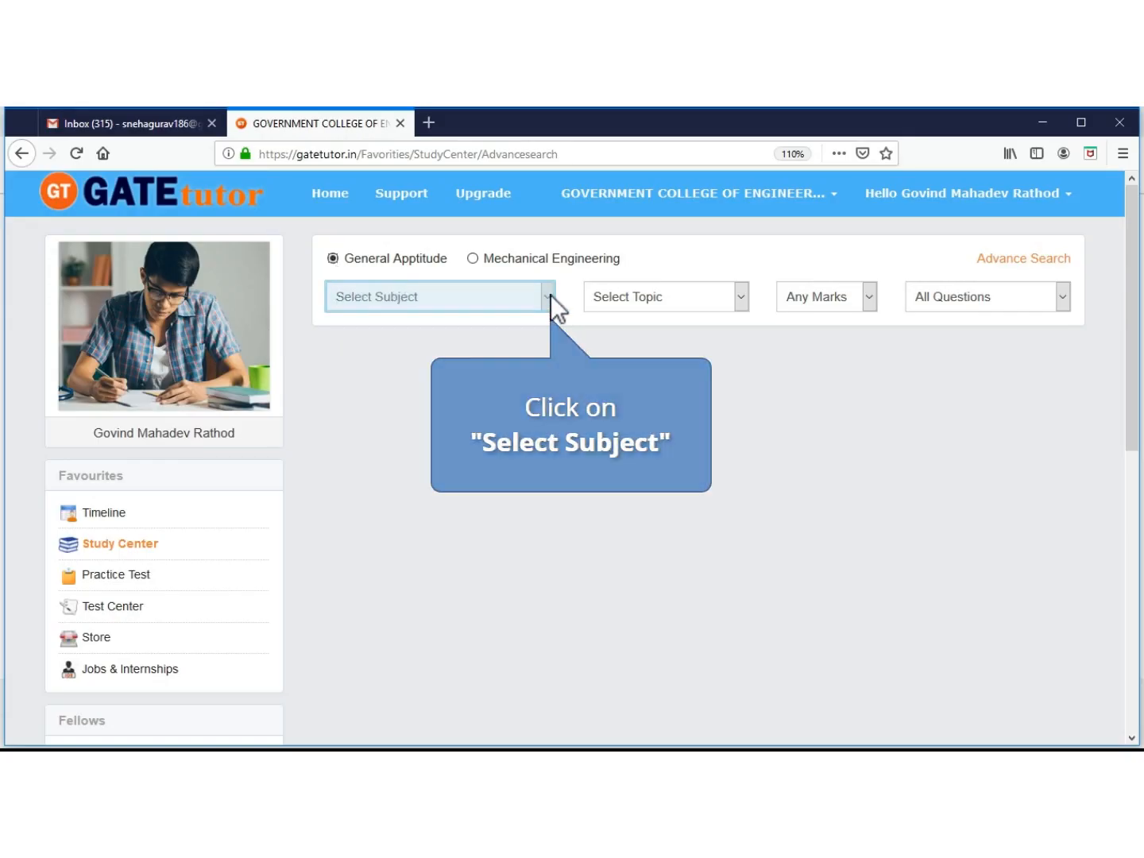
pyautogui.click(437, 296)
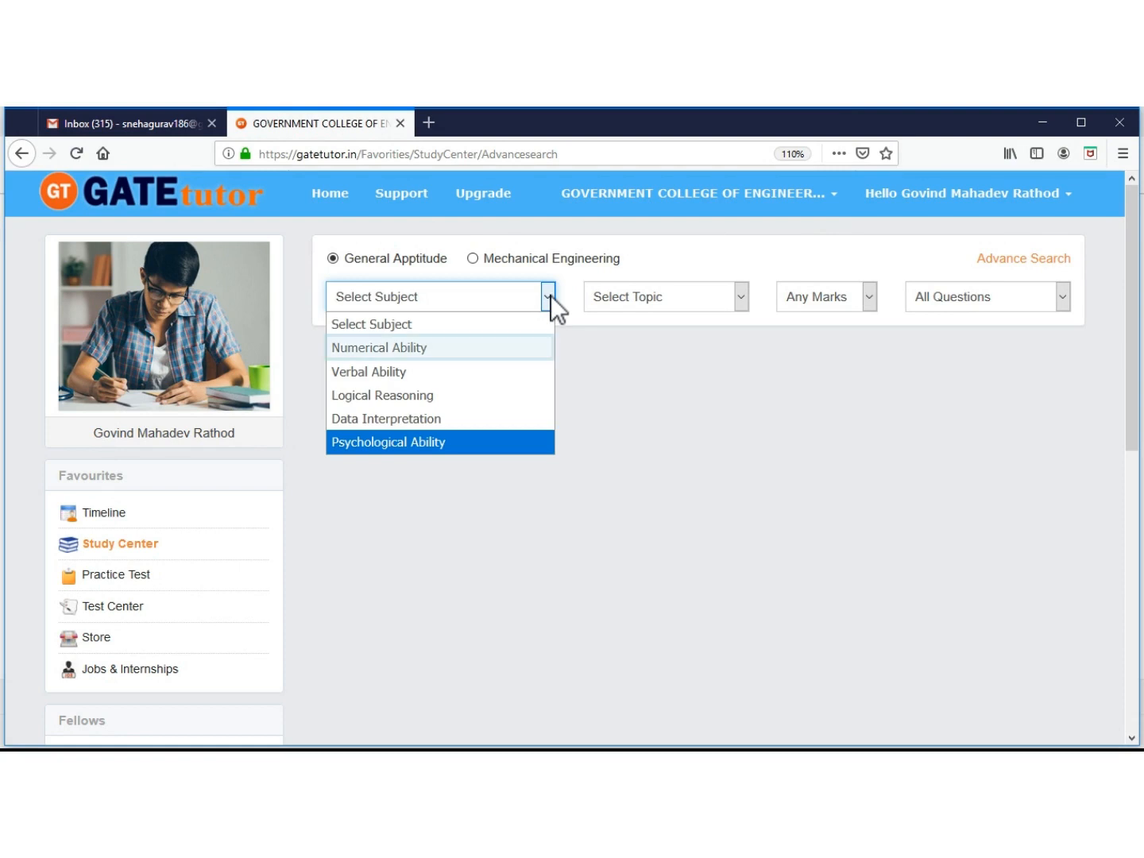
pyautogui.moveTo(381, 347)
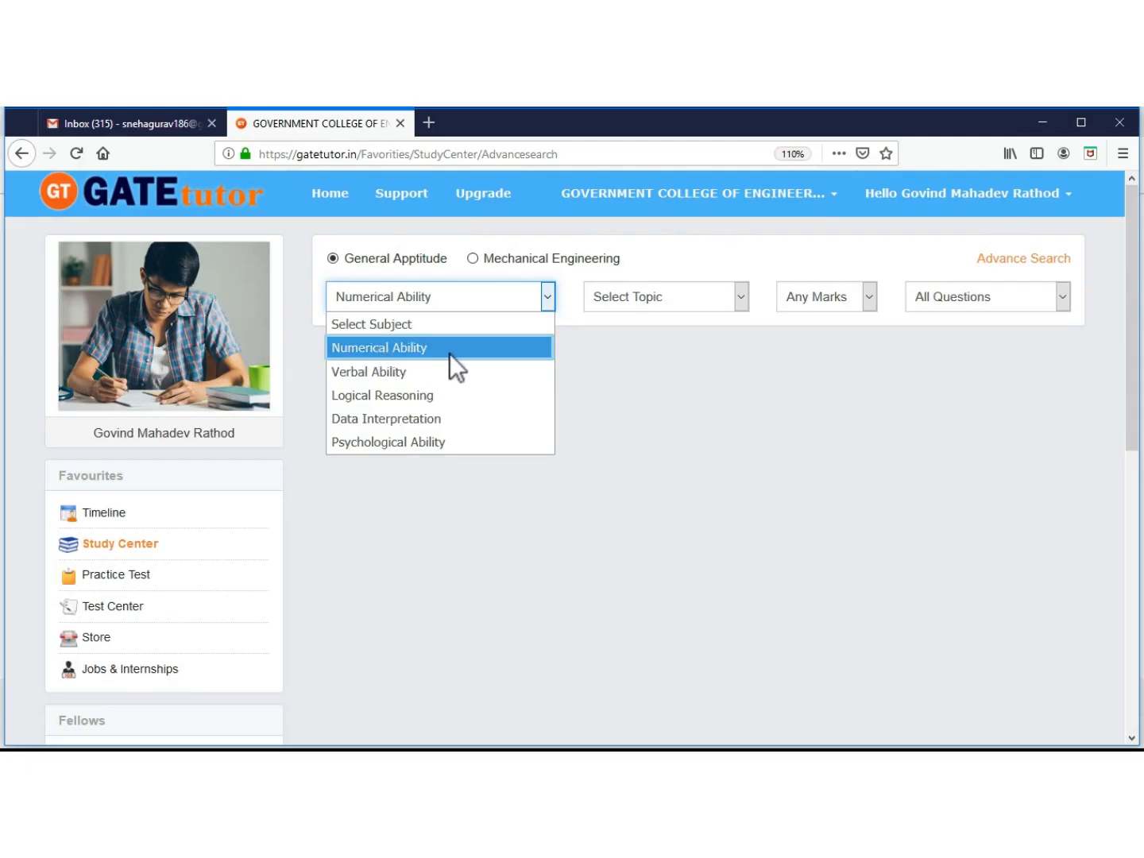
pyautogui.click(379, 347)
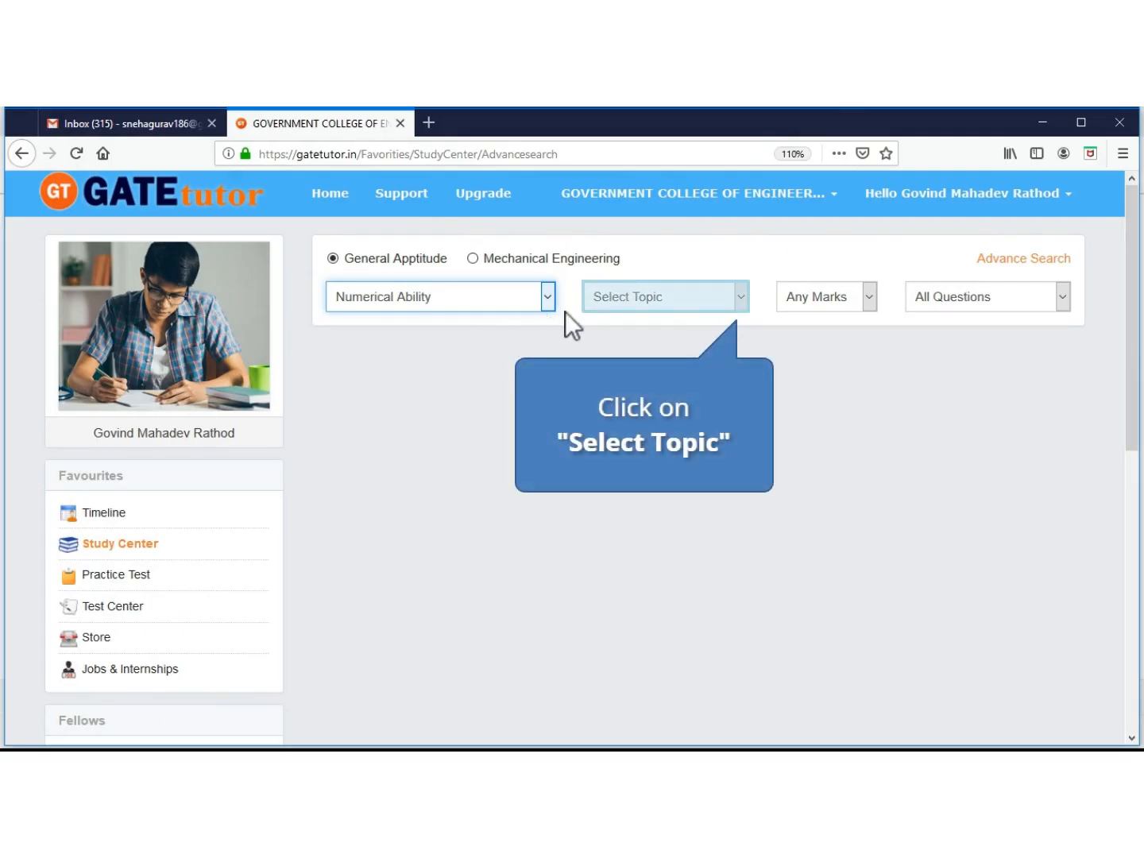
pyautogui.click(666, 296)
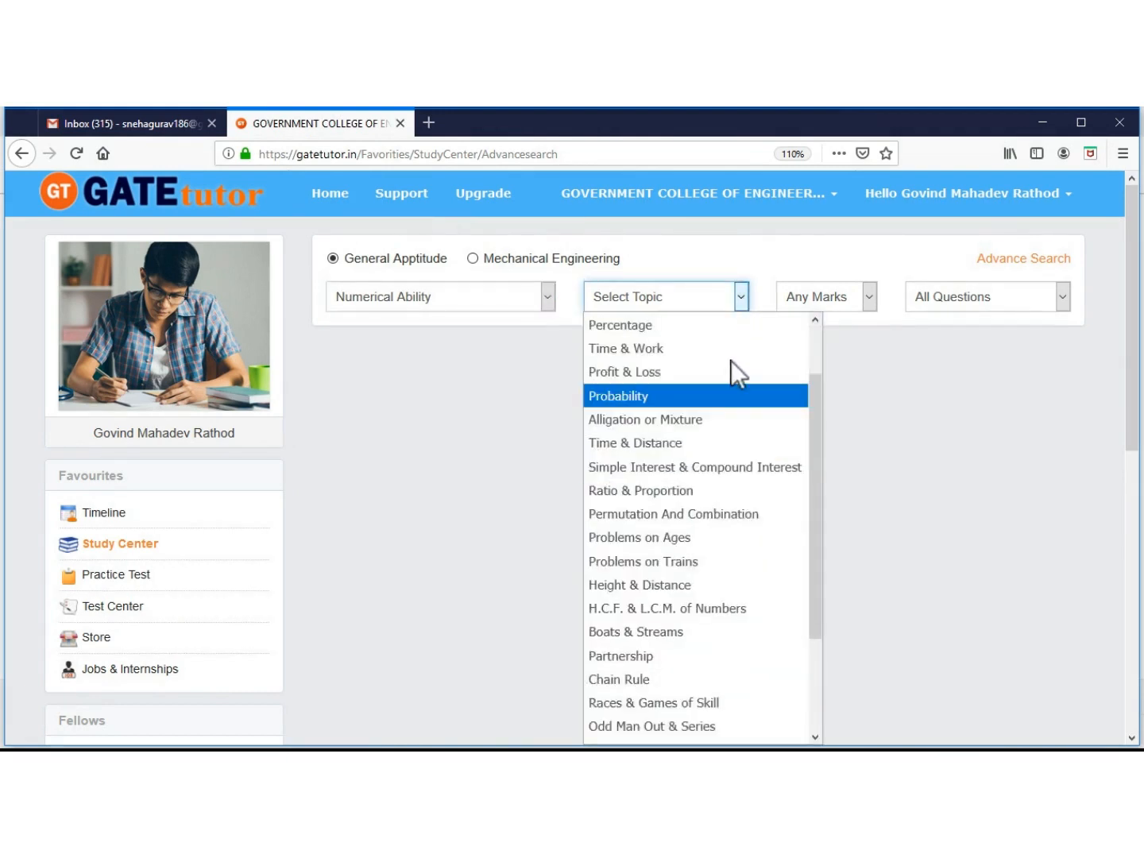
pyautogui.scroll(-3)
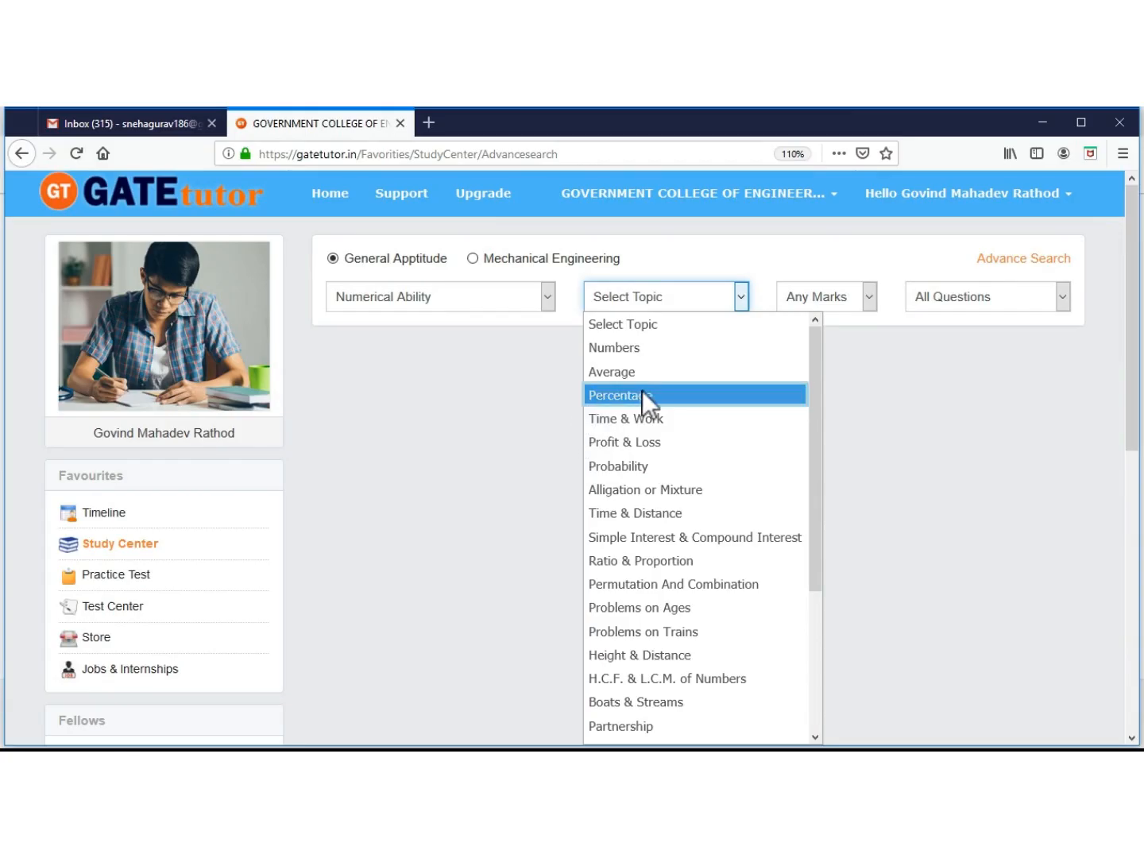
# Choose the Percentage topic and look through the listed Numerical Ability questions
pyautogui.click(622, 394)
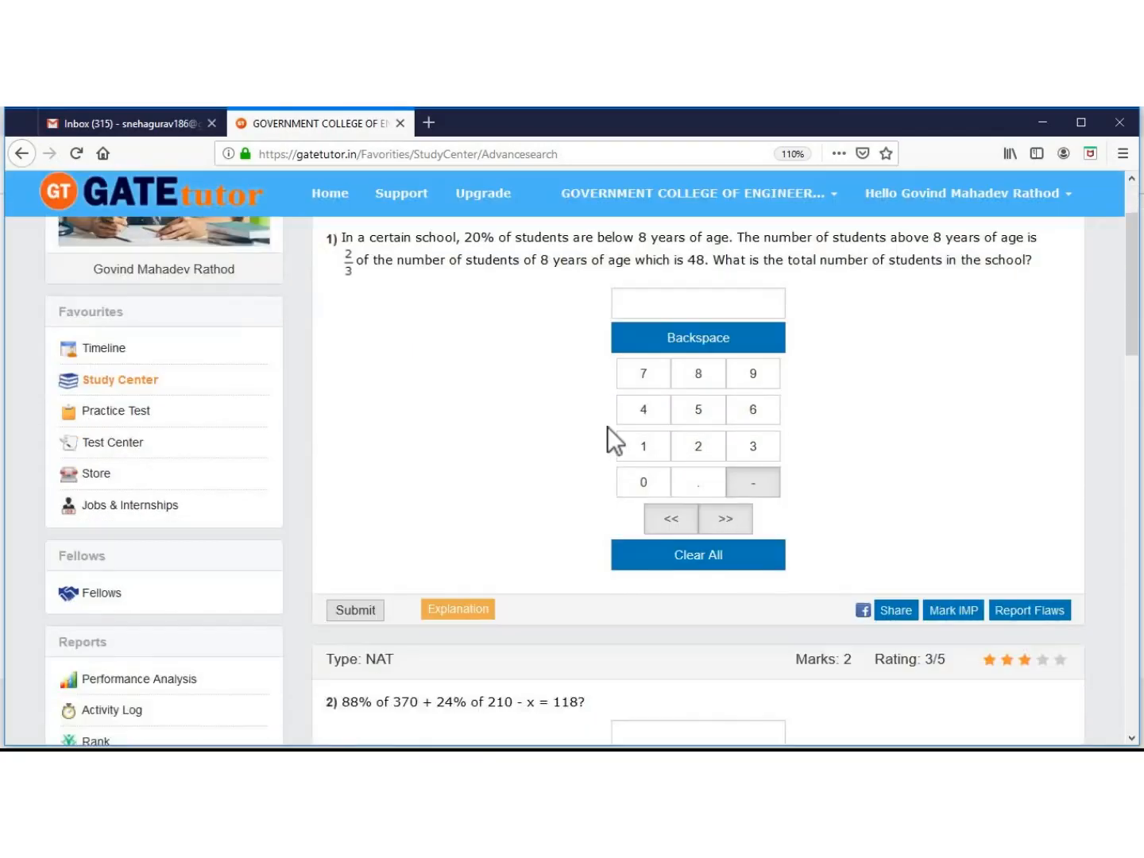
pyautogui.scroll(-3)
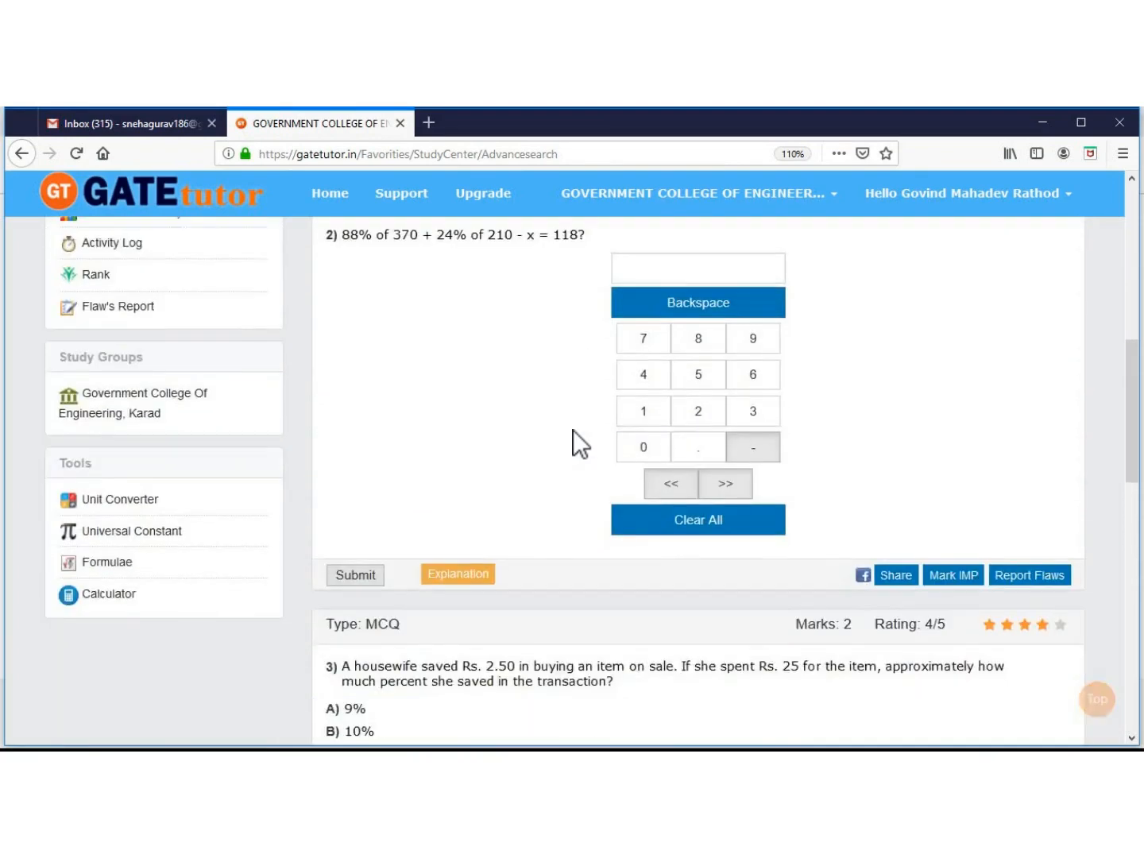
pyautogui.scroll(-3)
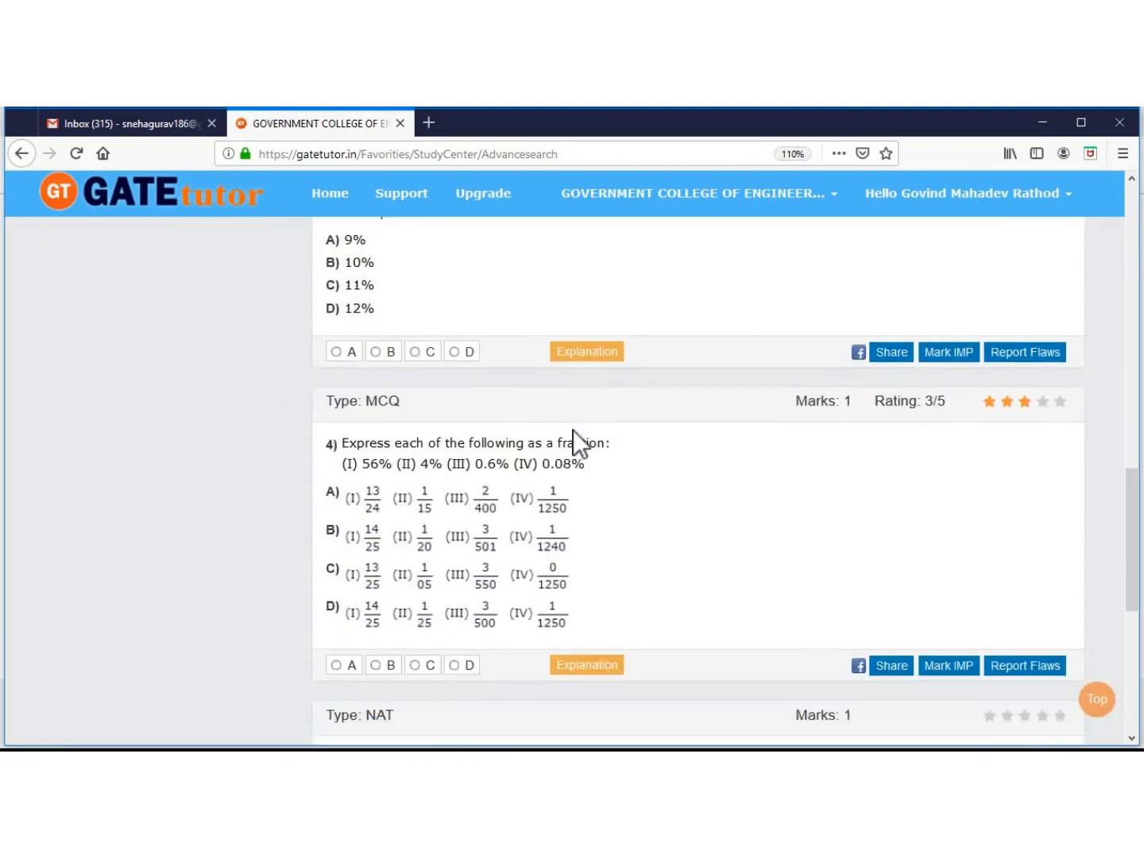
pyautogui.scroll(-3)
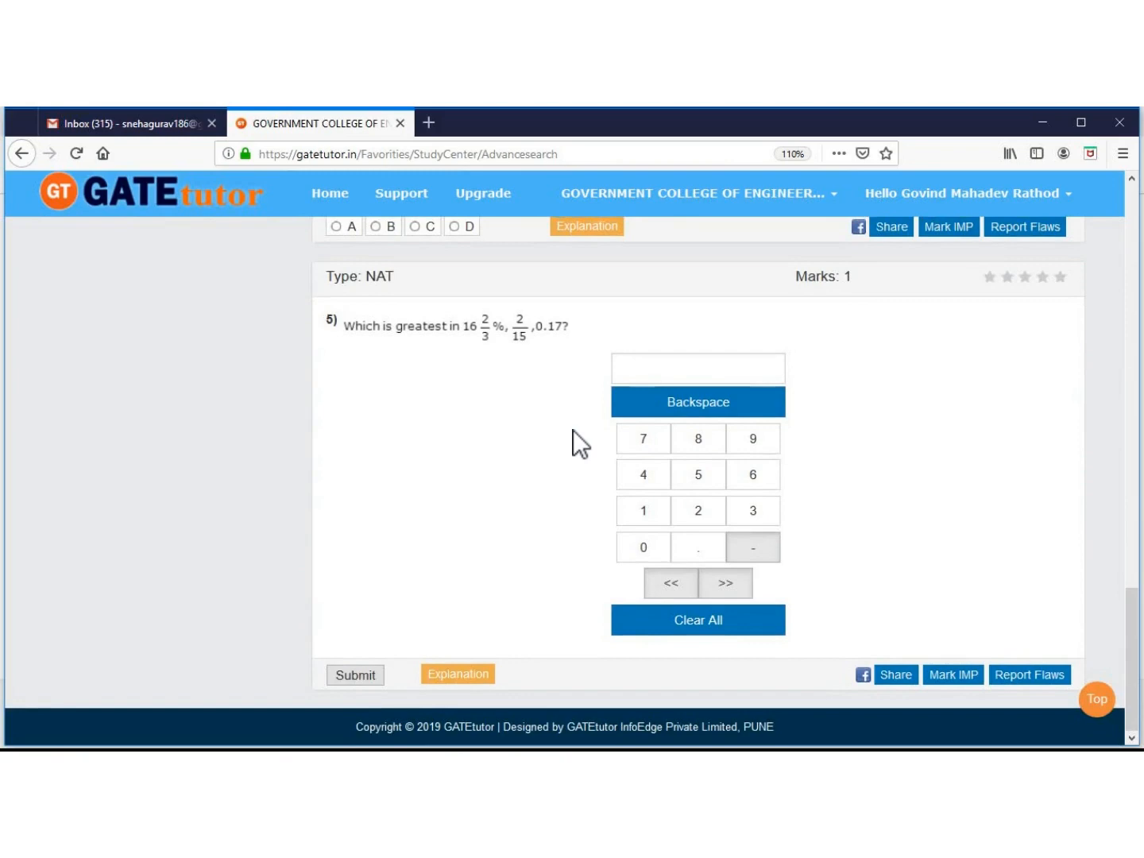
pyautogui.scroll(-3)
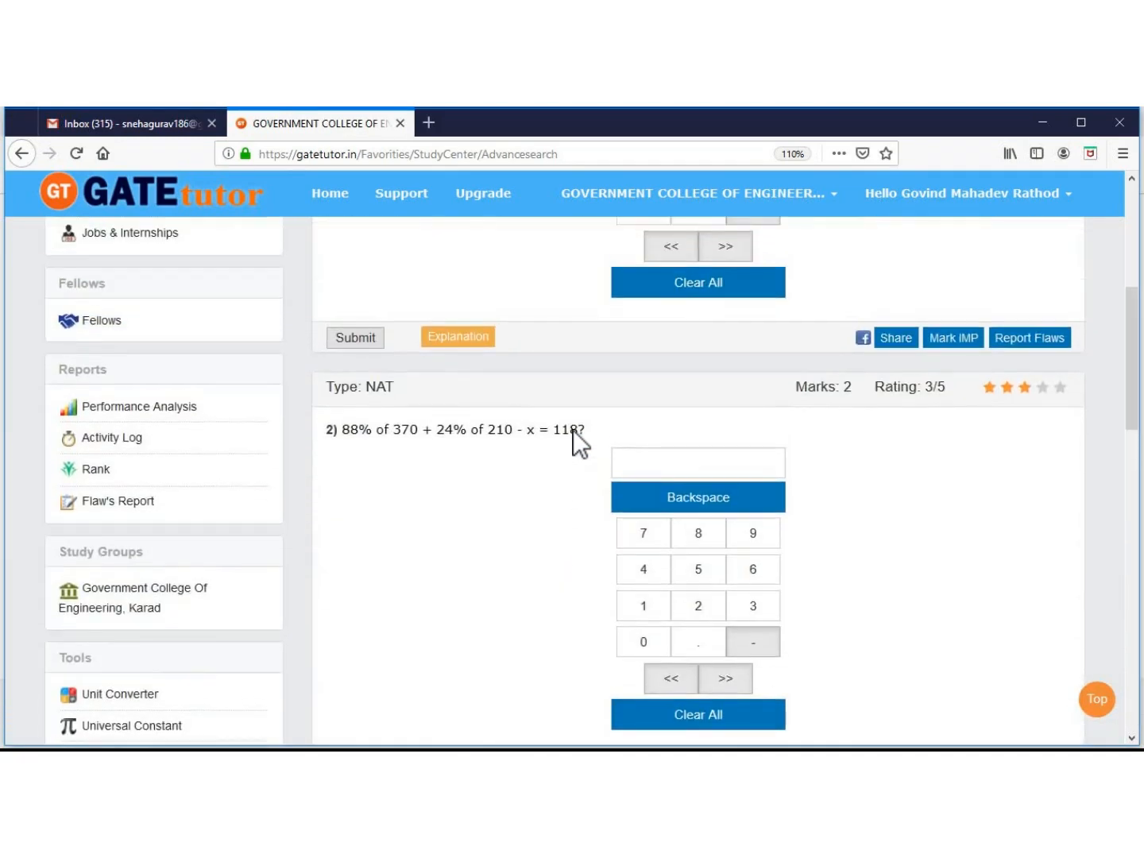
pyautogui.scroll(3)
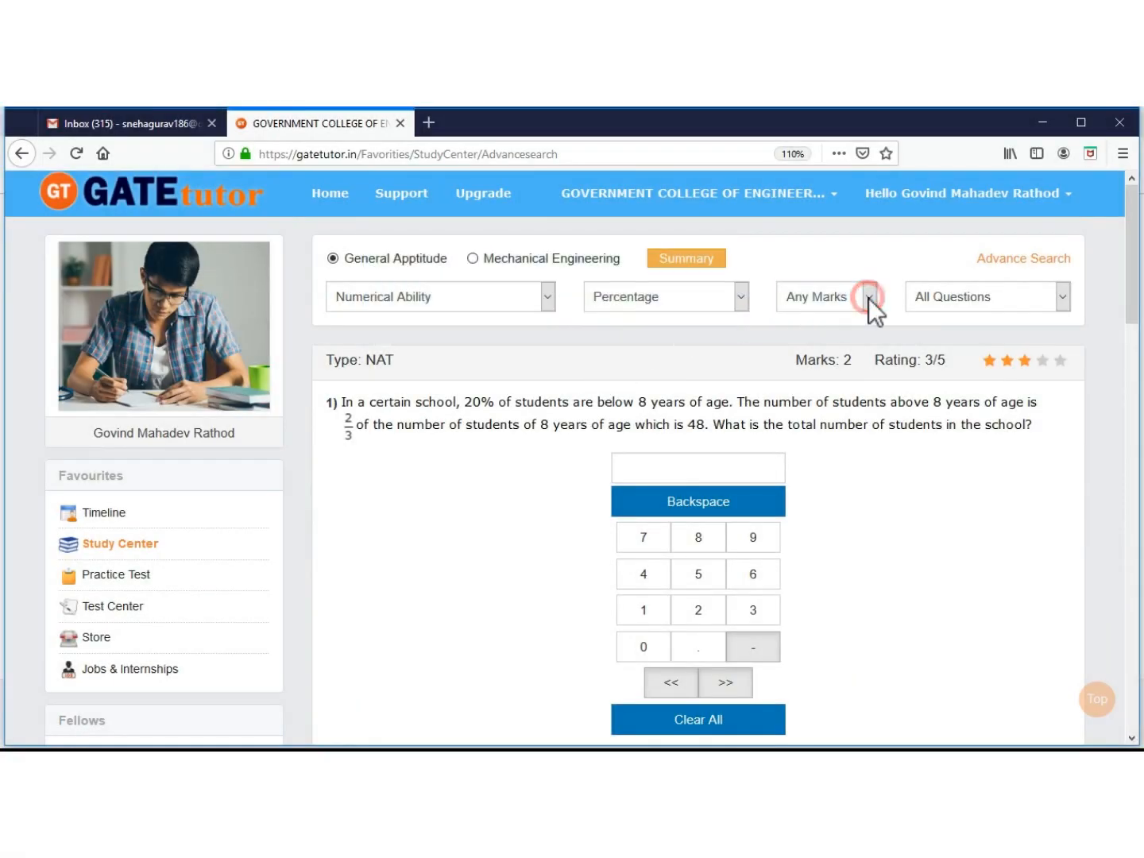
# Filter the Percentage questions to one-mark questions and glance at the list
pyautogui.click(826, 295)
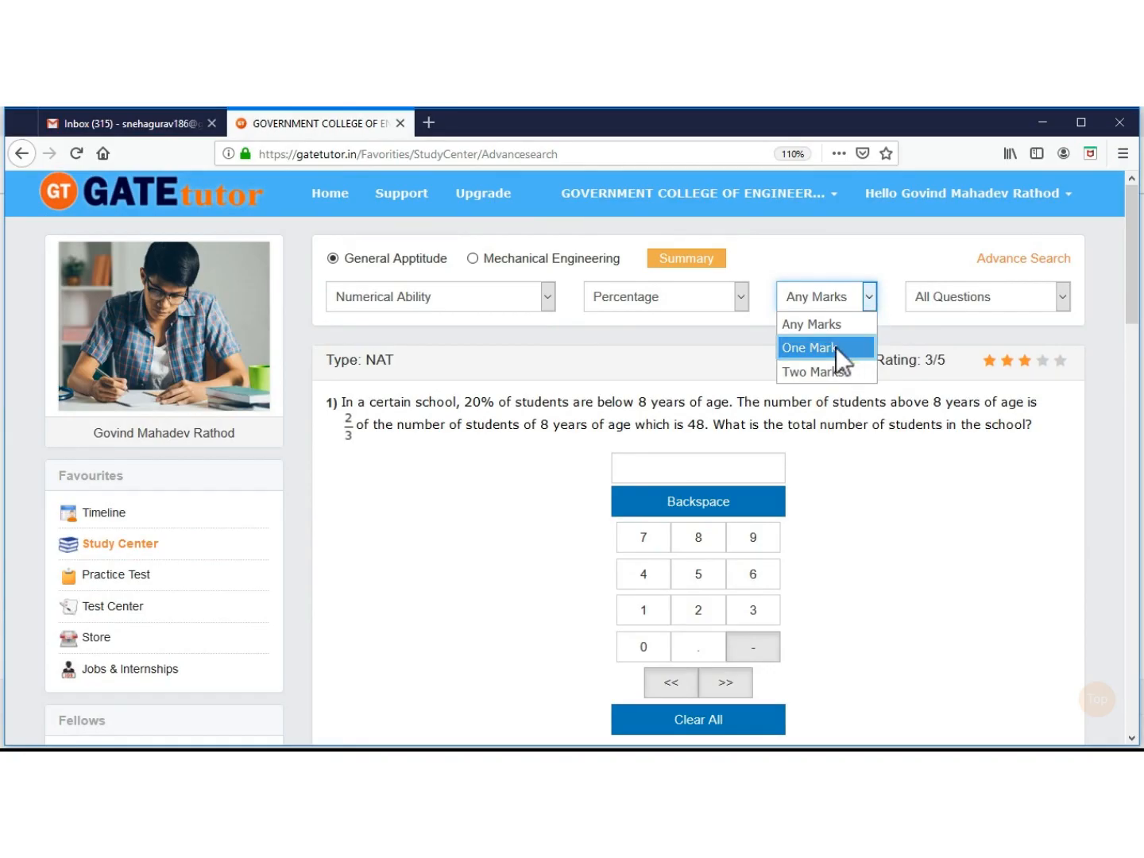
pyautogui.click(809, 346)
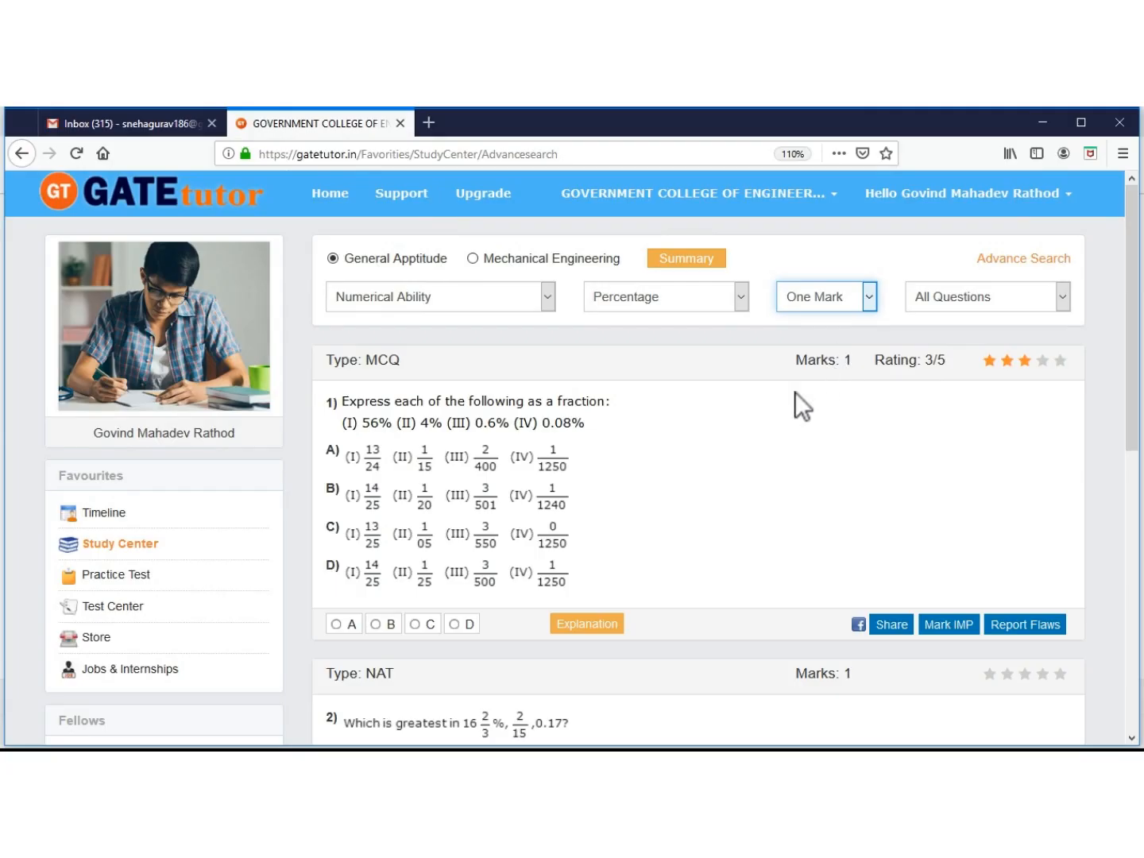
pyautogui.scroll(-3)
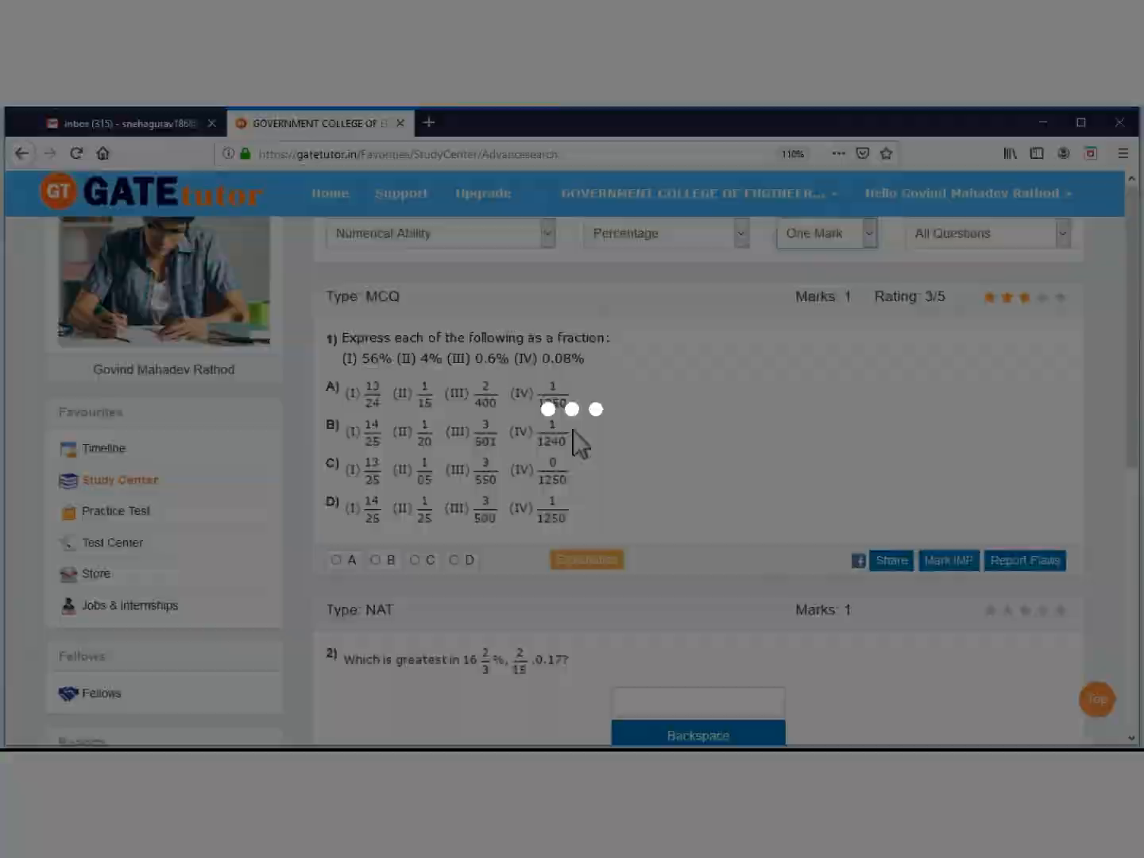
# Change the marks filter to Two Marks and scroll through the two-mark questions
pyautogui.click(872, 295)
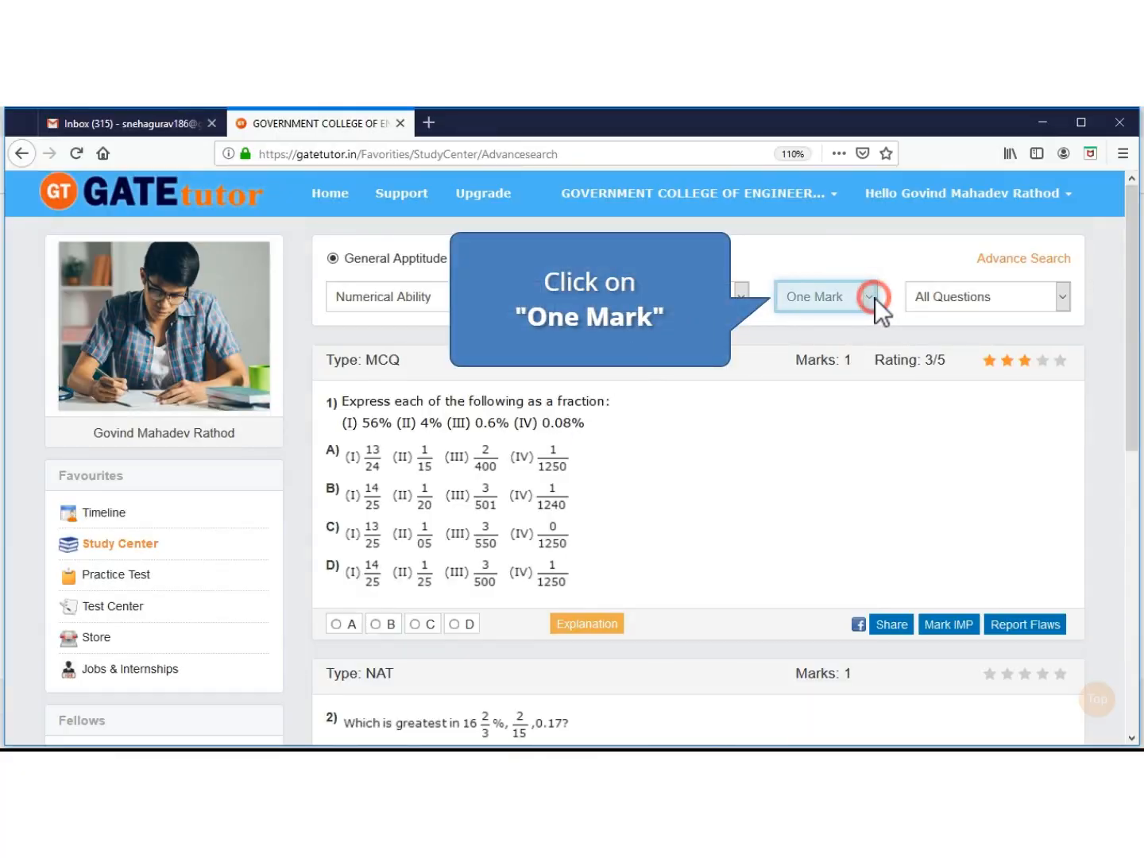
pyautogui.click(825, 296)
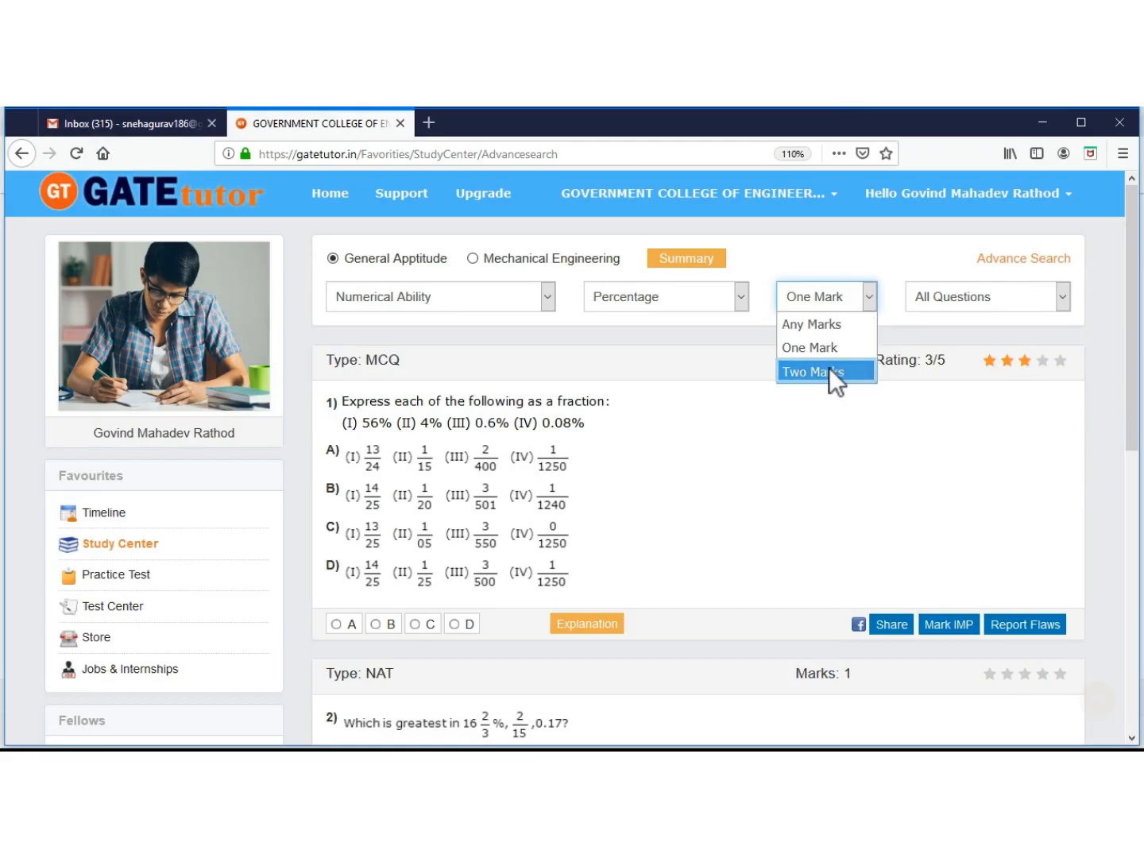
pyautogui.click(820, 372)
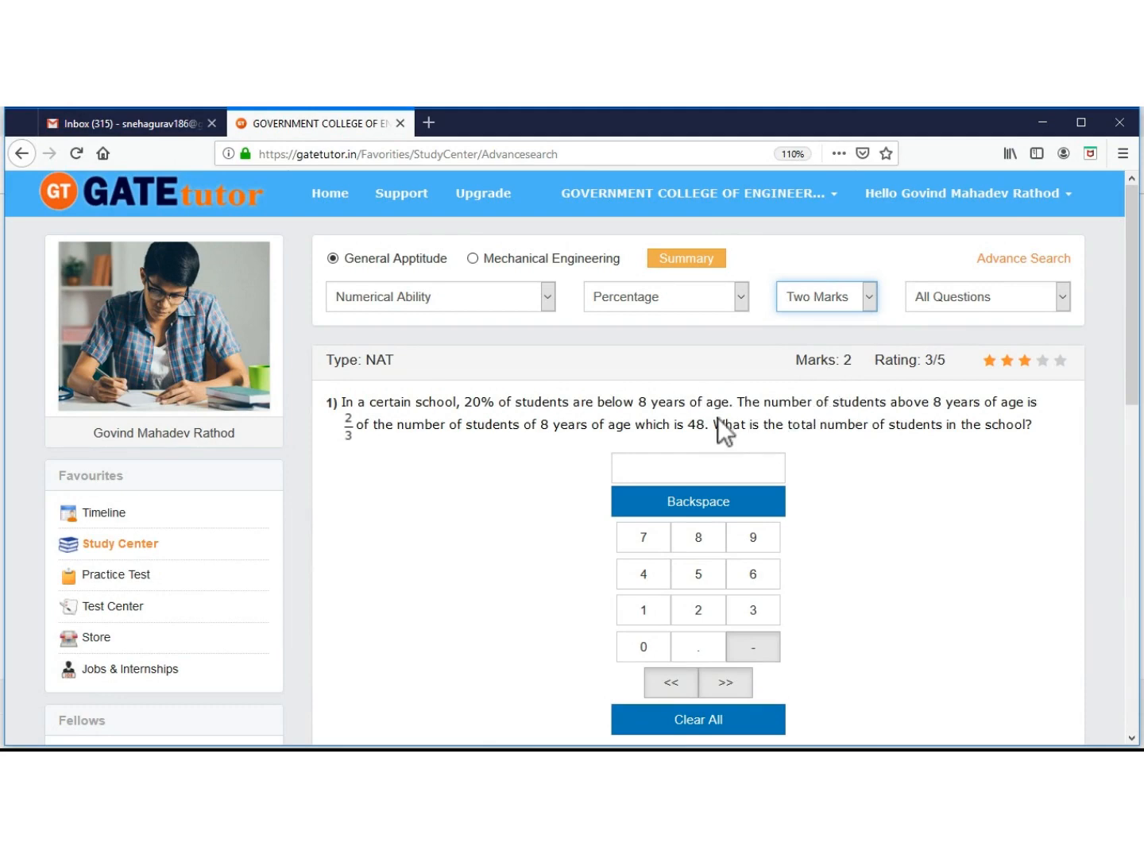
pyautogui.moveTo(578, 445)
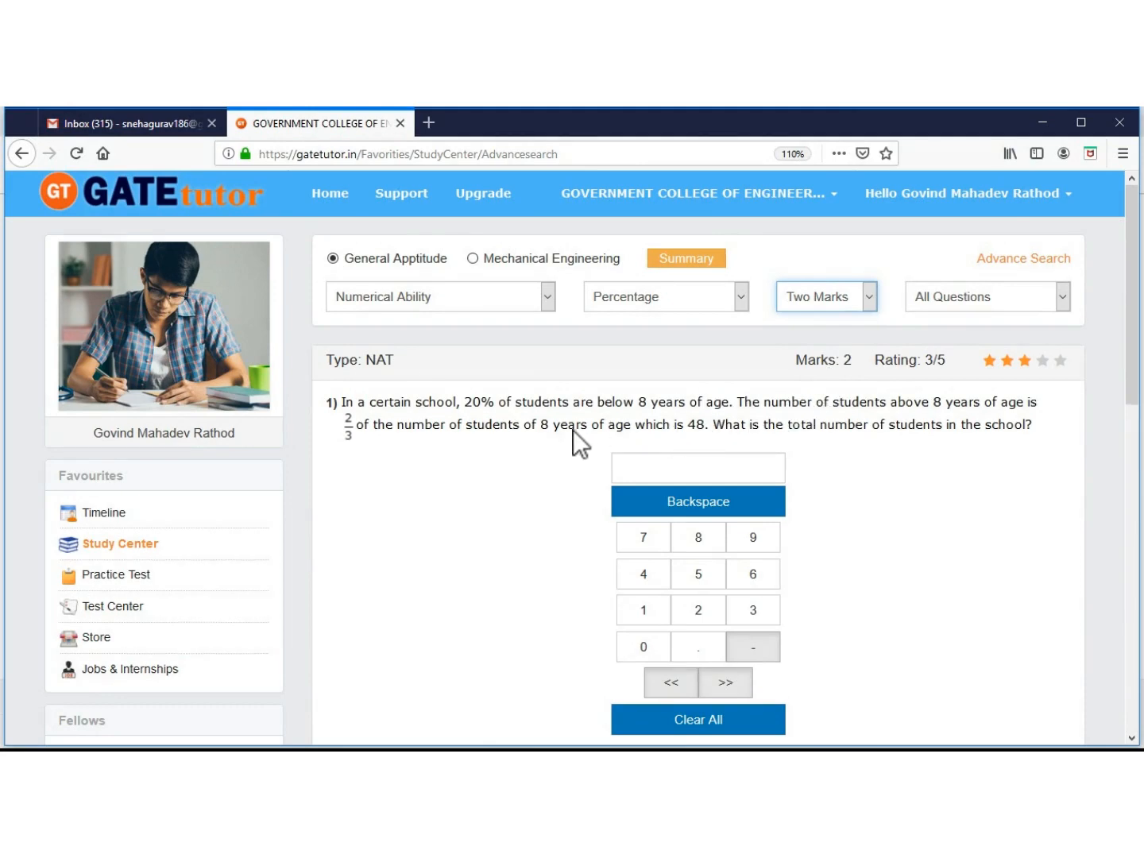
pyautogui.scroll(-3)
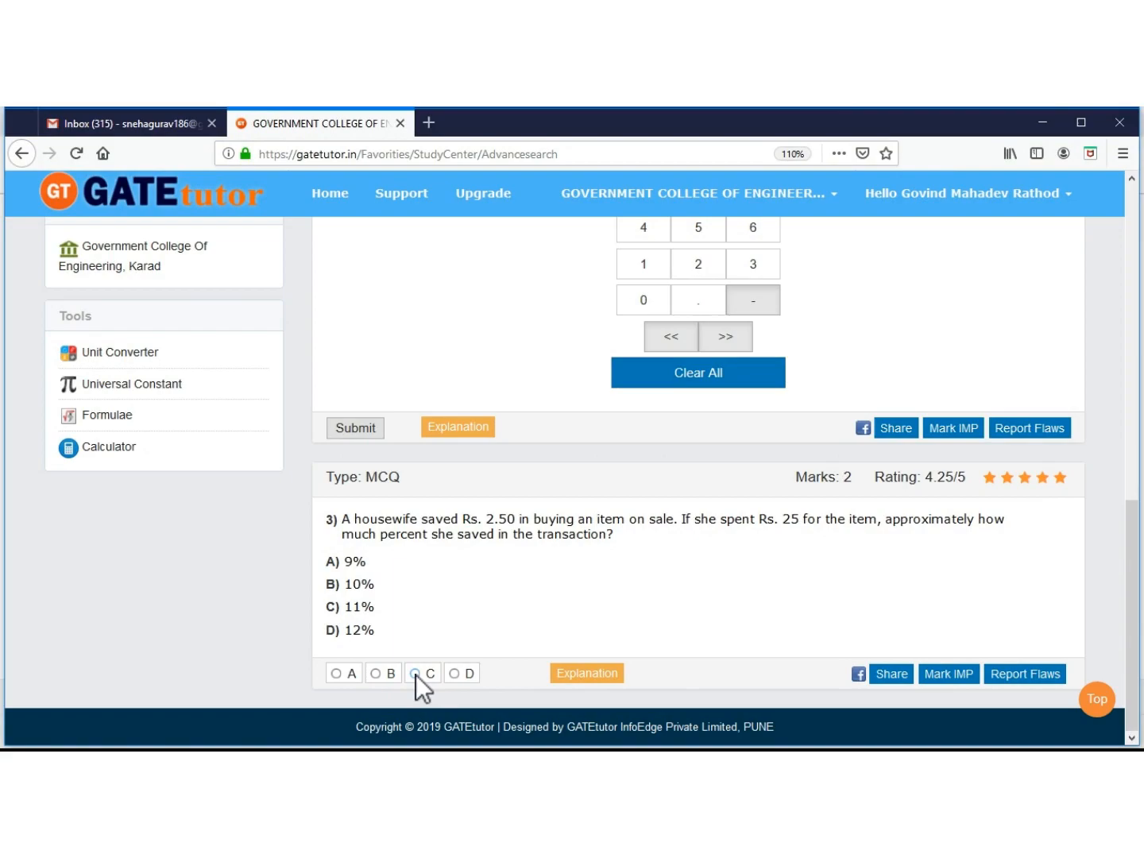
# Answer question 3 on housewife savings, trying C, D and B before the correct option A
pyautogui.click(415, 674)
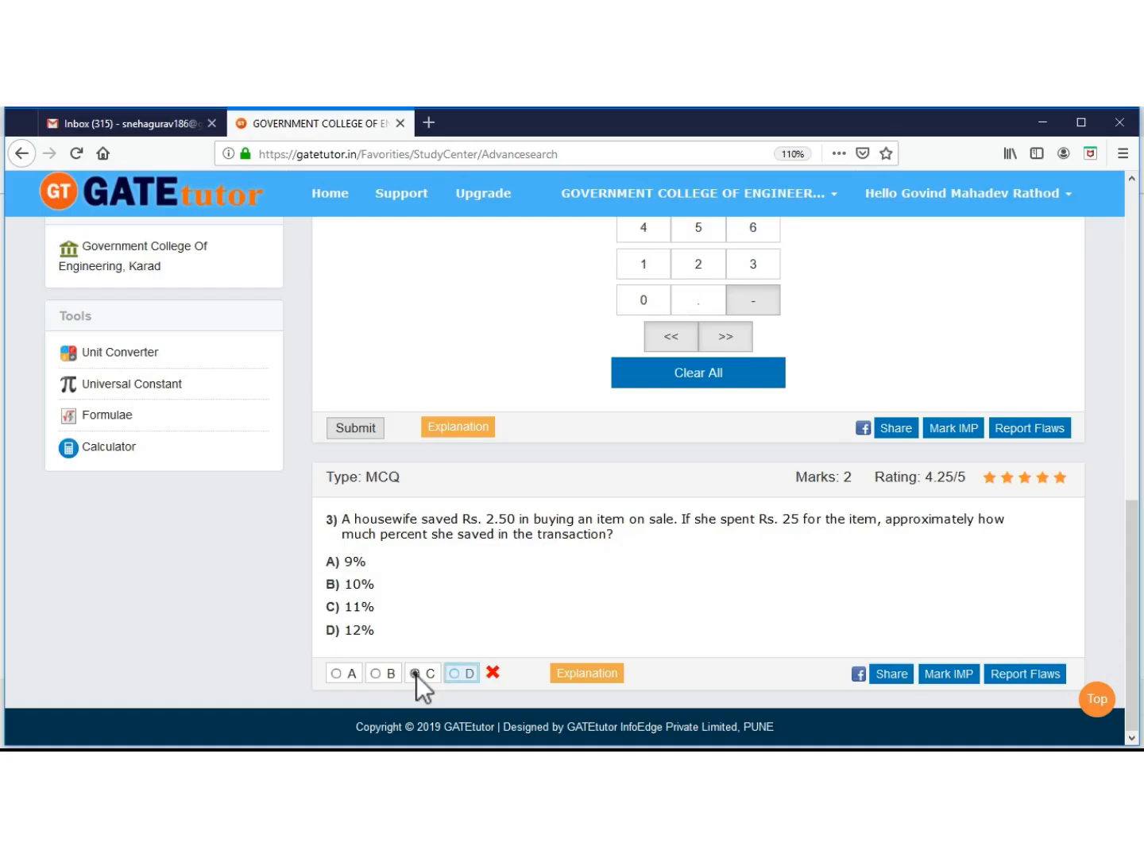
pyautogui.click(451, 674)
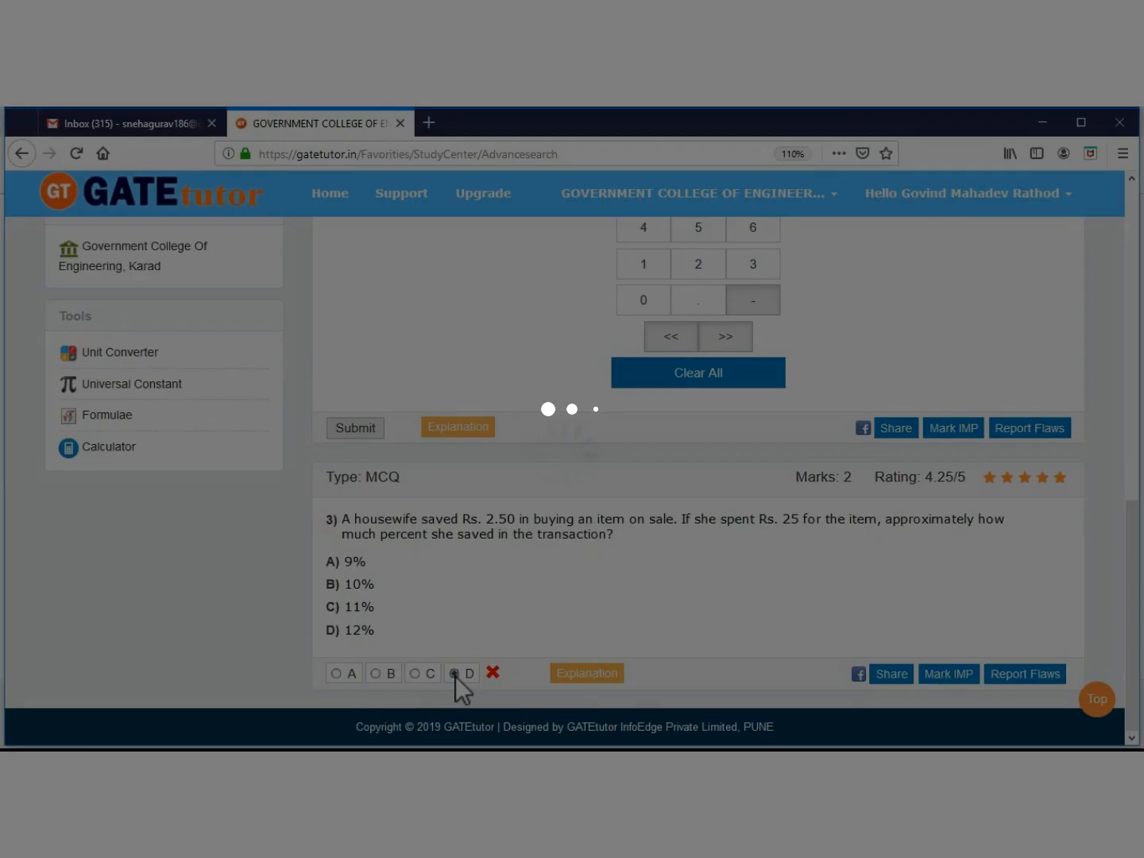
pyautogui.click(375, 674)
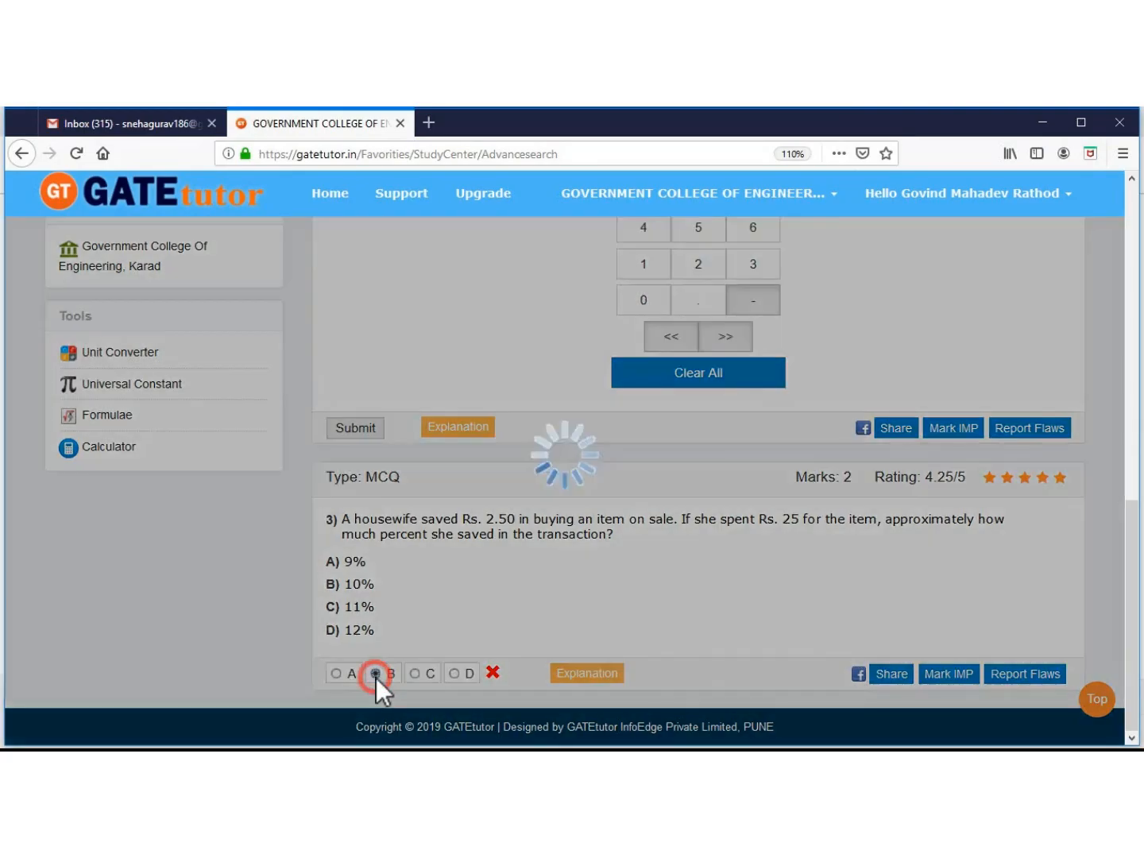
pyautogui.click(335, 674)
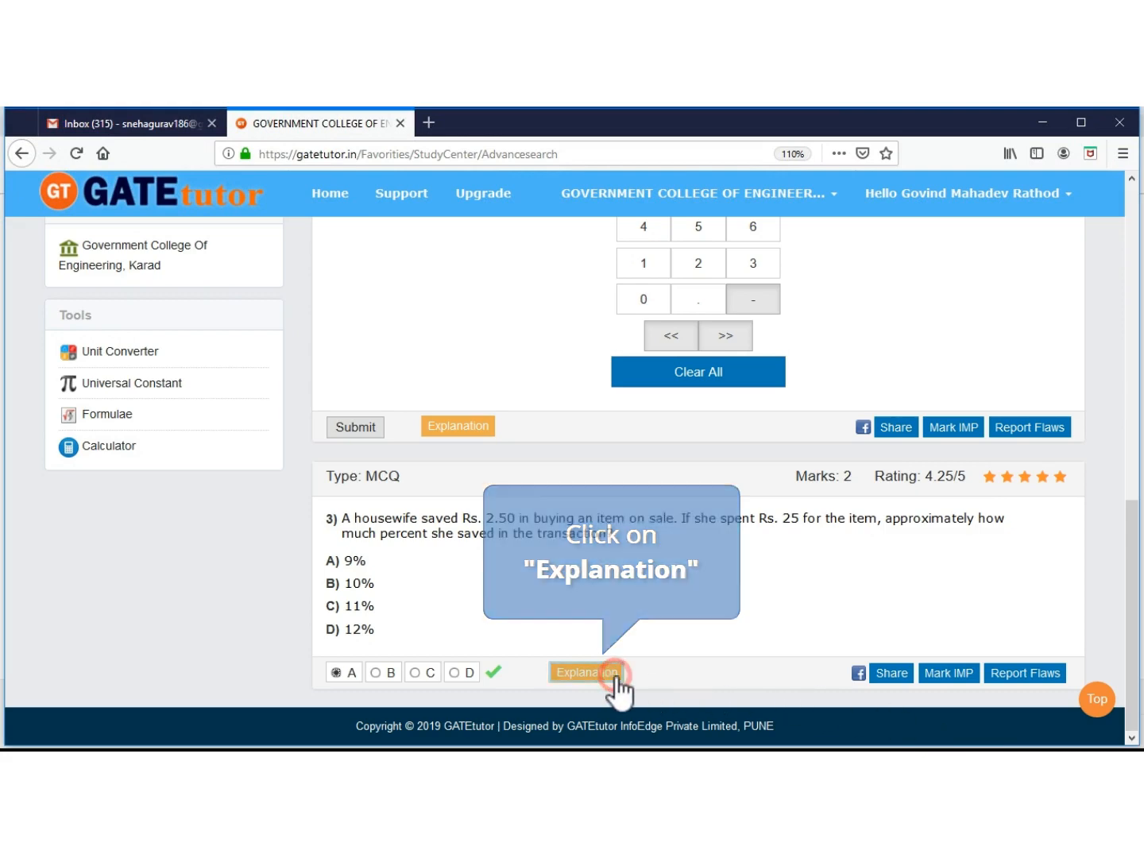
# View the worked explanation for question 3 and close it
pyautogui.click(586, 672)
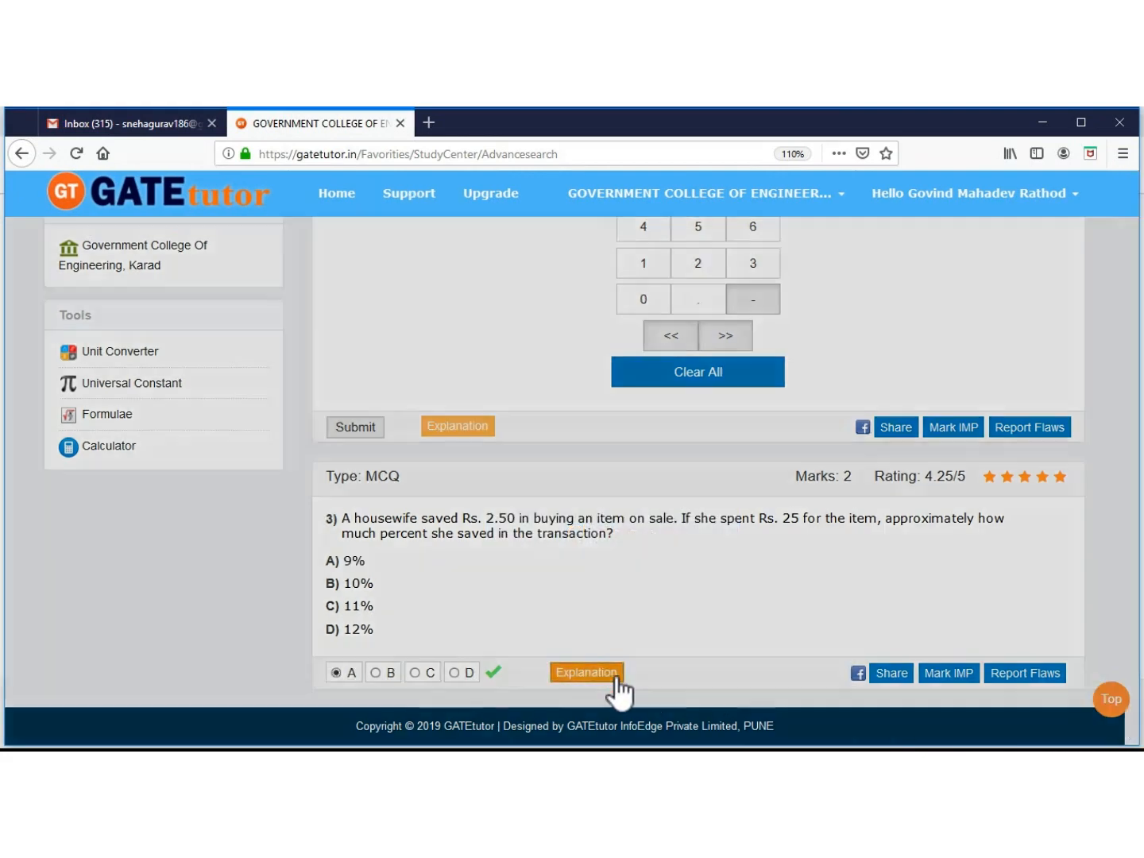
pyautogui.click(586, 672)
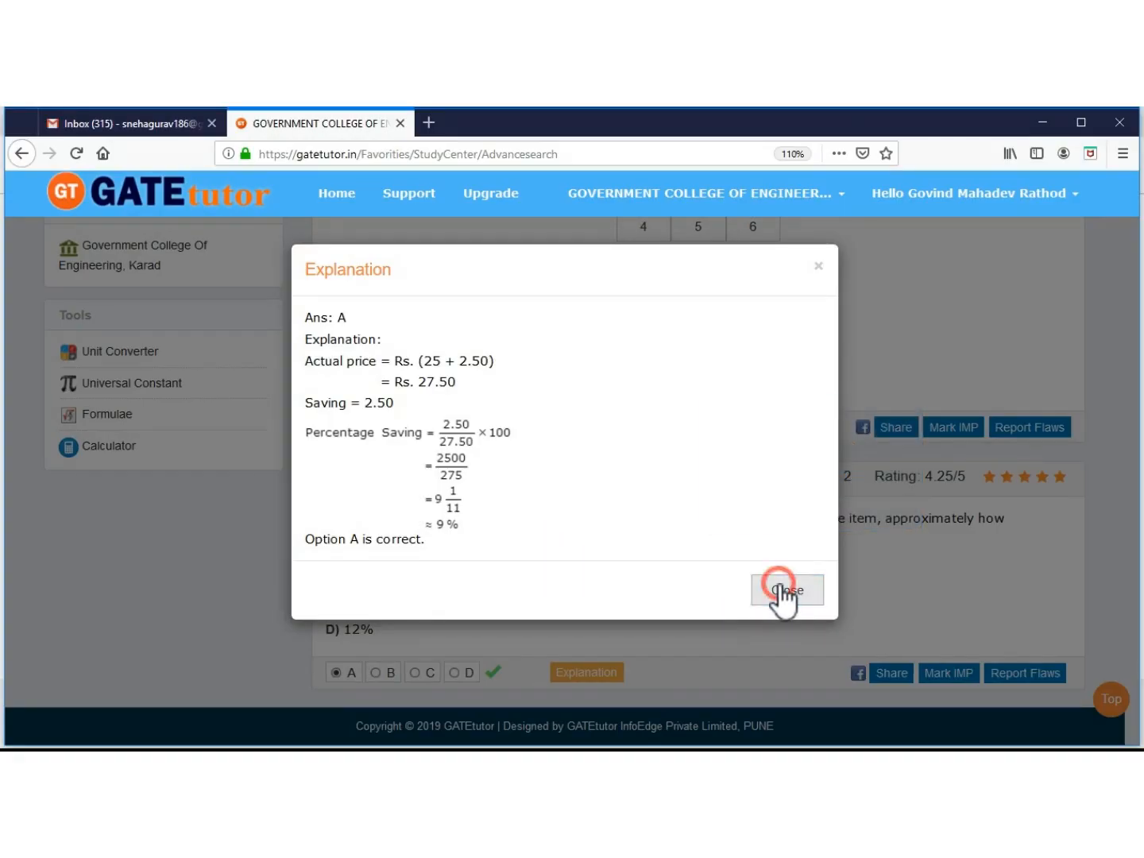
pyautogui.click(787, 589)
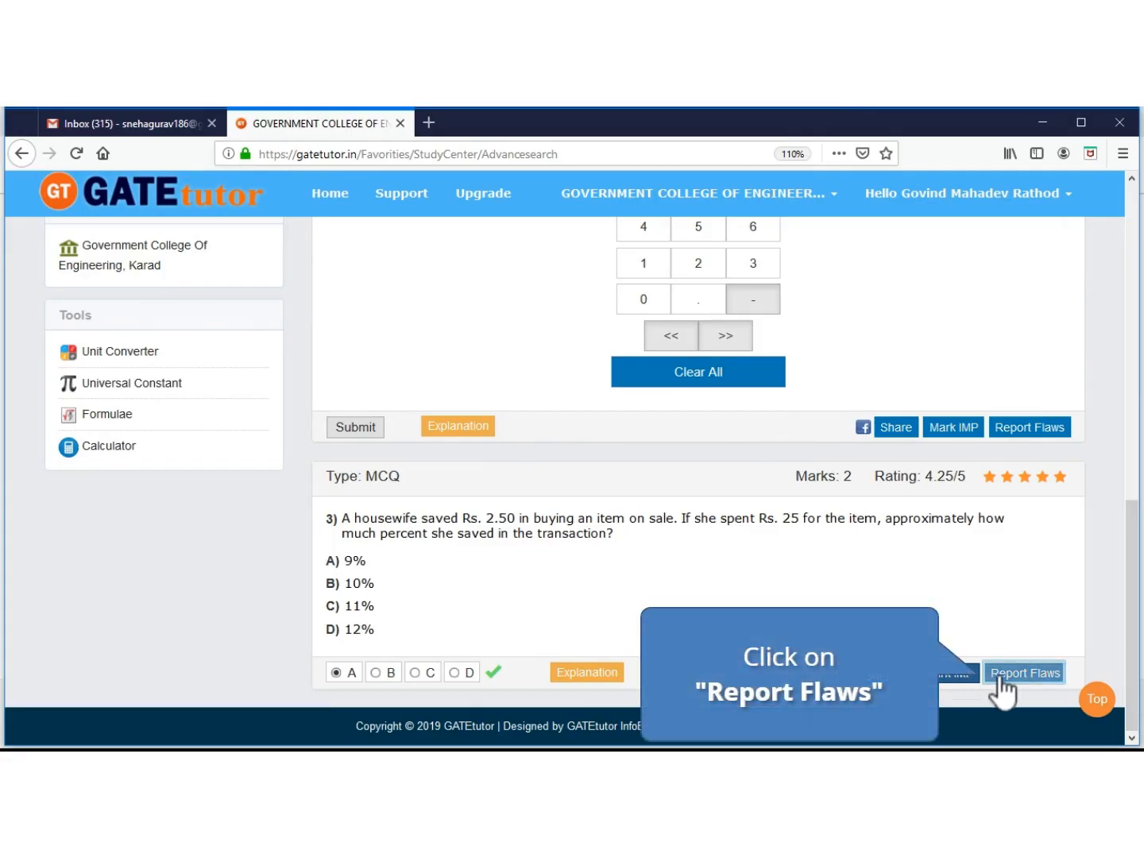
# Report a flaw on question 3 asking "How this is?" and dismiss the confirmation
pyautogui.click(1025, 672)
pyautogui.write('How thi')
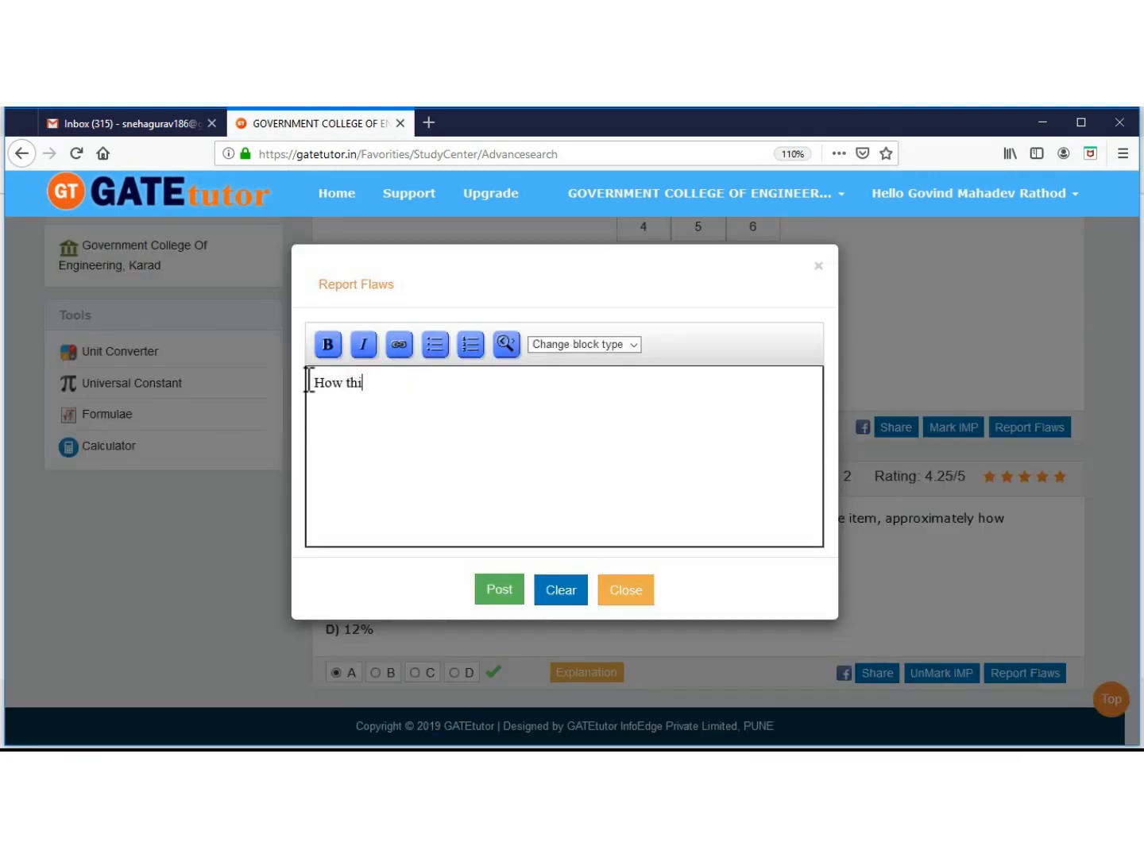
pyautogui.write('s is?')
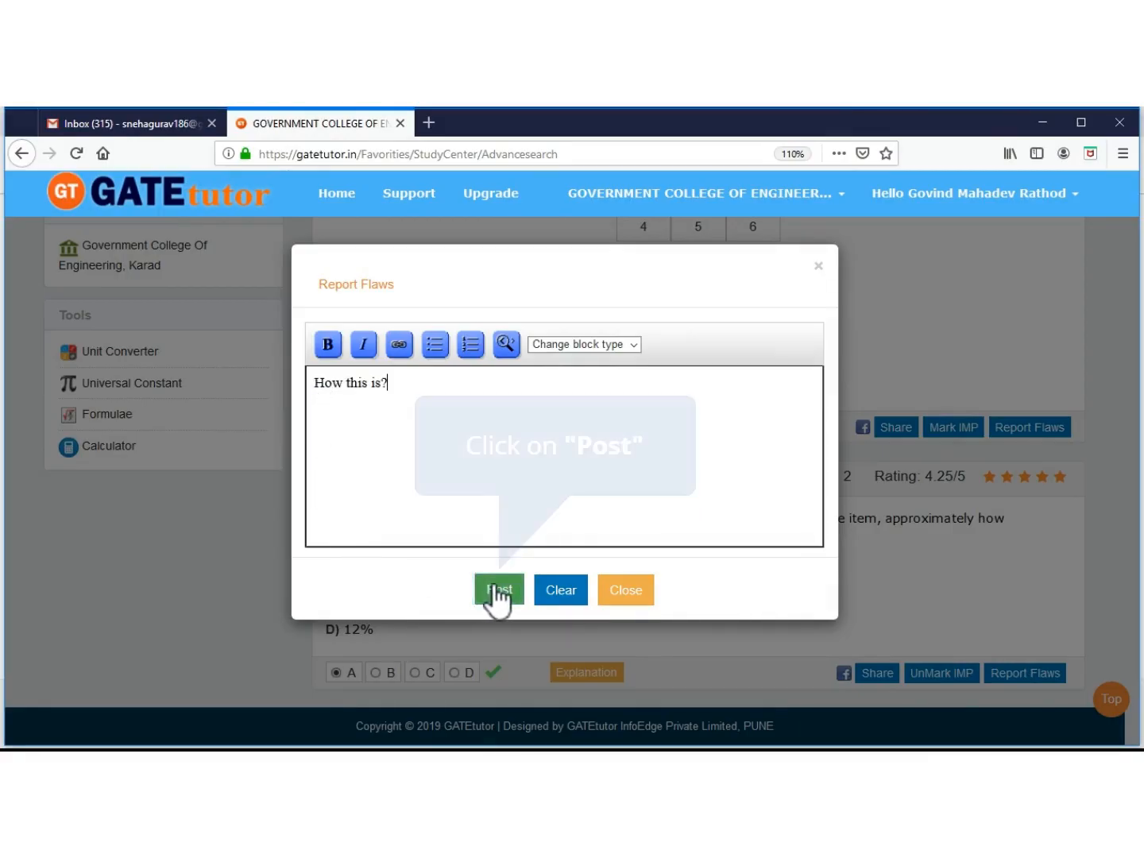
pyautogui.click(499, 589)
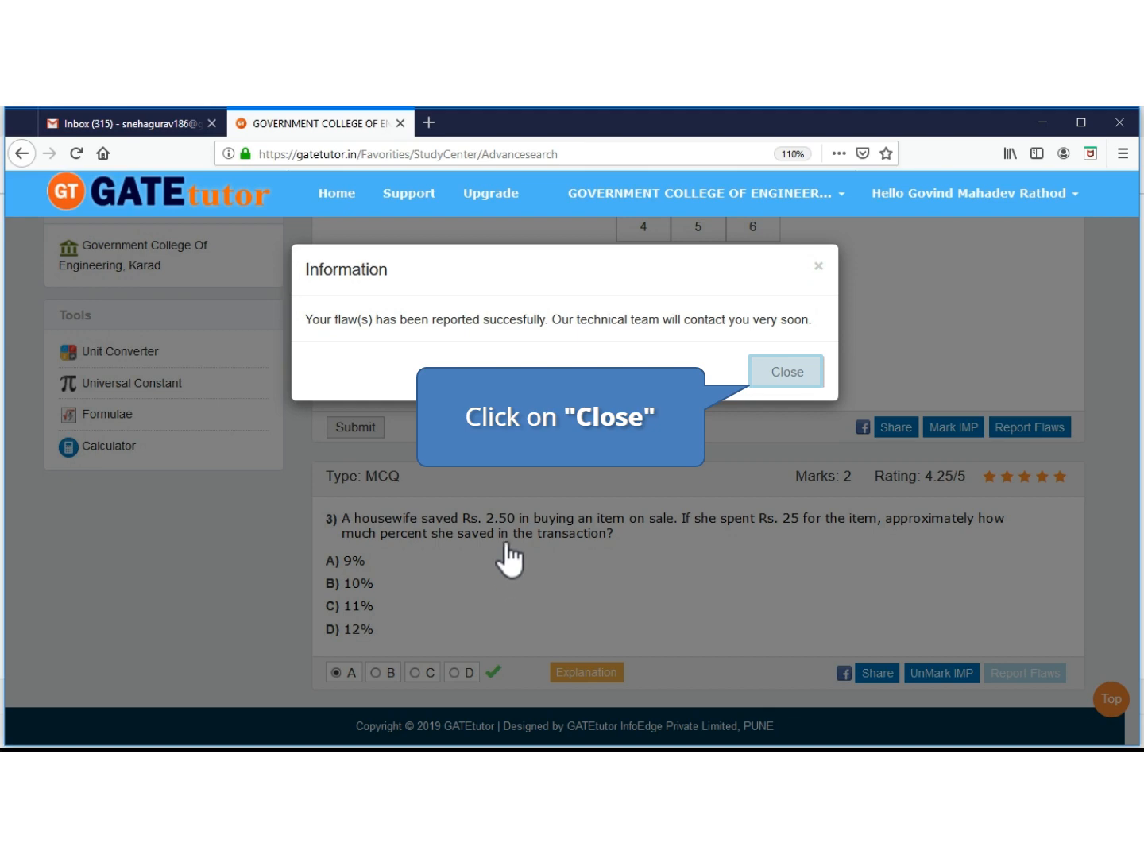
pyautogui.click(785, 372)
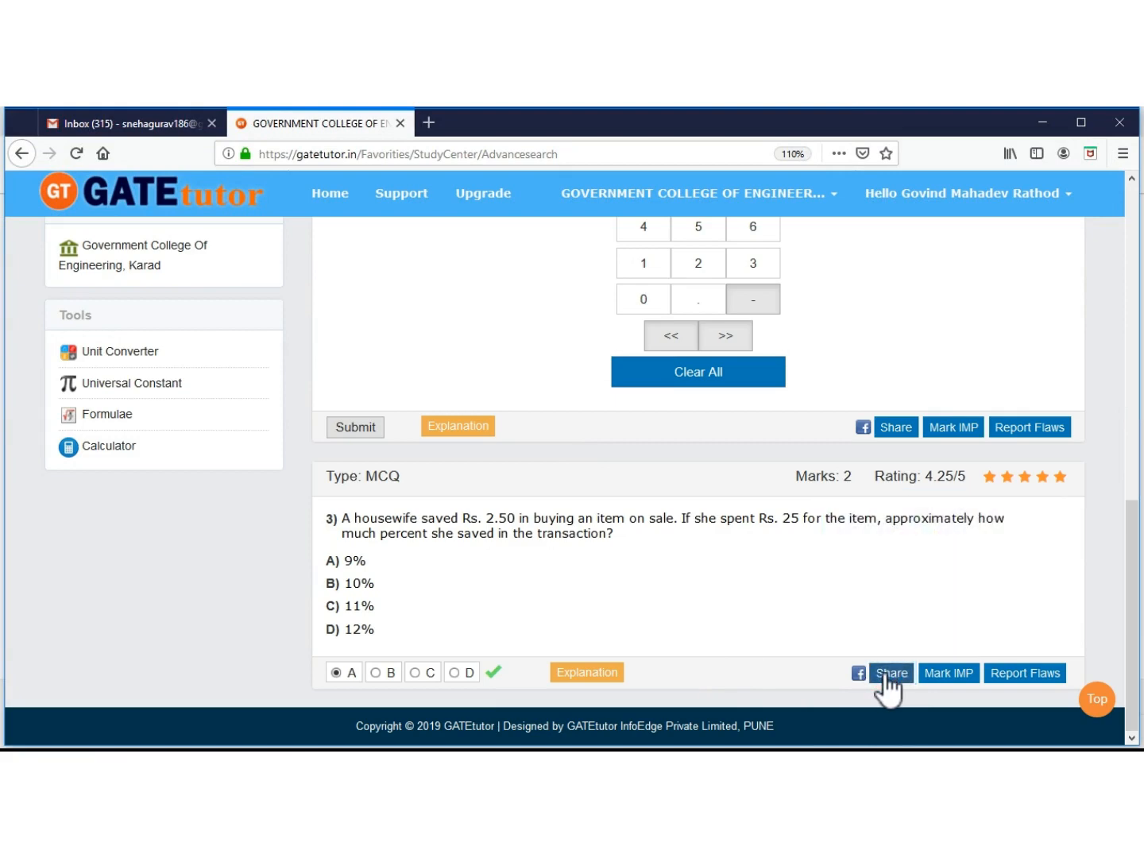
# Start sharing question 3 and choose 'Share in a group' as the destination
pyautogui.click(890, 672)
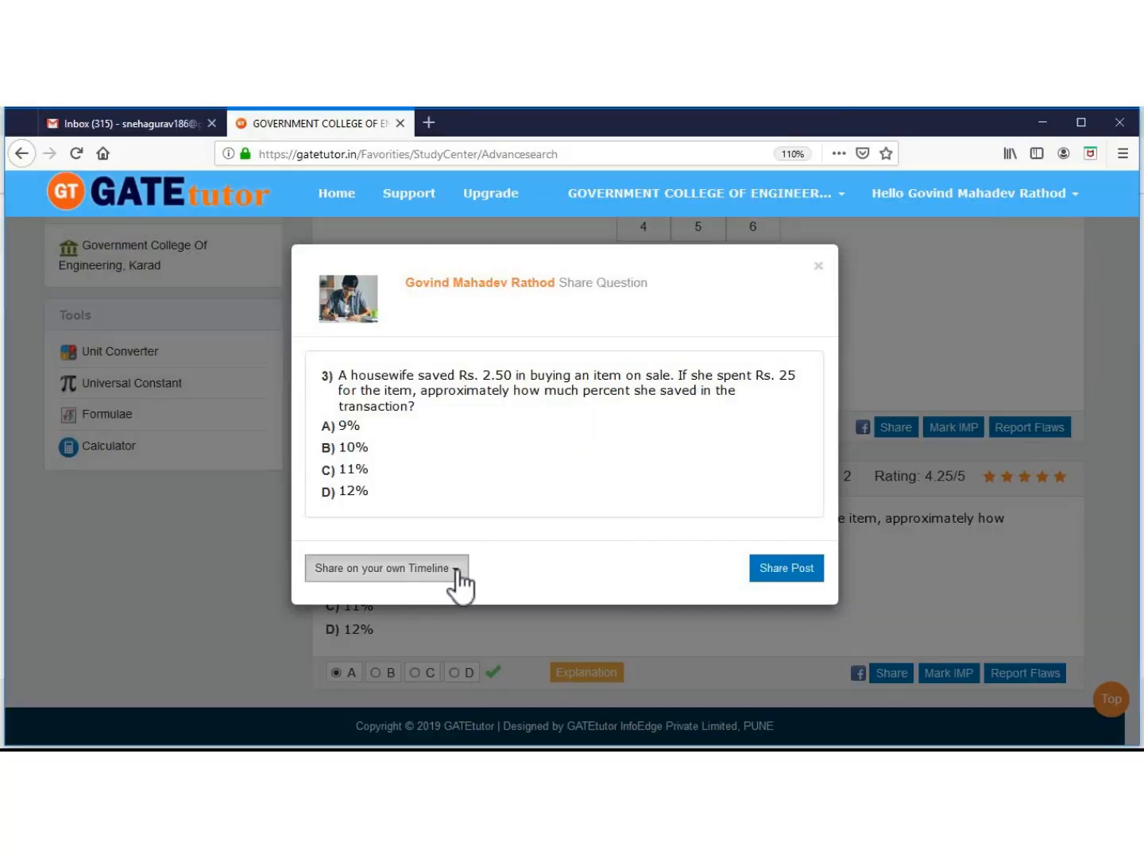
pyautogui.click(384, 569)
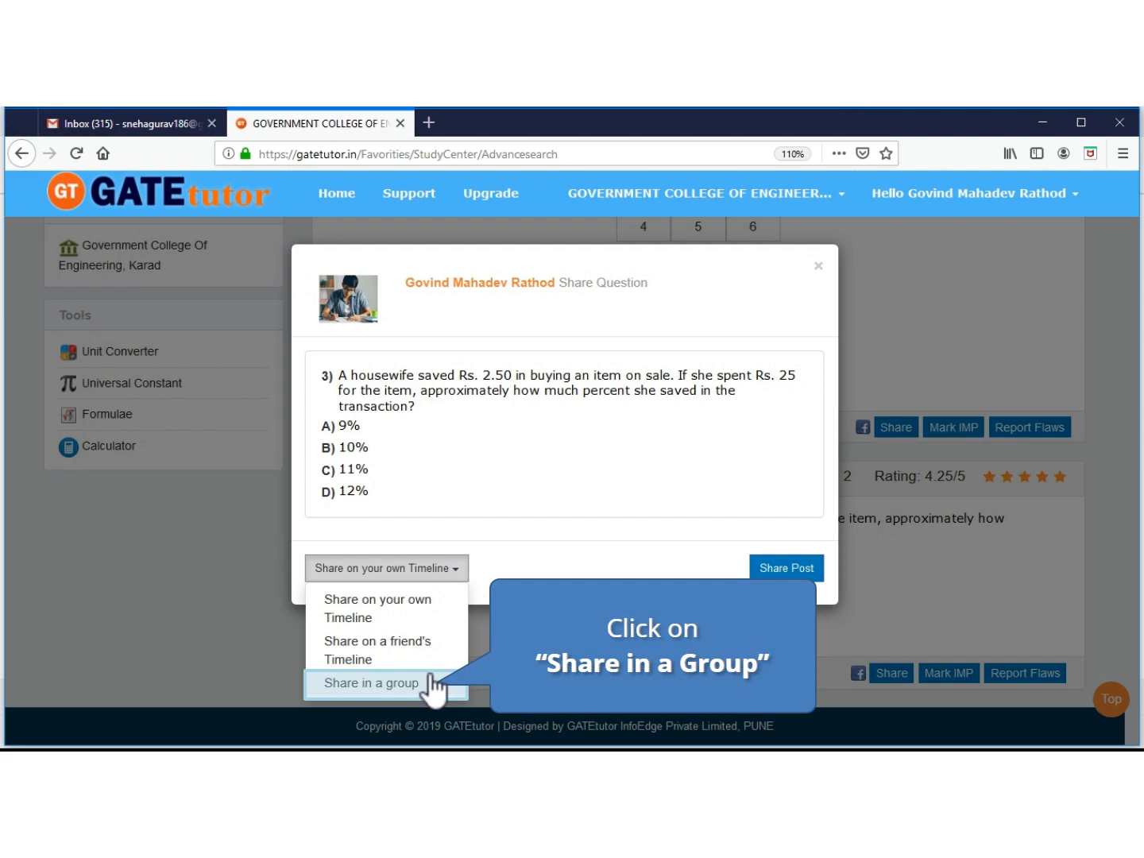
pyautogui.click(369, 684)
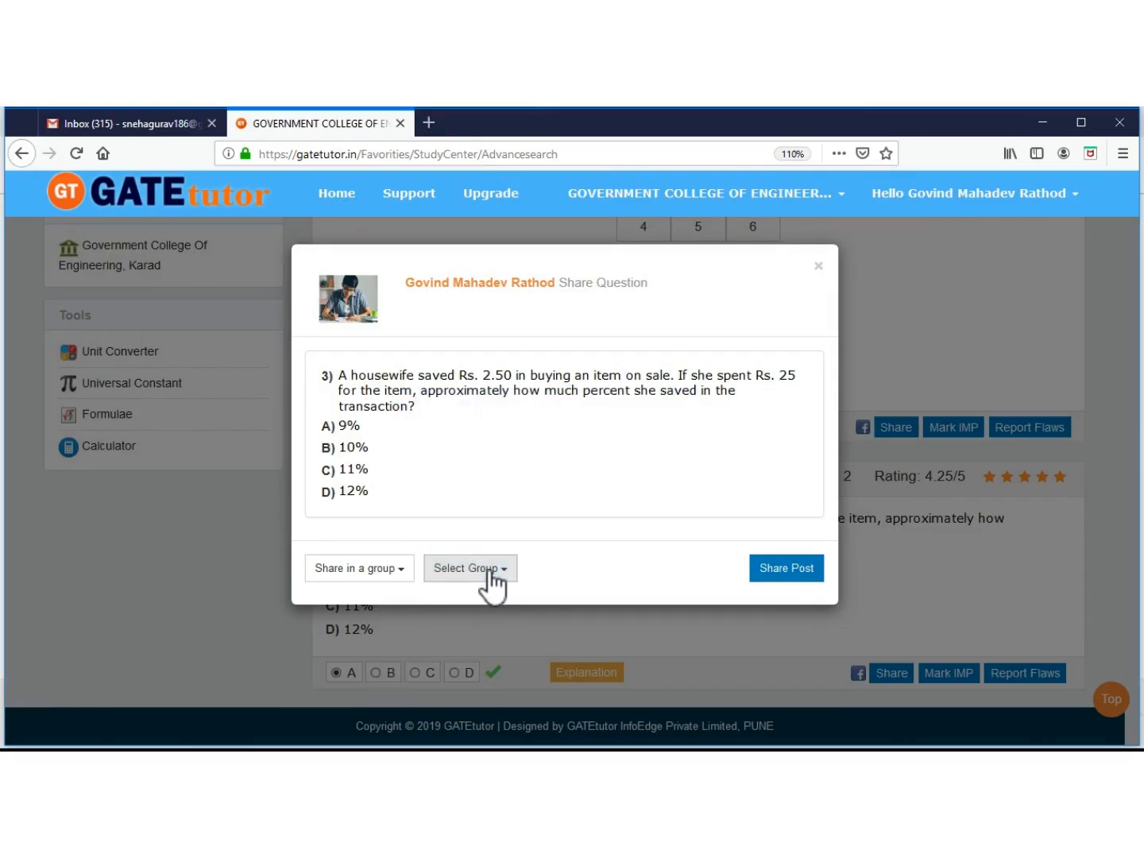
# Select the GOVERNMENT COLLEGE OF ENGINEERING, KARAD group and post the question to it
pyautogui.click(471, 569)
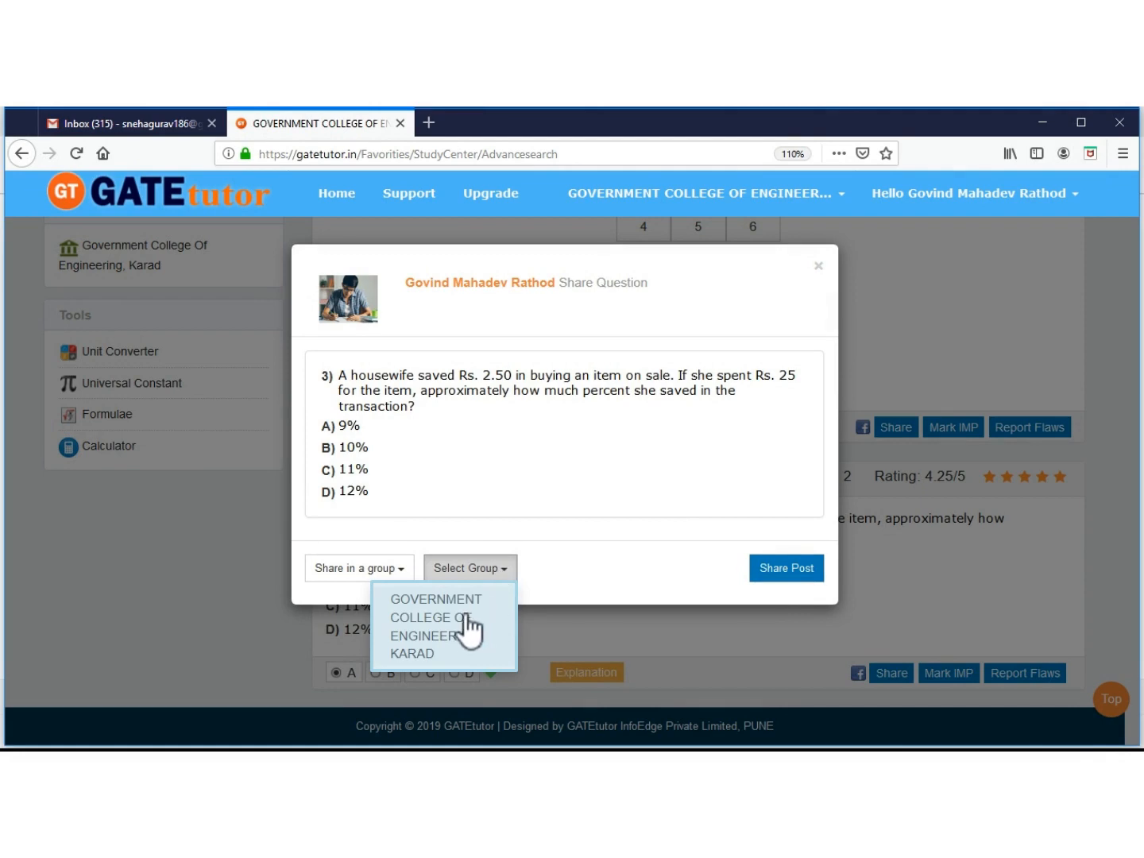
pyautogui.click(436, 626)
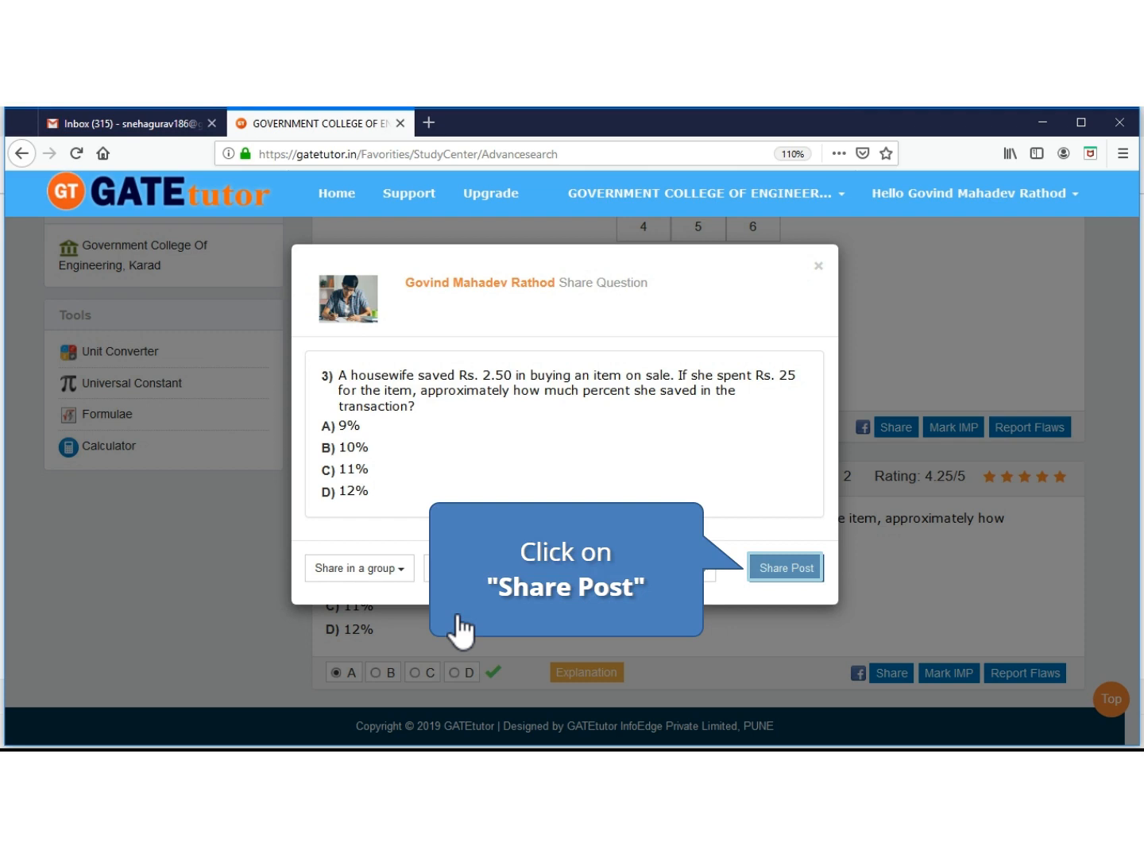
pyautogui.click(785, 568)
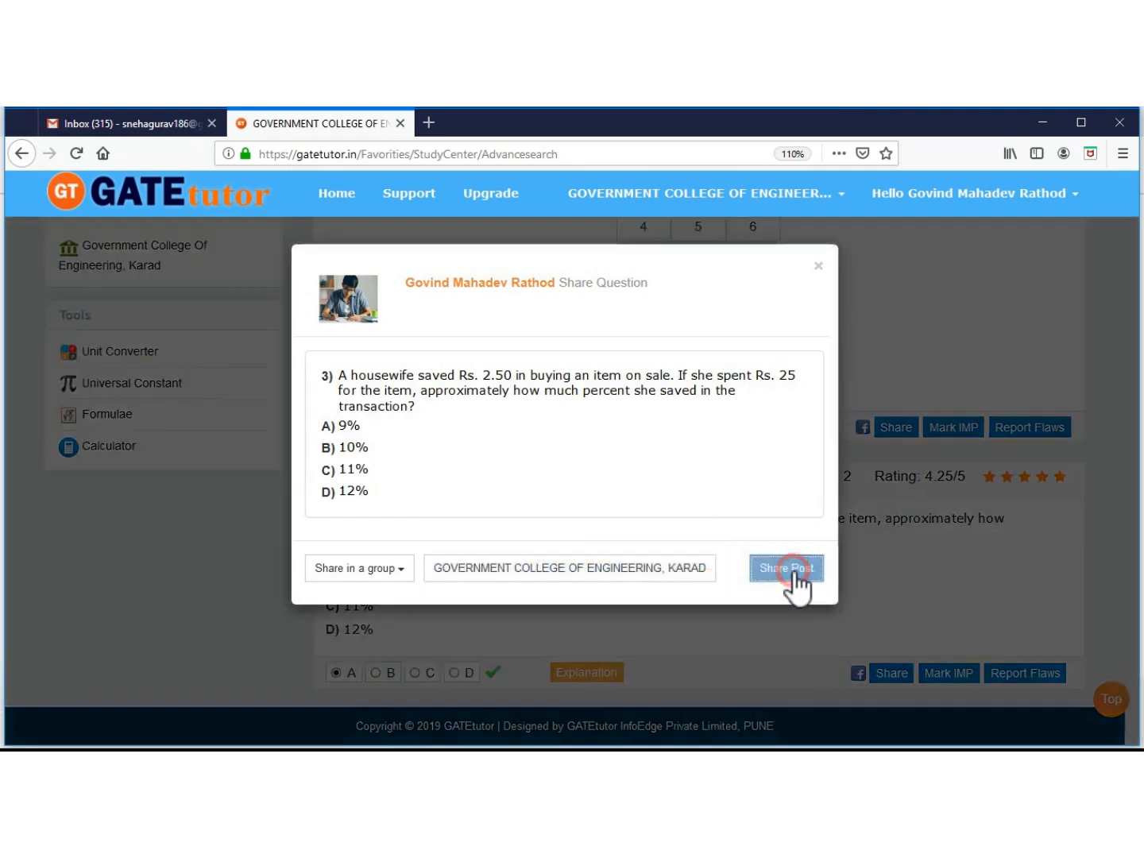
pyautogui.click(785, 567)
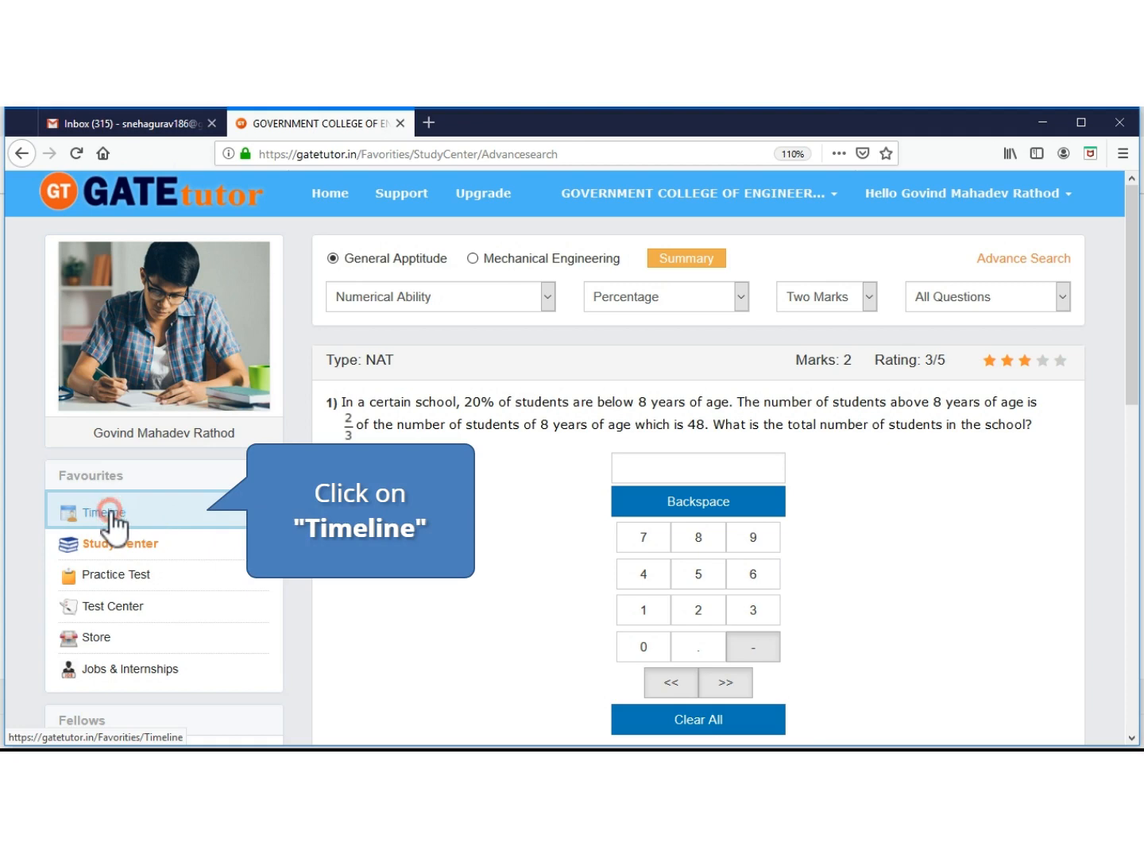
# On the timeline, post the comment "Answer is a." under the shared savings question
pyautogui.click(104, 512)
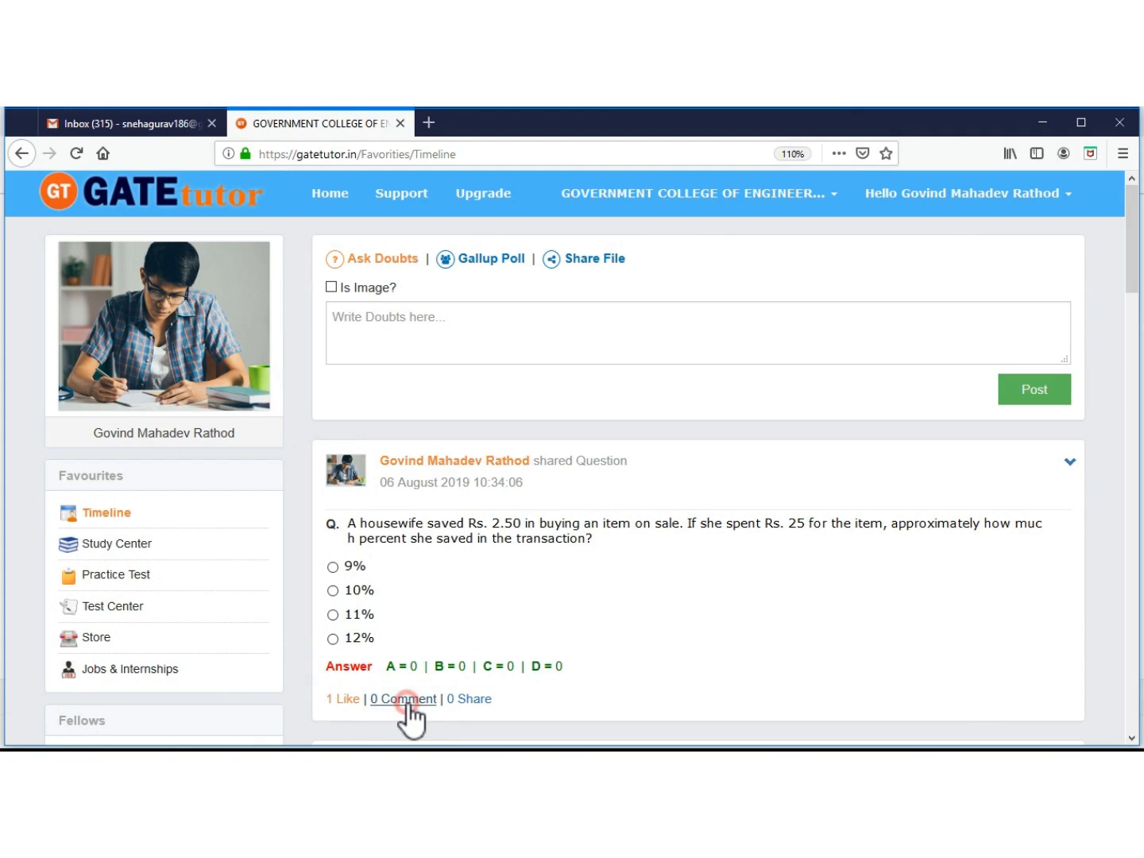
pyautogui.click(403, 700)
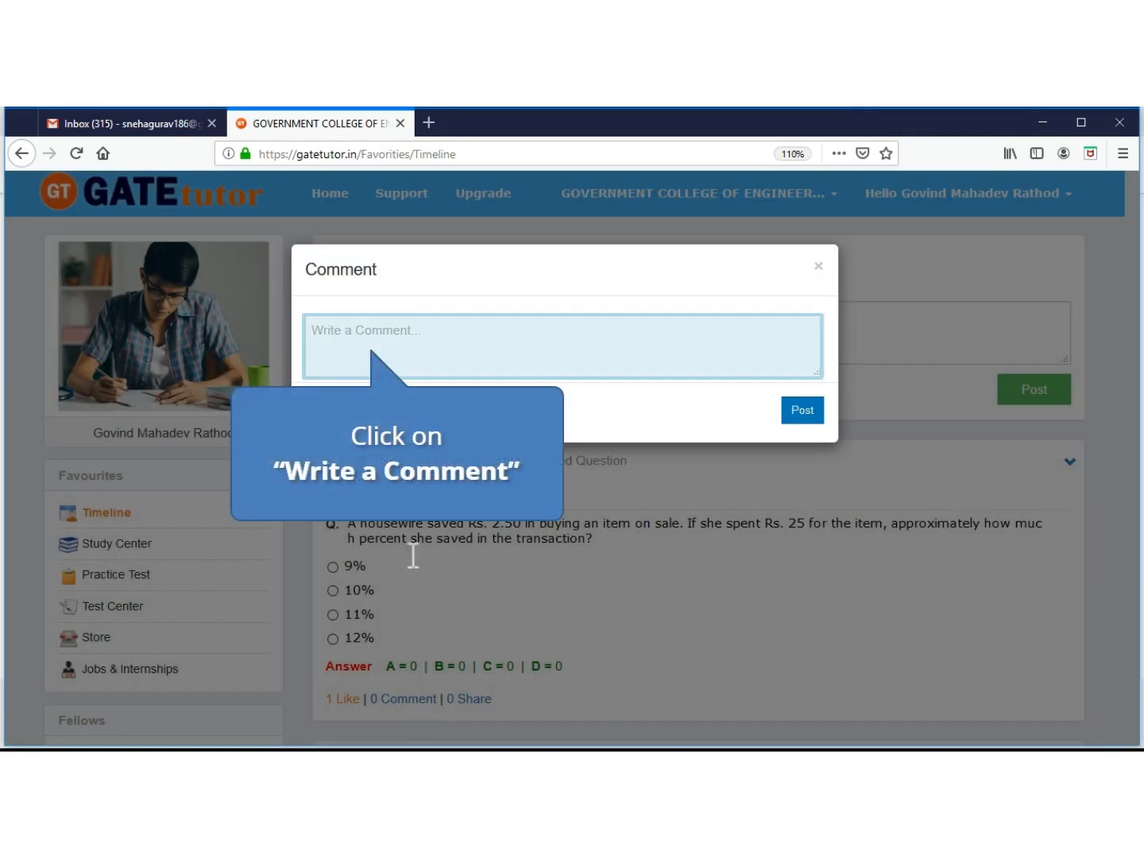
pyautogui.click(563, 346)
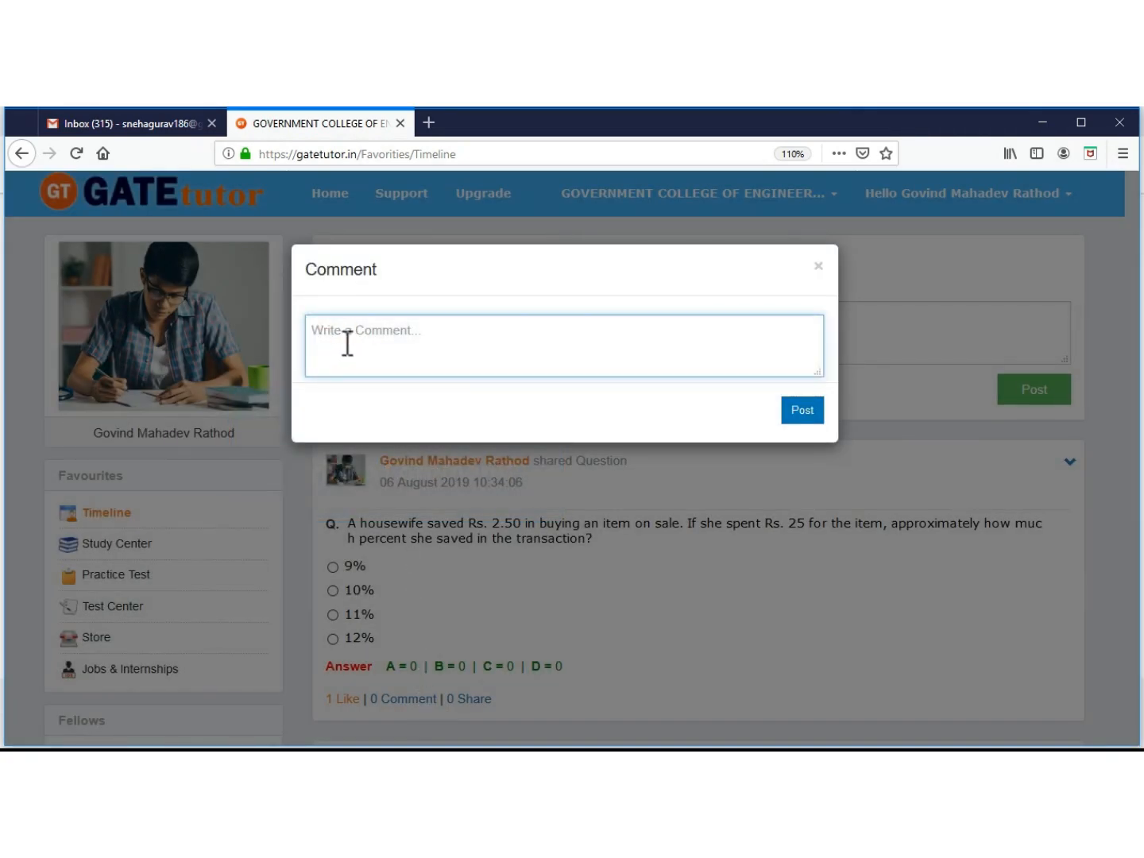
pyautogui.write('Answer is a.')
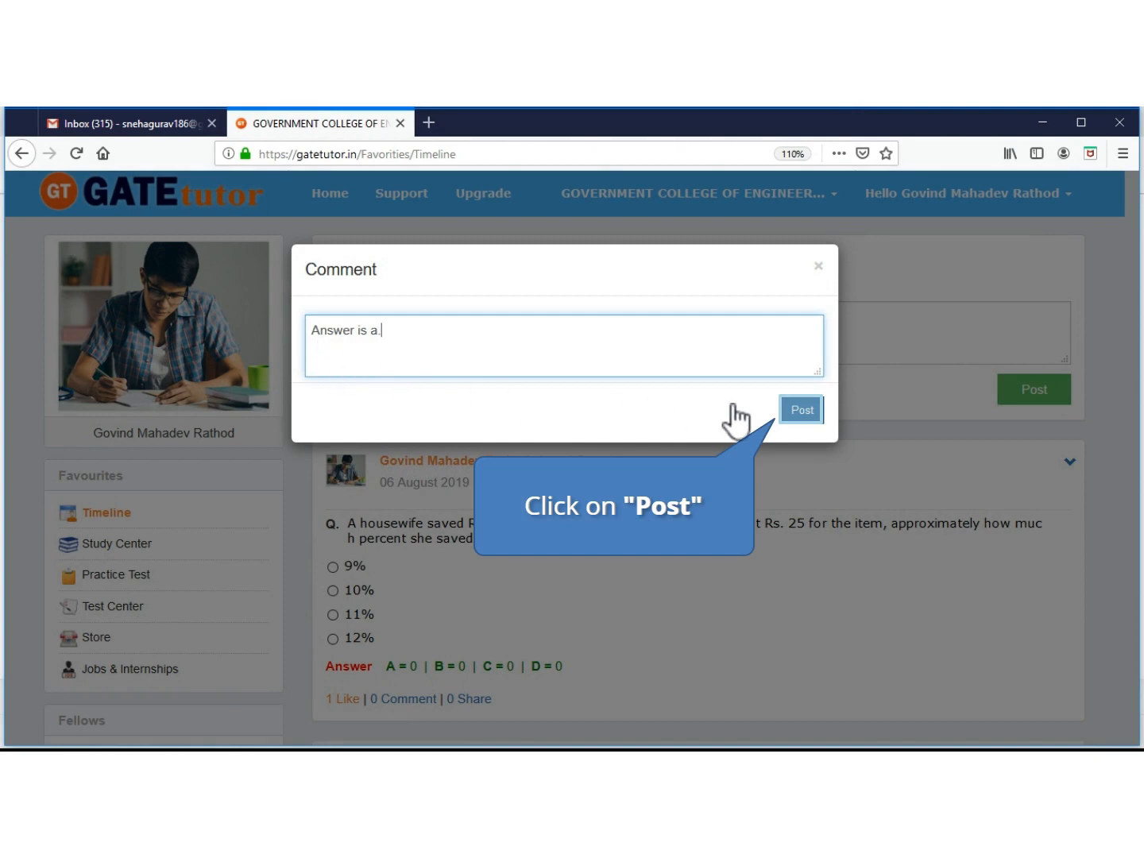
pyautogui.click(801, 410)
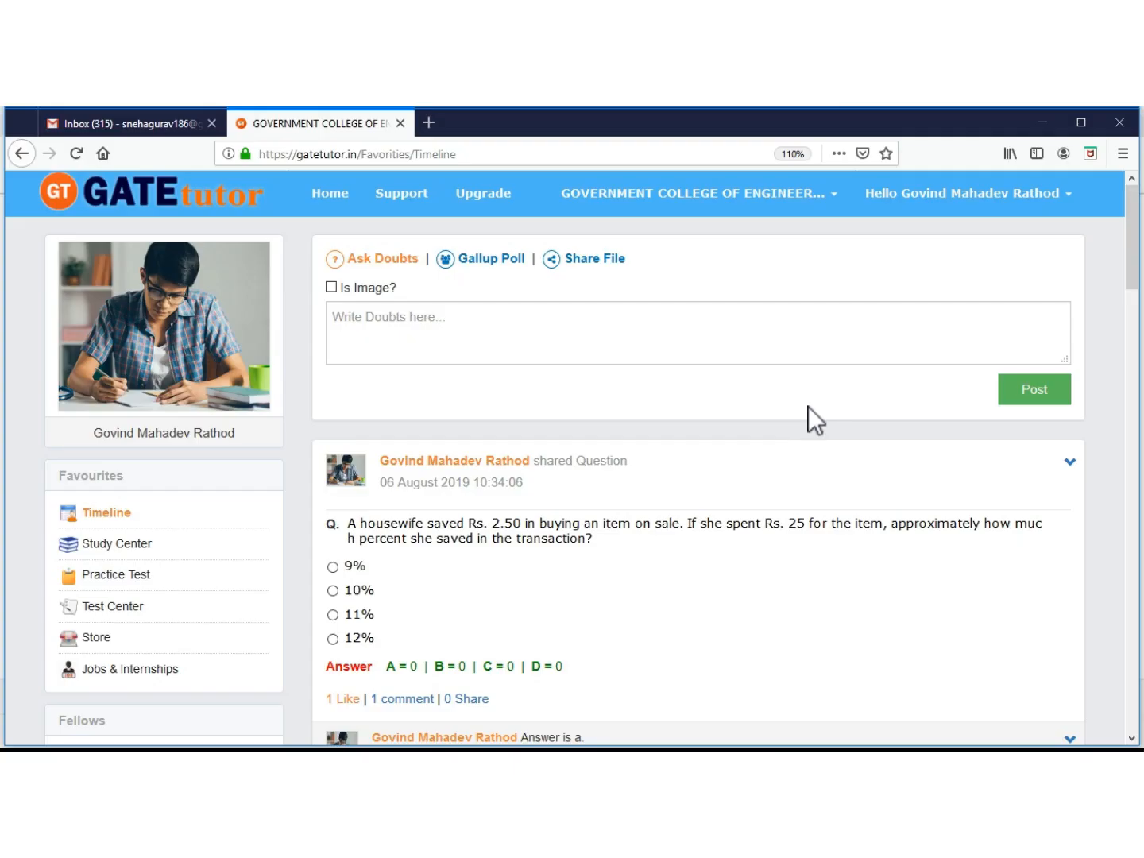
# Scroll to the posted comment, check its options and share the savings question again
pyautogui.scroll(-3)
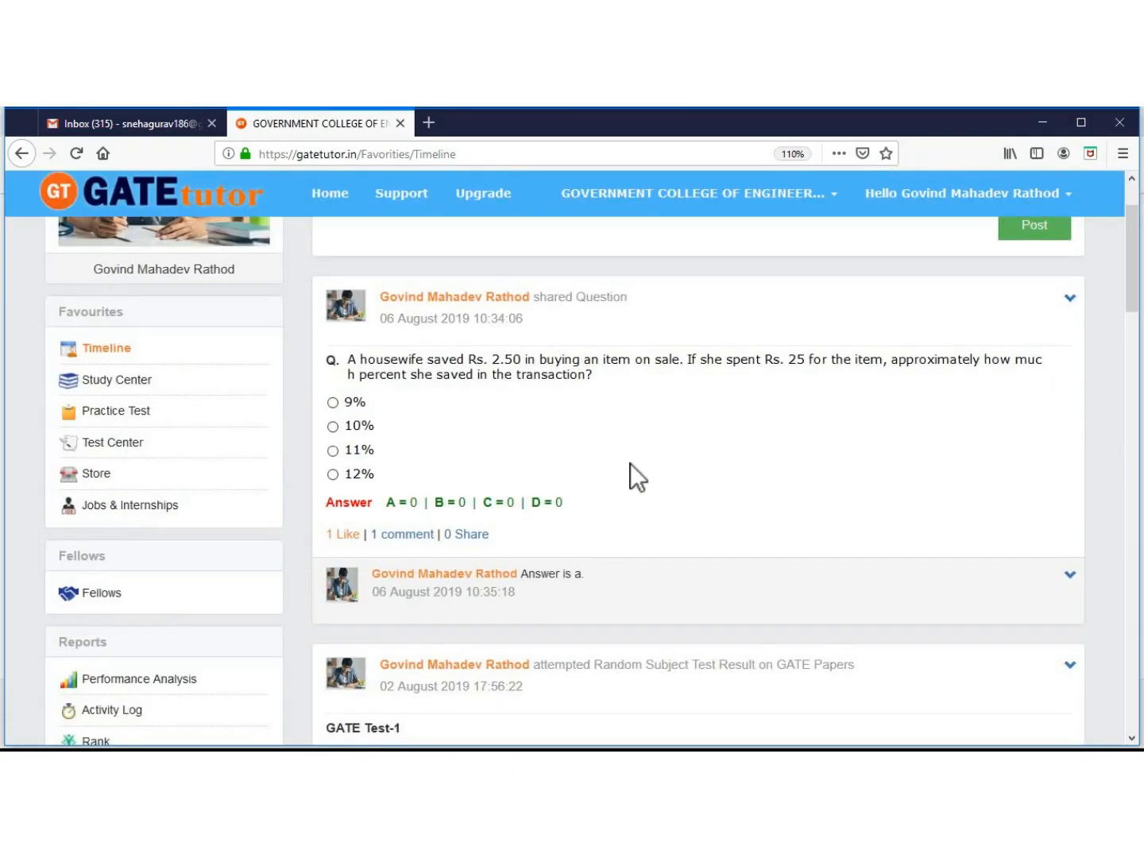
pyautogui.scroll(-3)
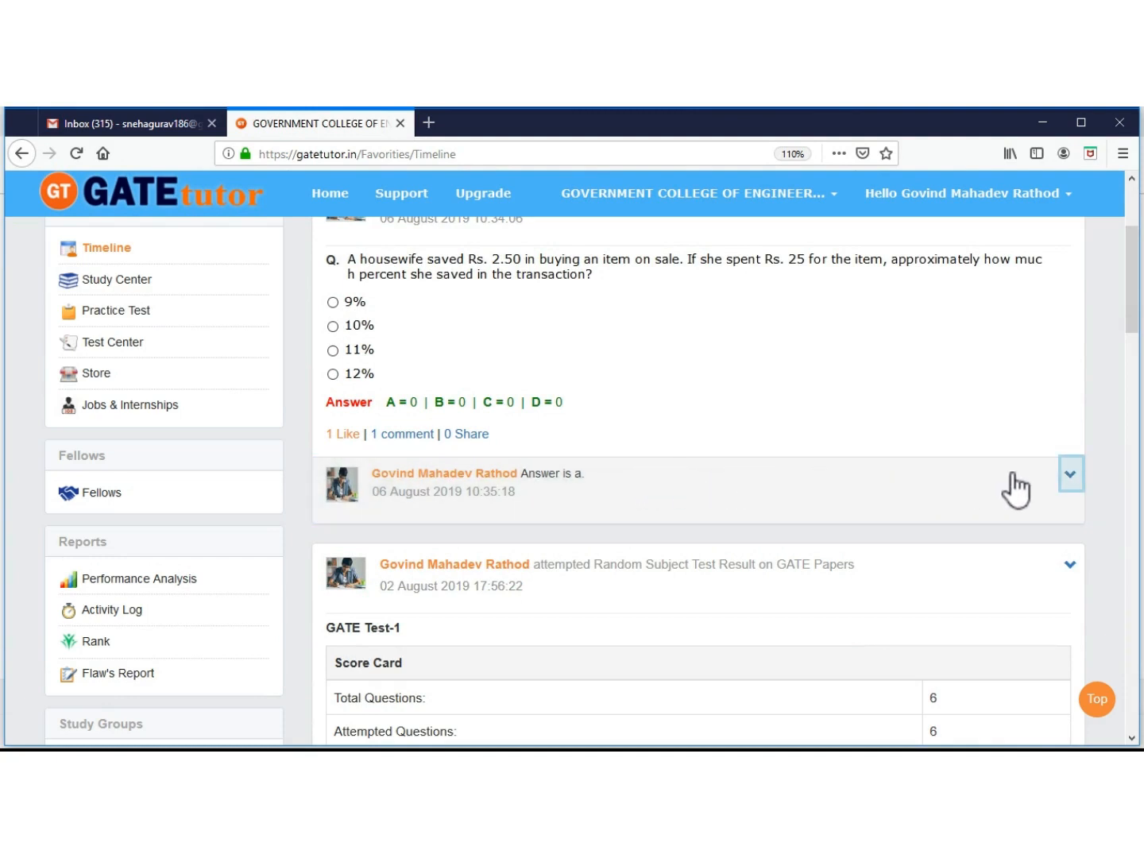
pyautogui.click(1071, 474)
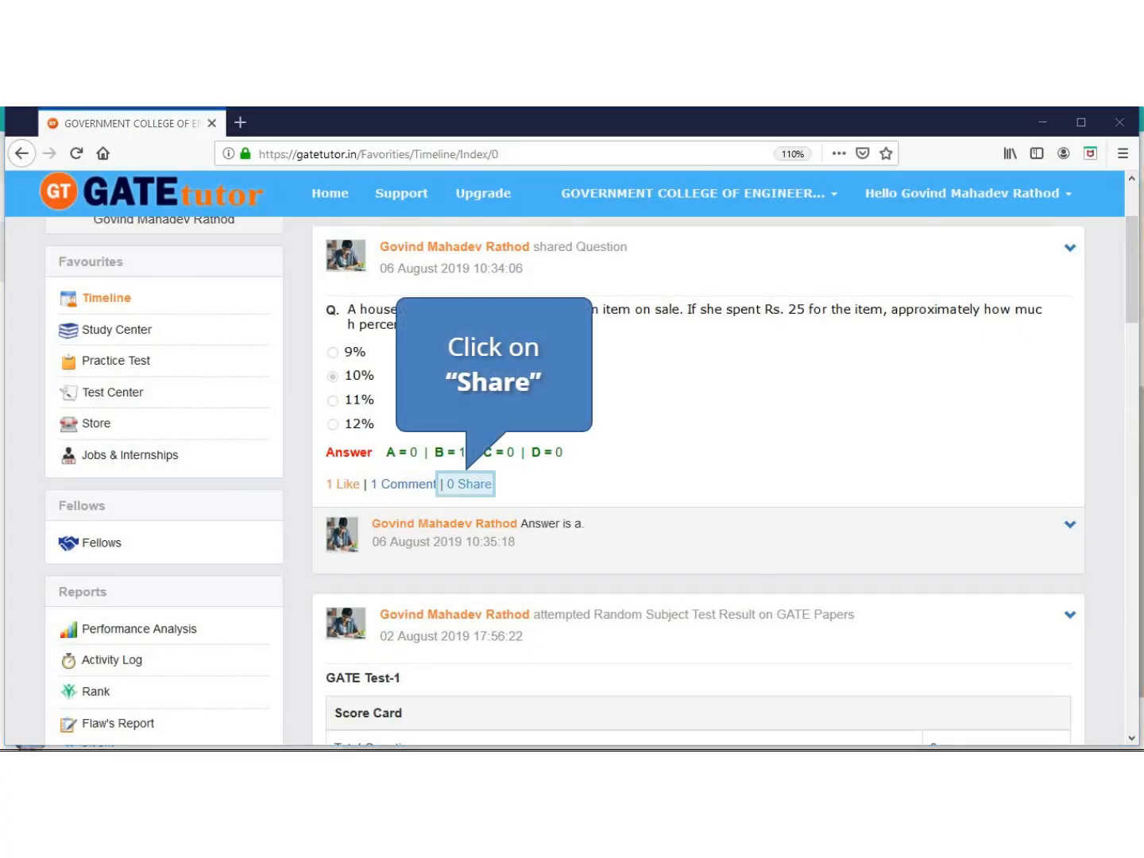
pyautogui.click(467, 483)
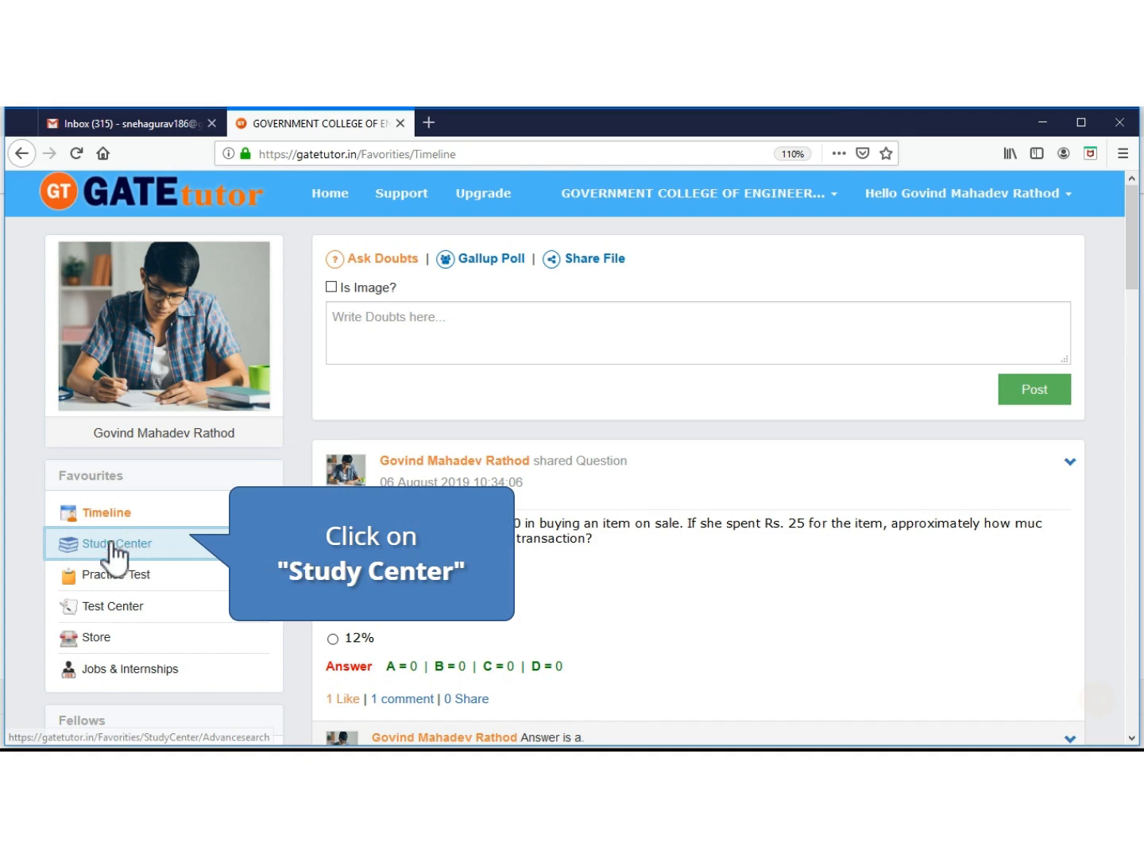
# Return to the Study Center and set General Aptitude, Numerical Ability and the Percentage topic again
pyautogui.click(120, 544)
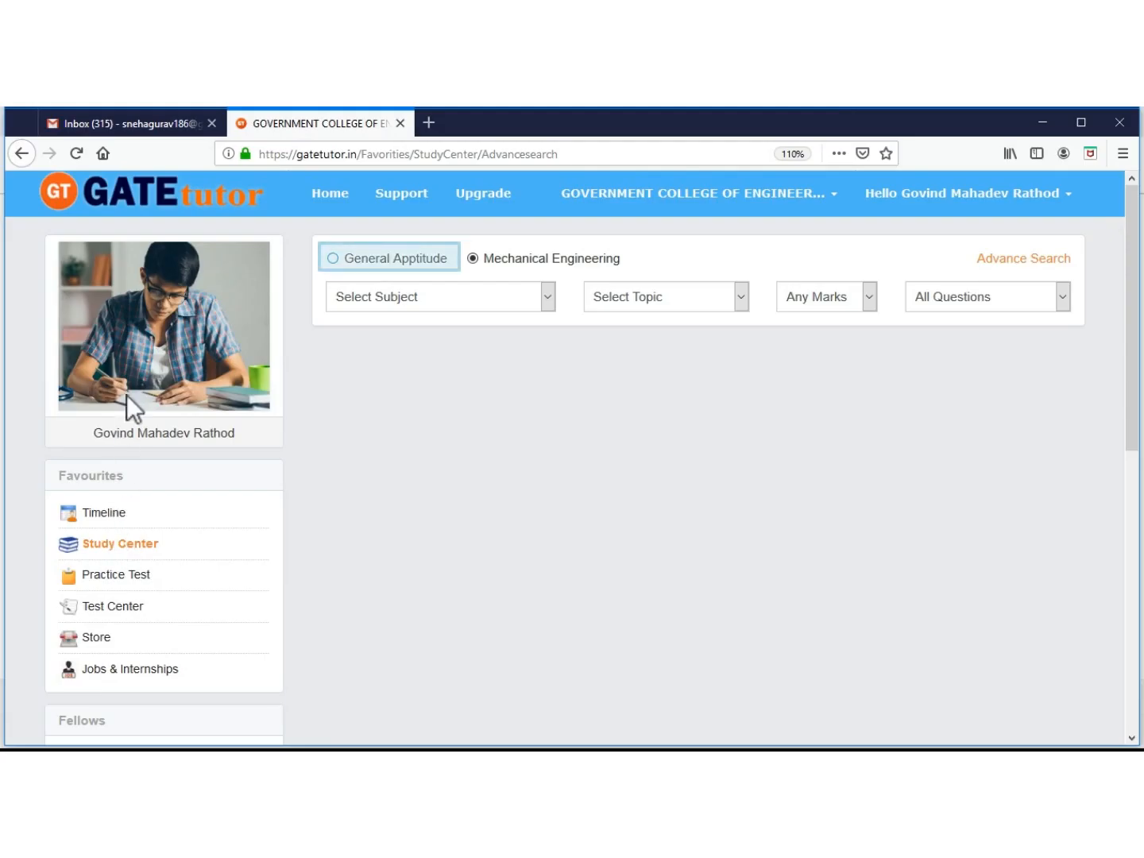
pyautogui.click(332, 258)
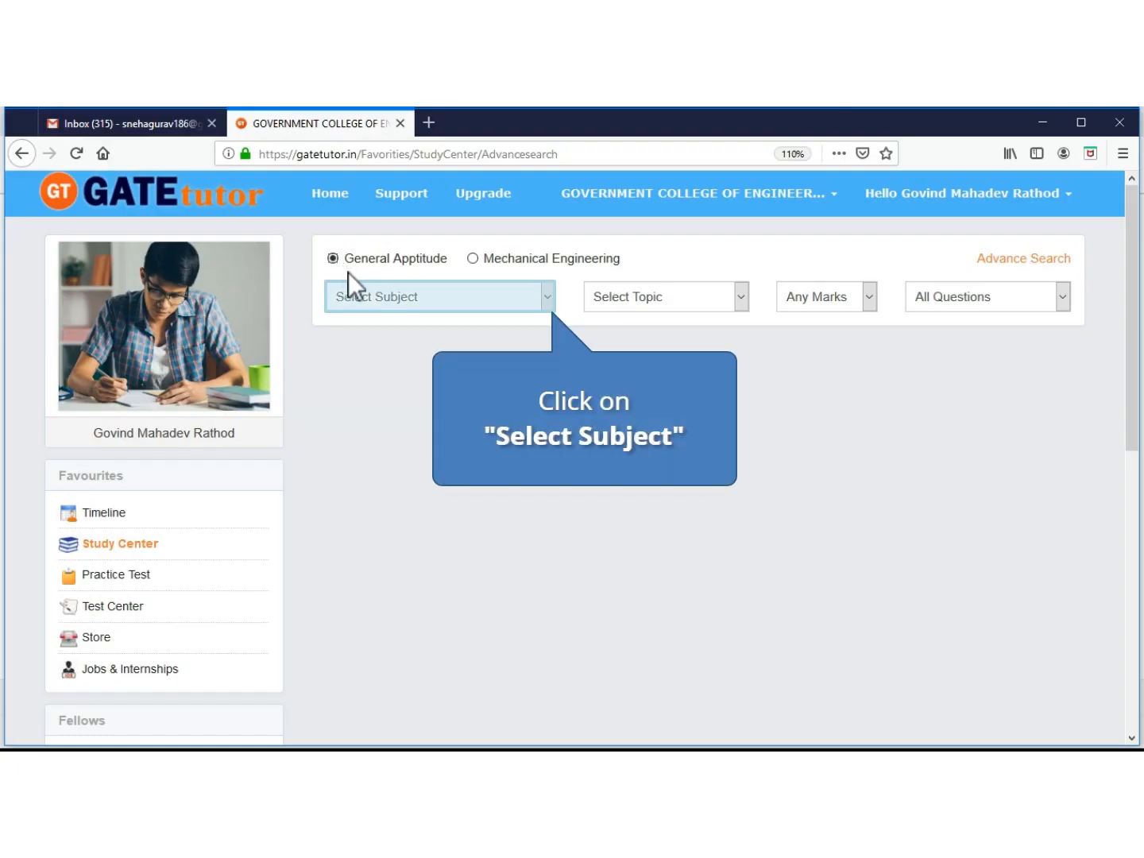
pyautogui.click(437, 296)
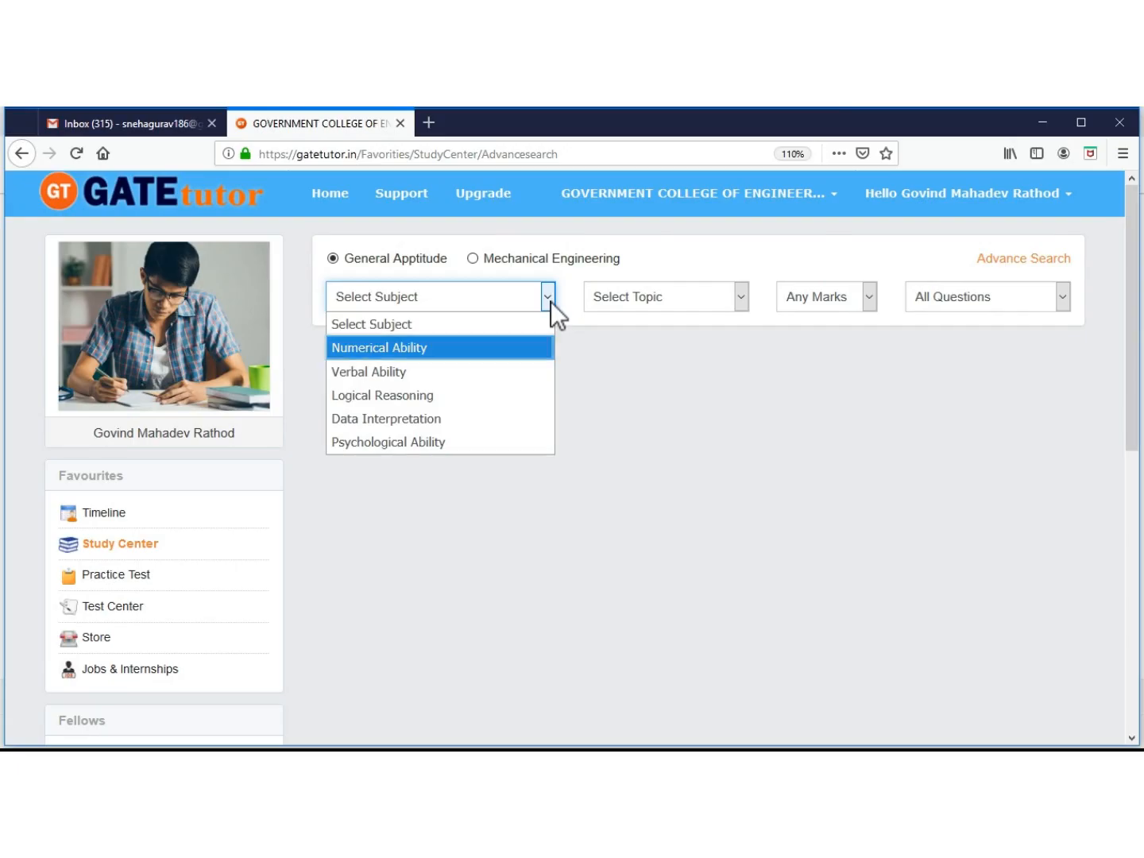
pyautogui.click(380, 346)
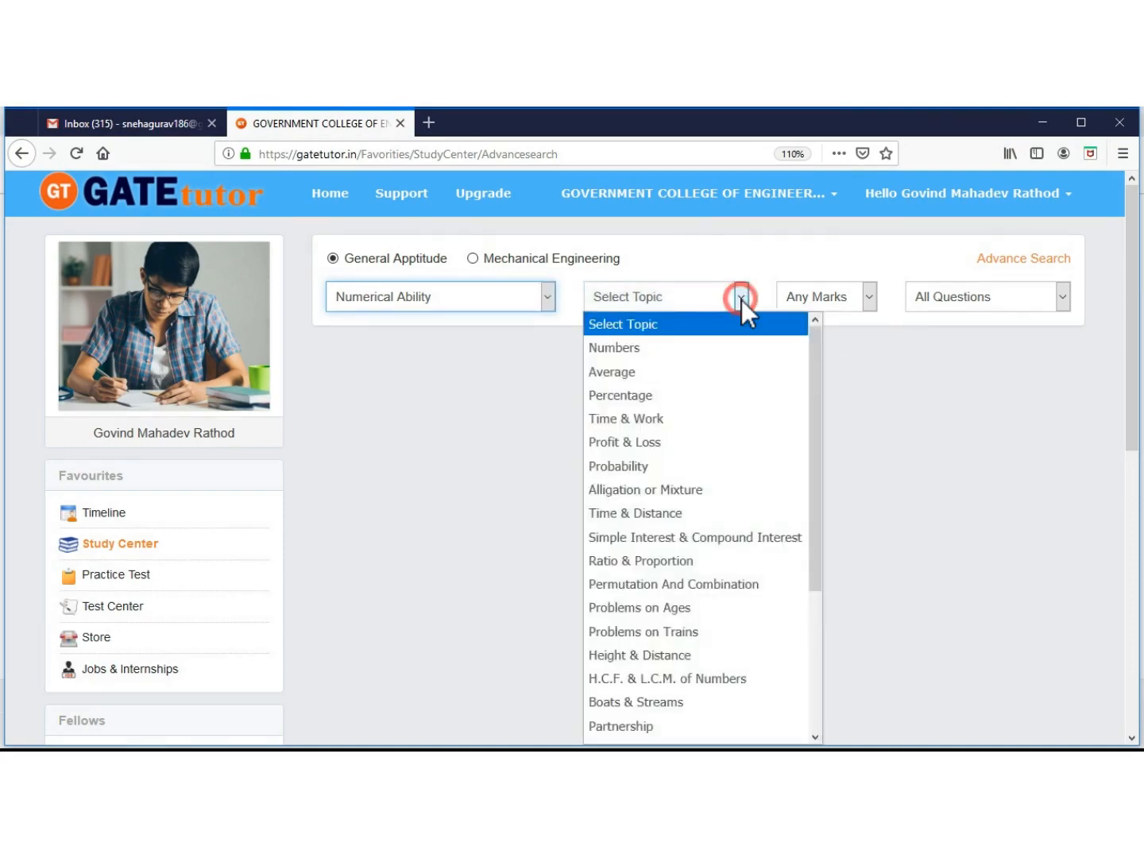
pyautogui.click(620, 394)
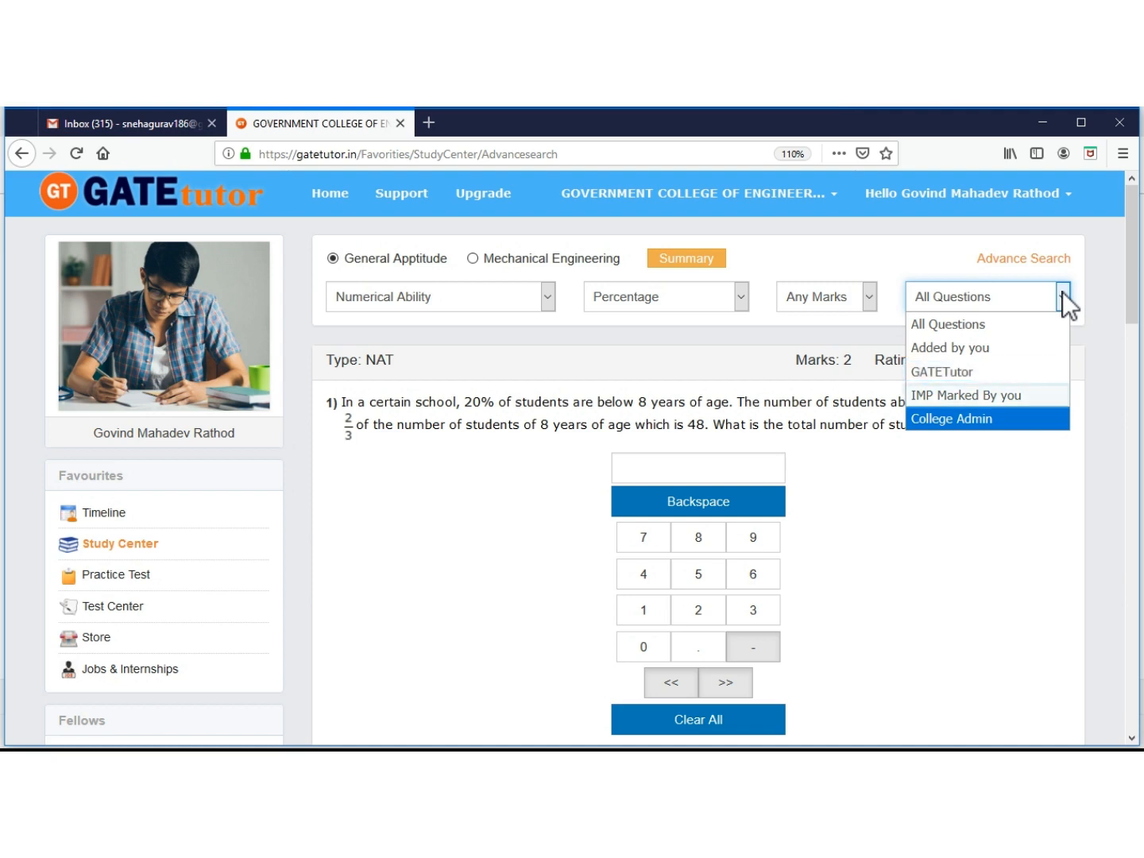
pyautogui.moveTo(966, 394)
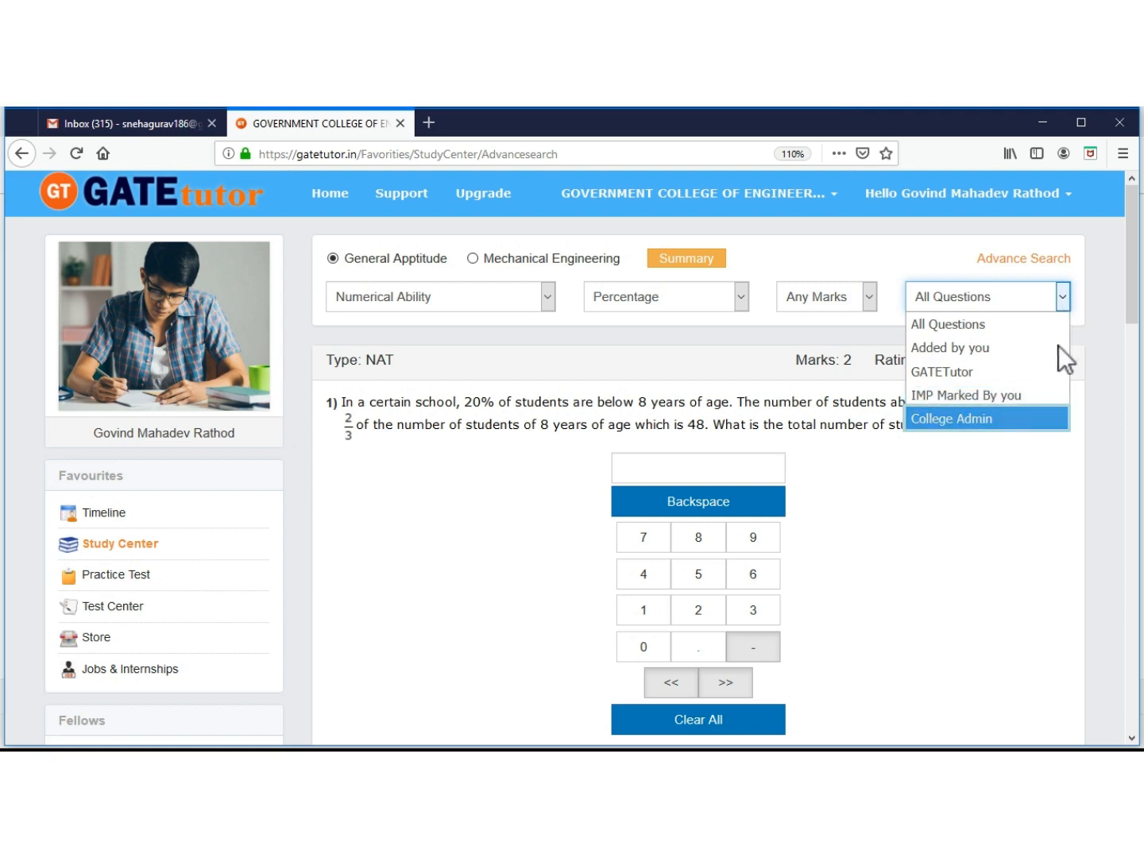
pyautogui.moveTo(950, 429)
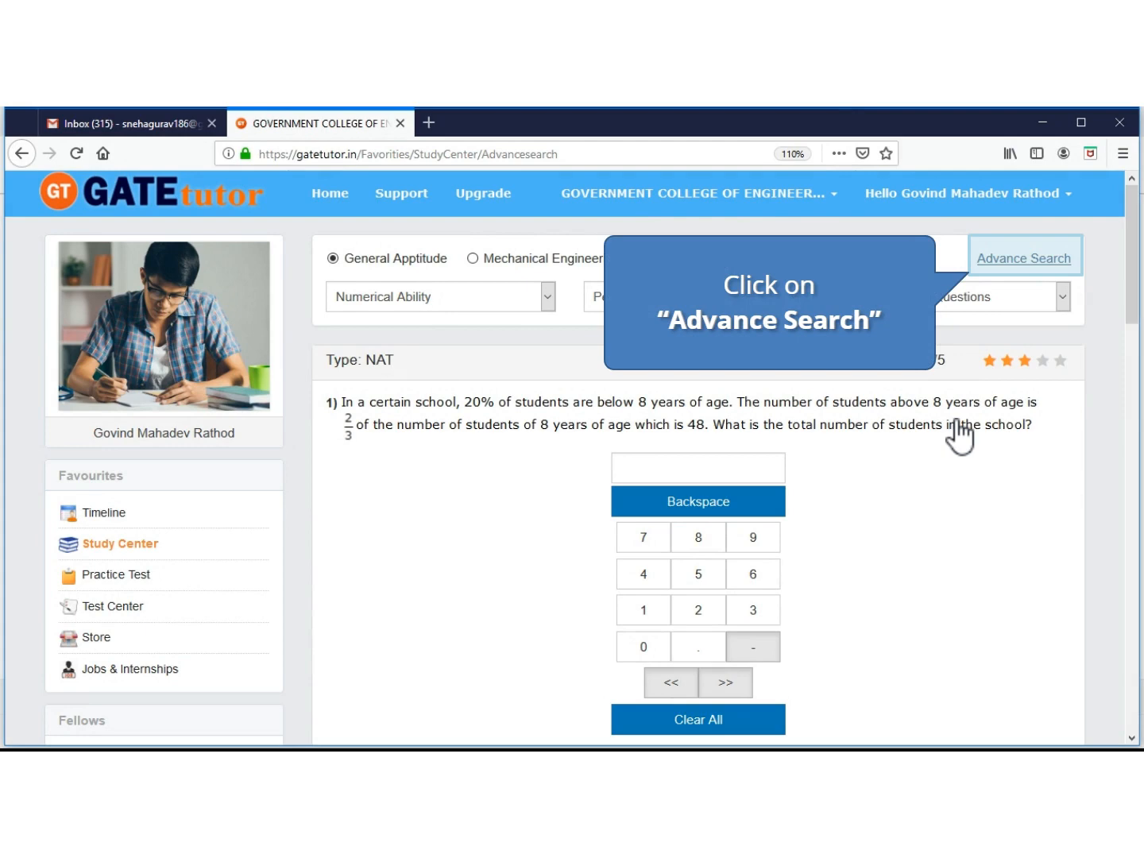
pyautogui.moveTo(992, 273)
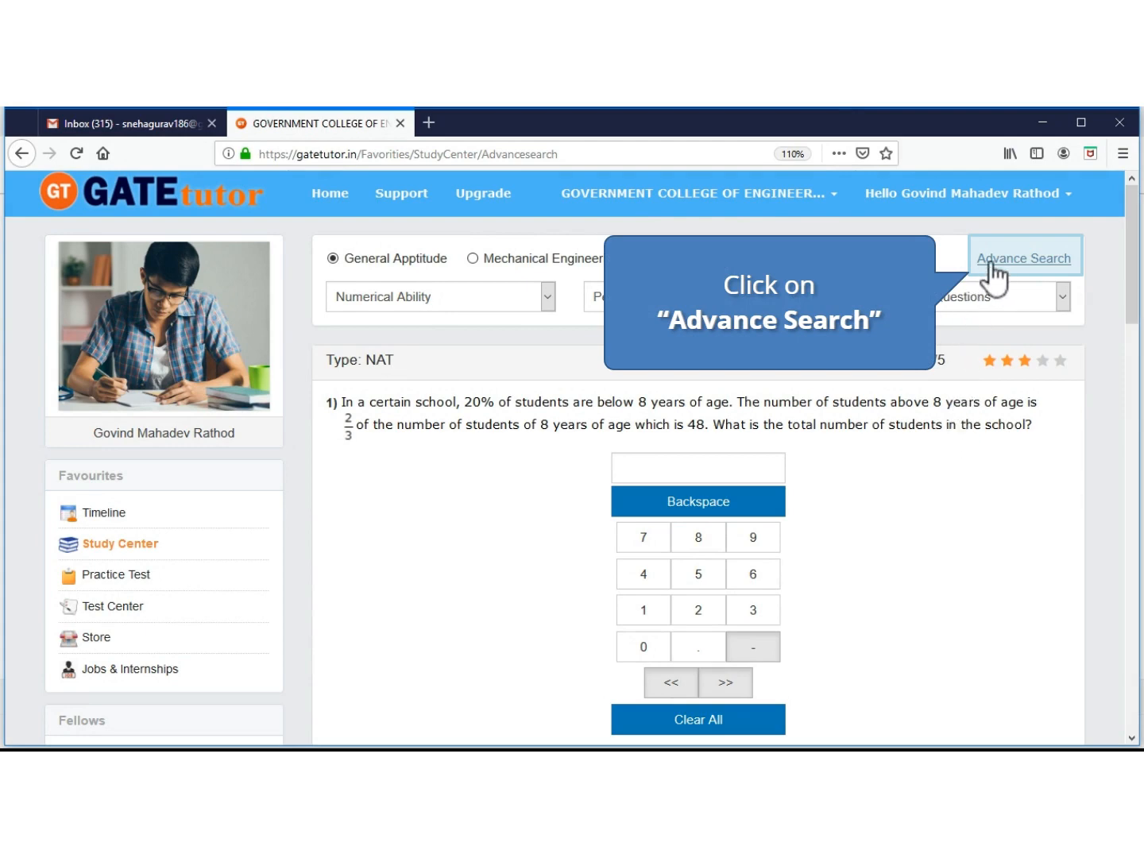
# Switch the Study Center filter to Advance Search by keyword for General Aptitude
pyautogui.click(1023, 258)
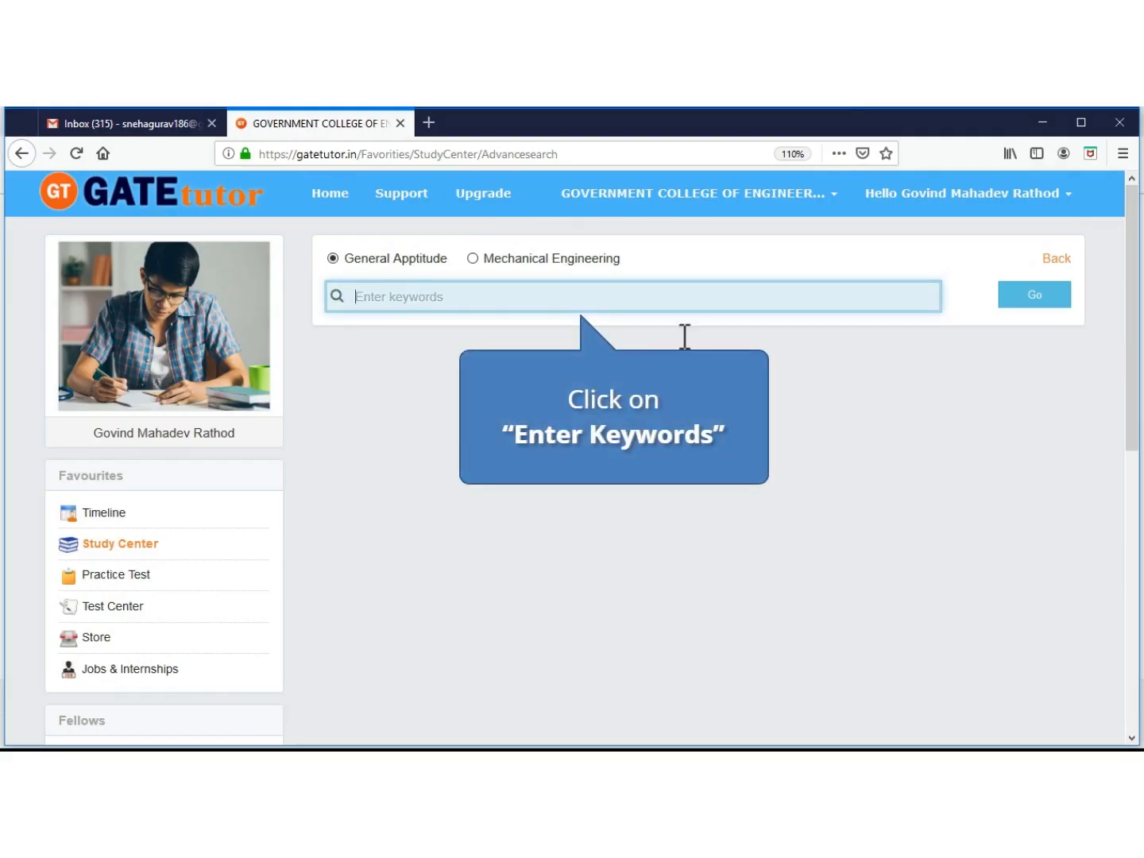
# Search General Aptitude for the keyword 'Tree' and scroll through the 4 matching questions
pyautogui.write('Tree')
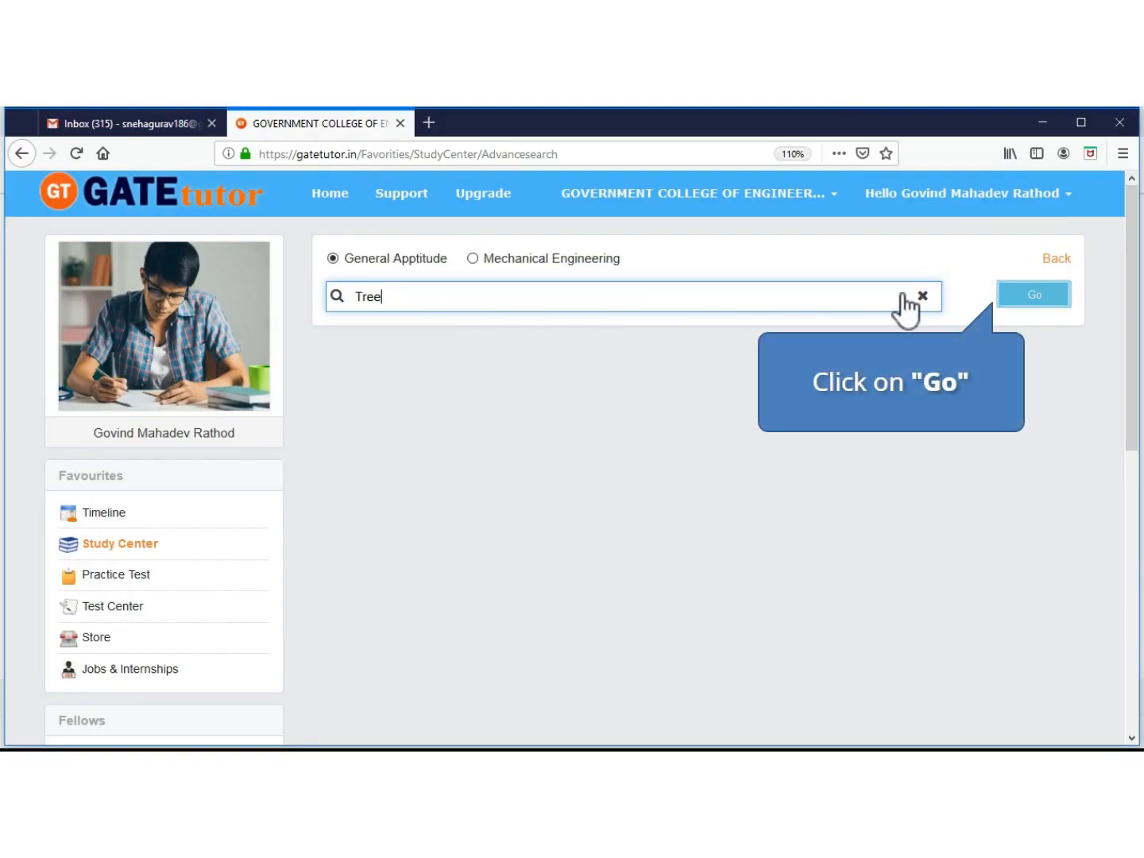
pyautogui.click(1033, 295)
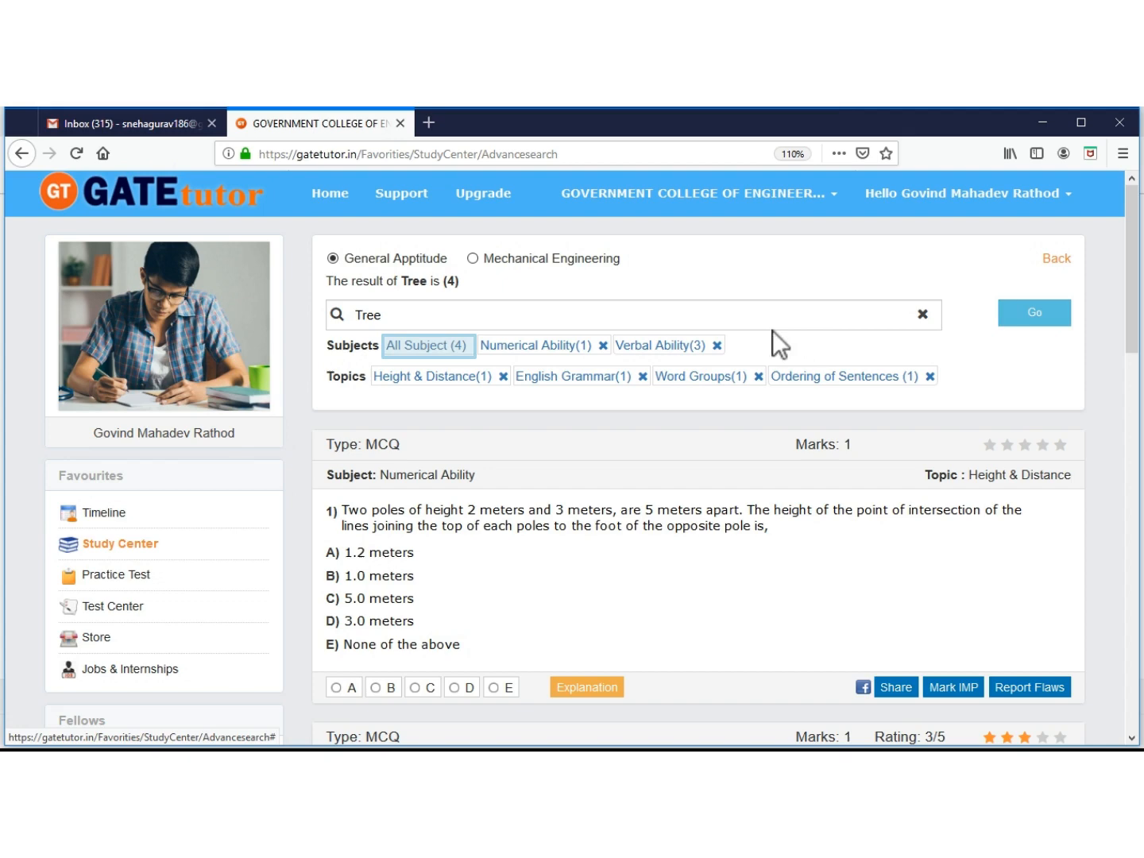
pyautogui.scroll(-3)
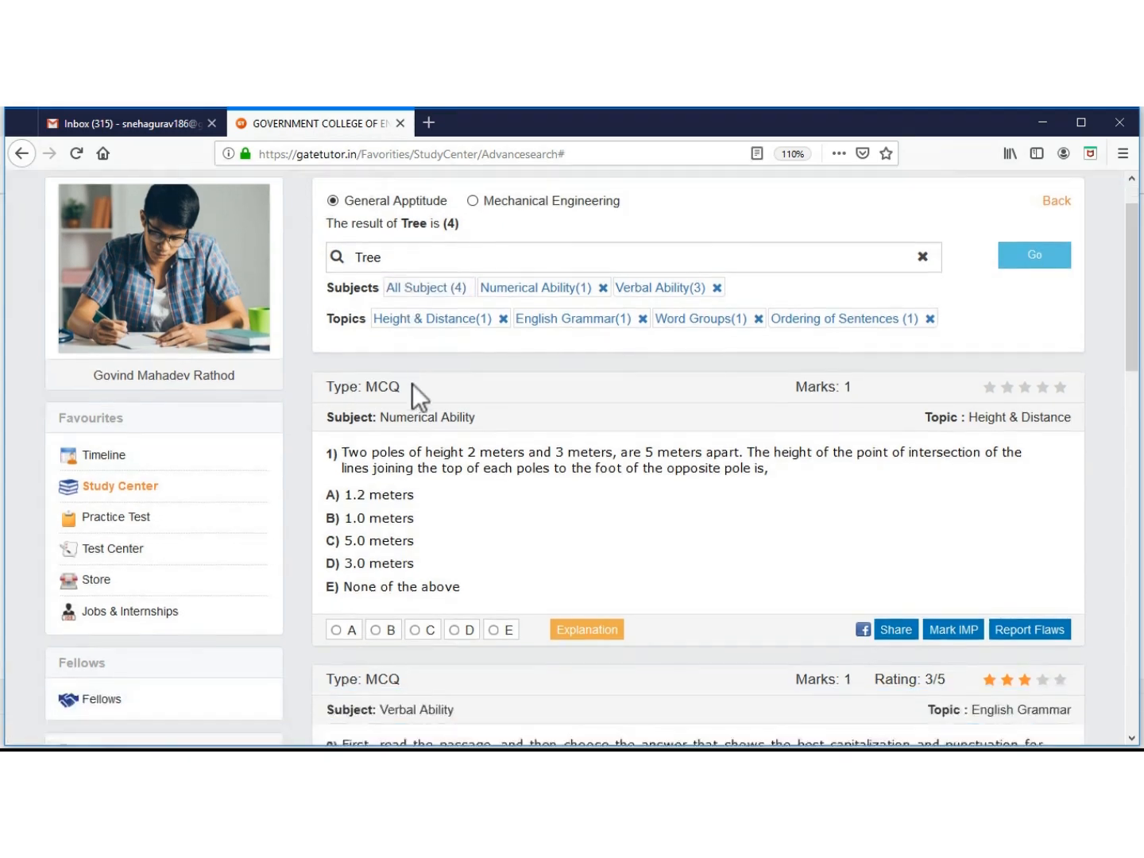
pyautogui.scroll(-3)
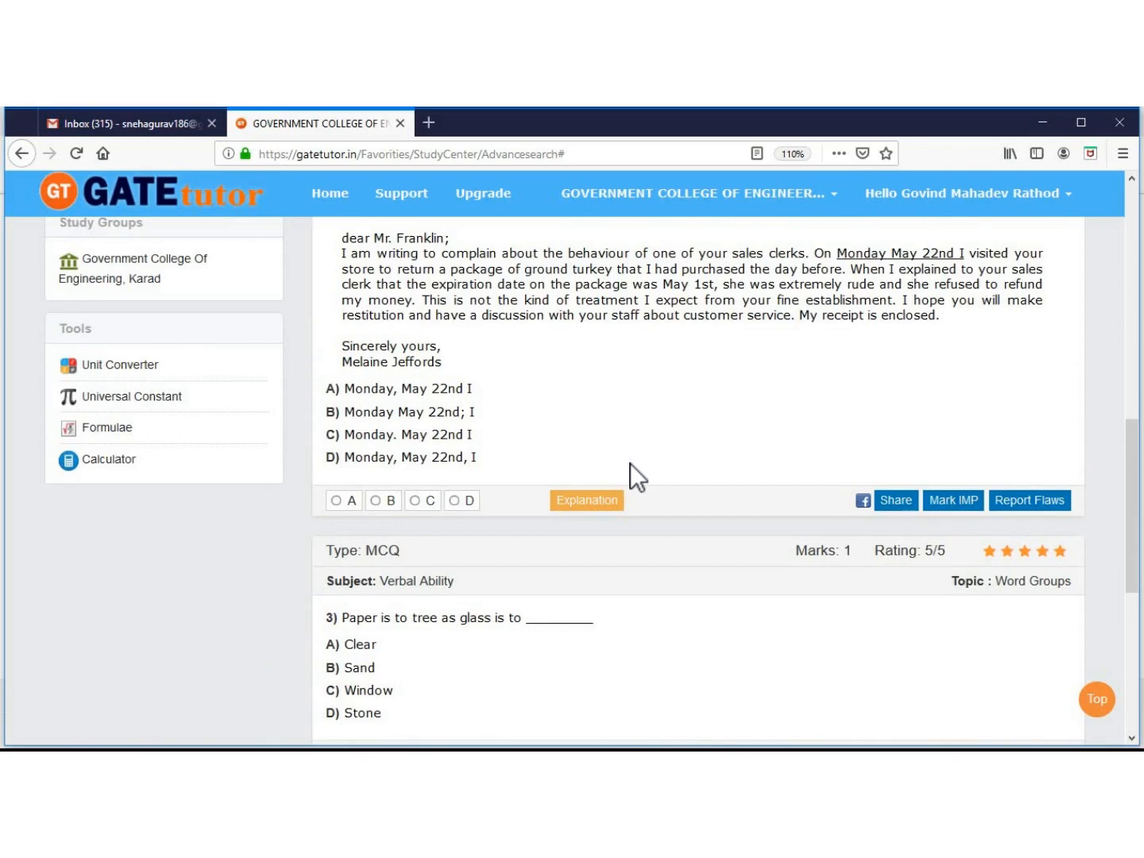
pyautogui.scroll(-3)
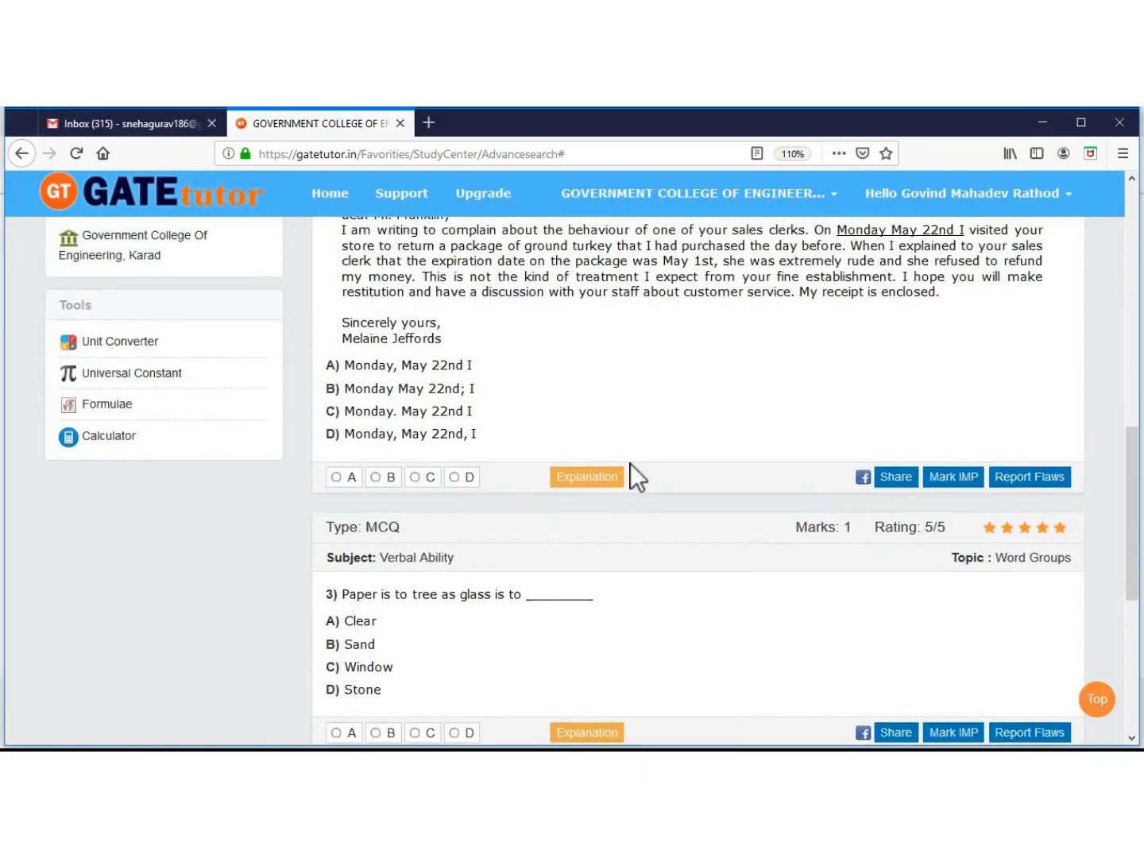
# Answer the letter-punctuation question with A, C, then D (correct) and view then close its explanation
pyautogui.click(334, 499)
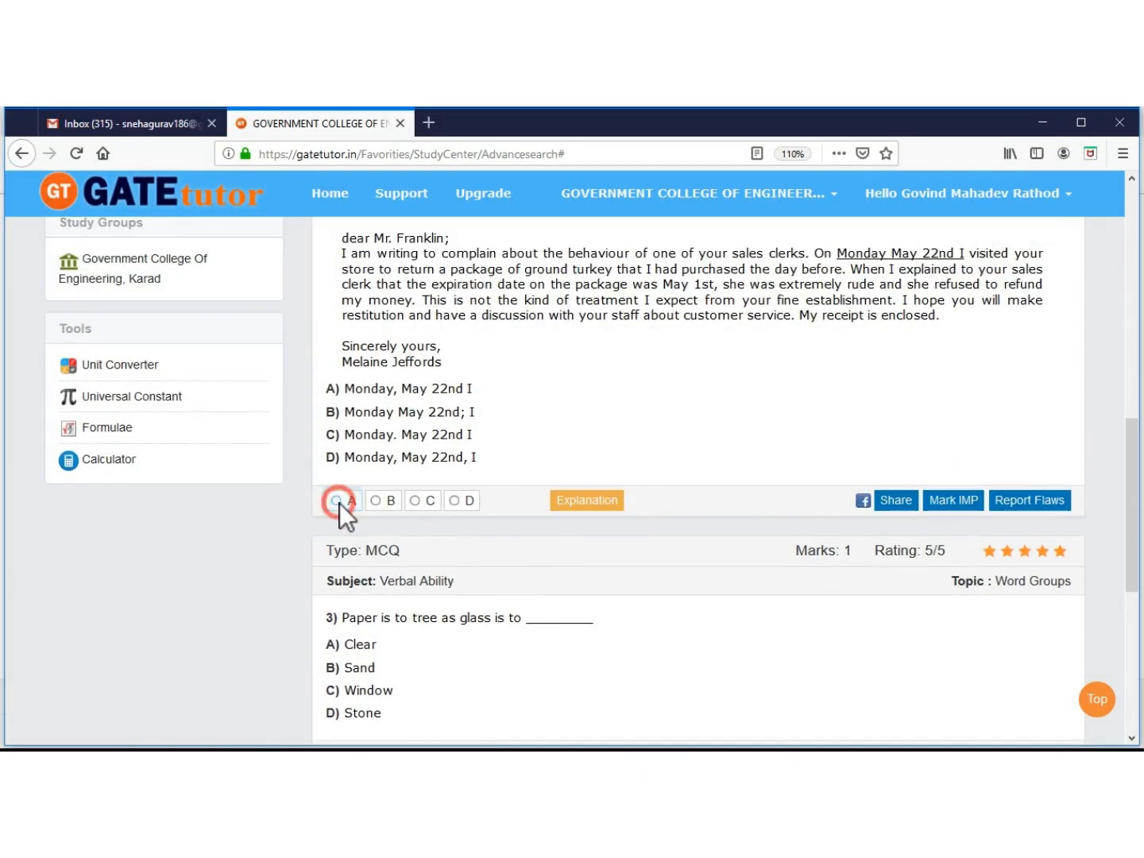
pyautogui.click(413, 499)
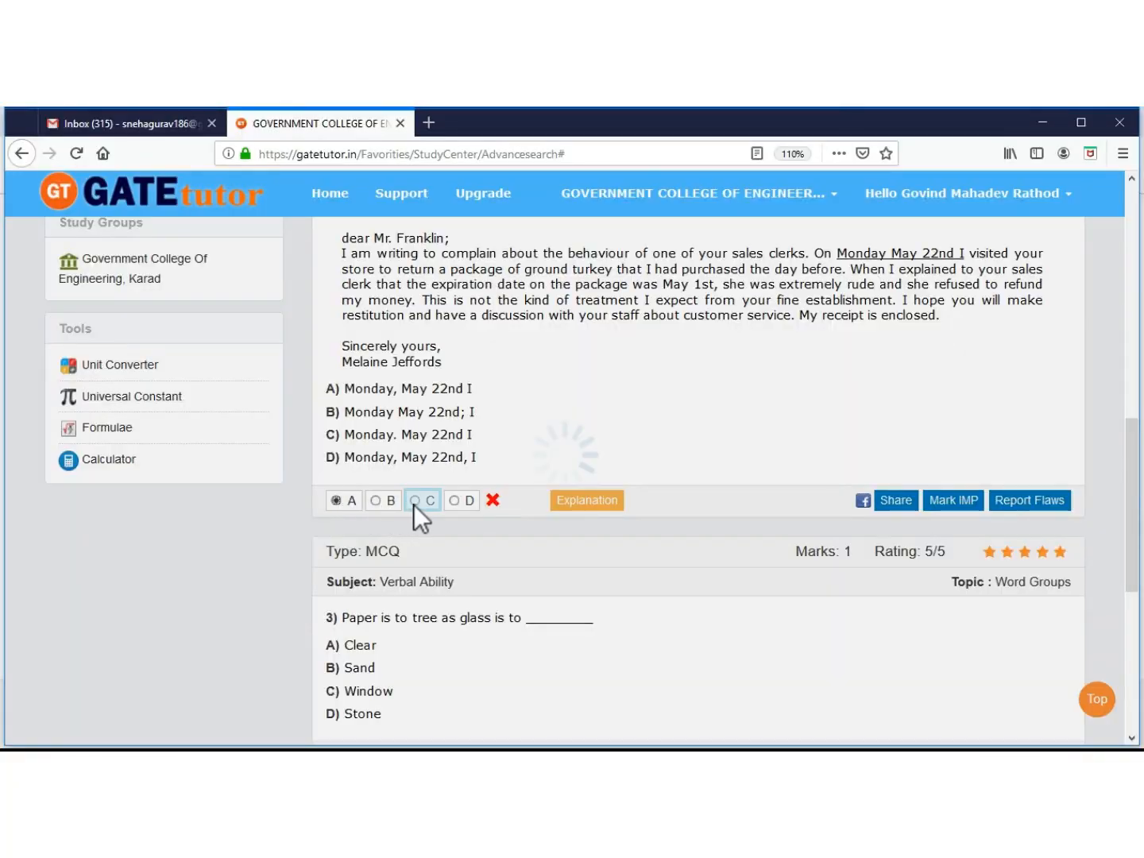
pyautogui.click(410, 499)
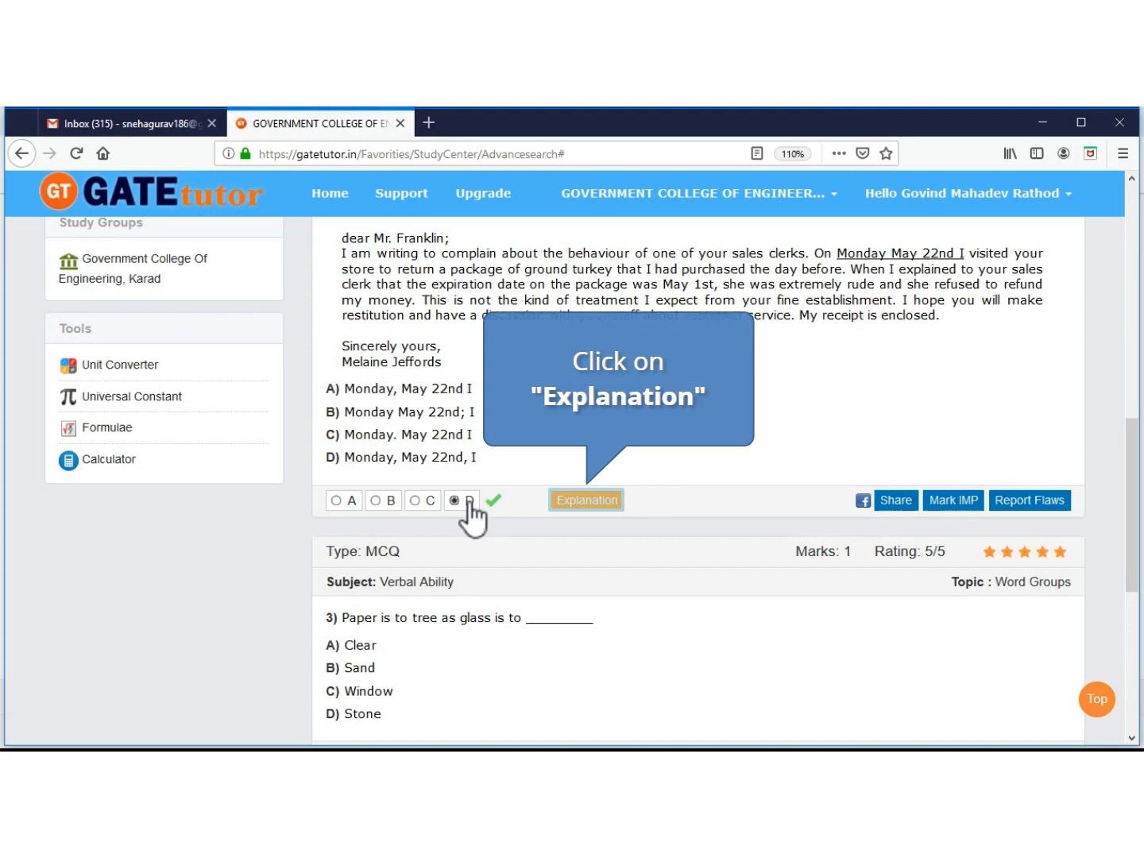
pyautogui.click(585, 499)
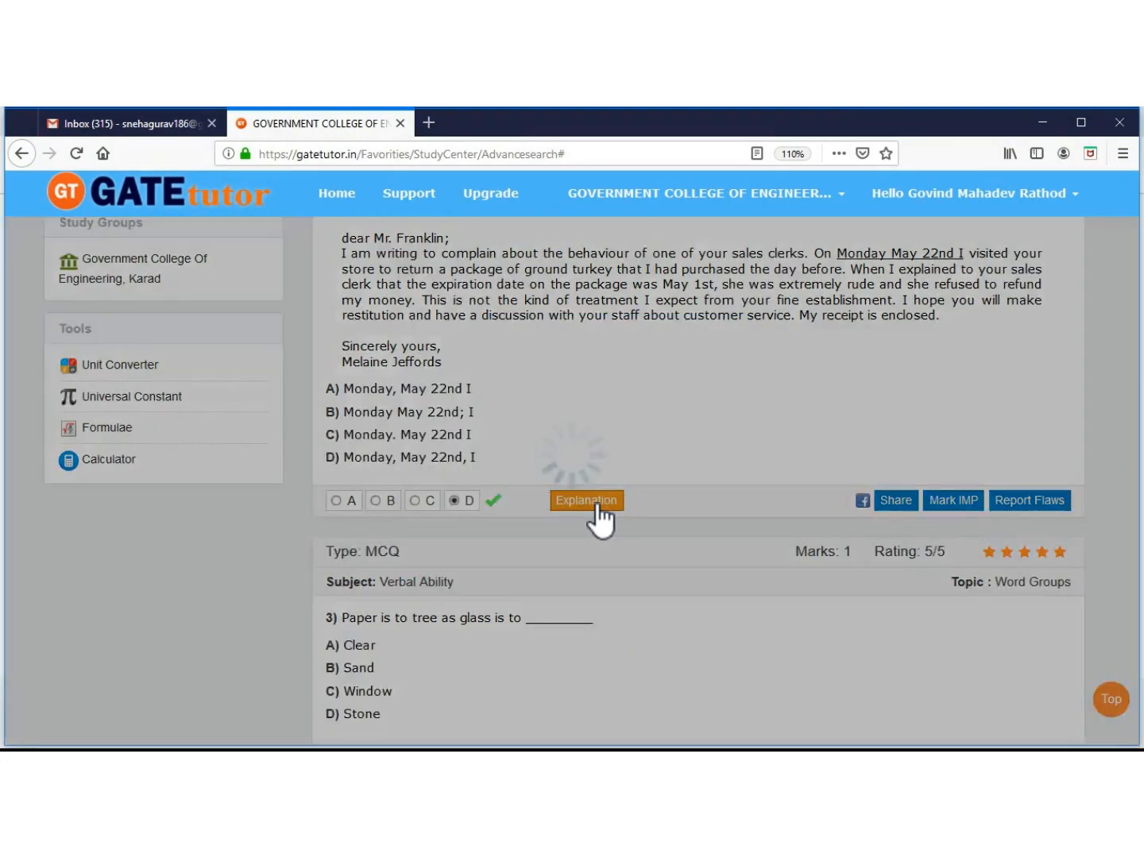
pyautogui.click(587, 499)
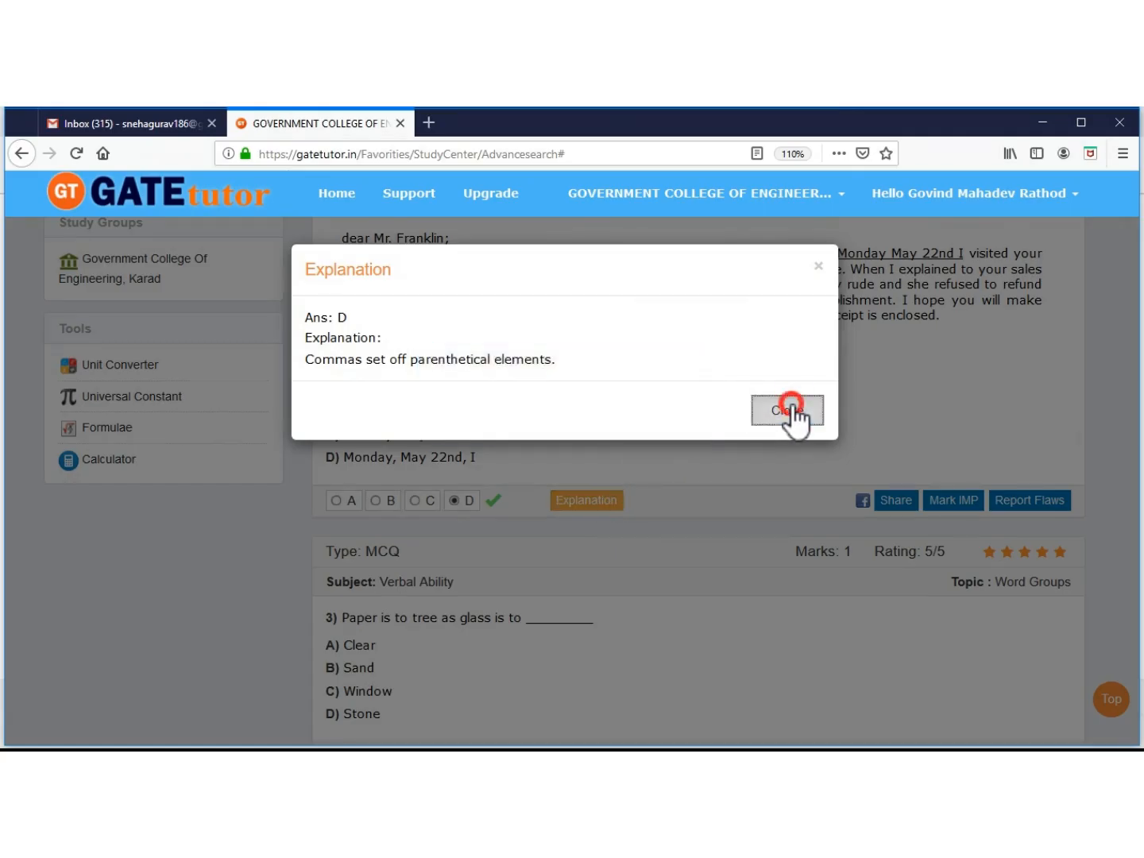
pyautogui.click(785, 410)
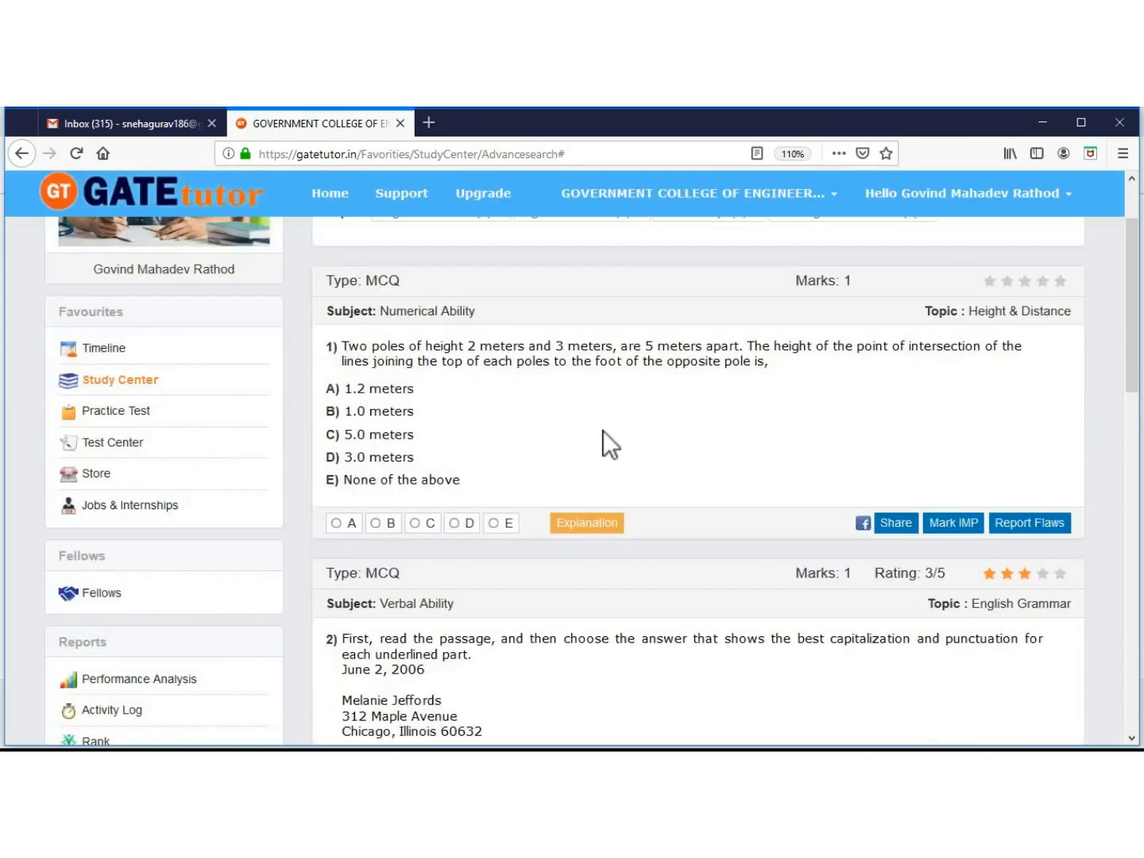
# Scroll down the question list before returning to the search panel
pyautogui.scroll(-3)
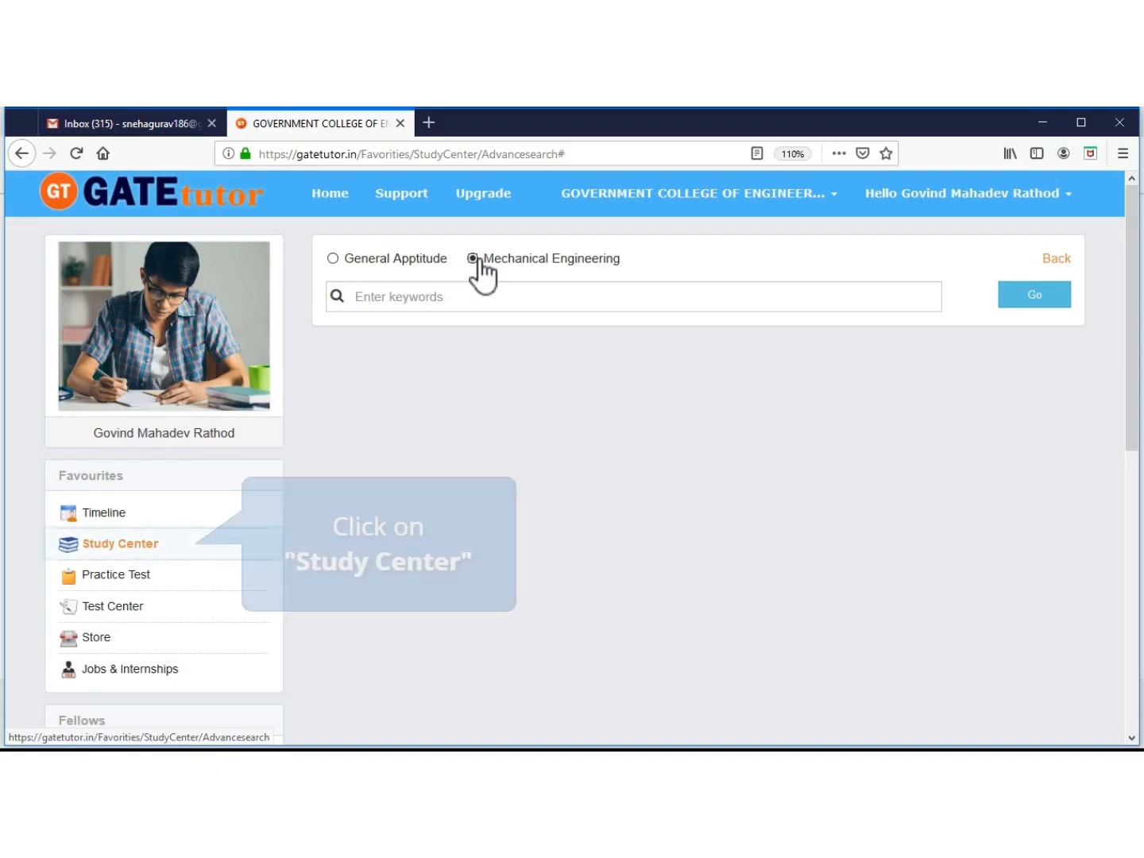
# Reopen Study Center search and choose Design of Machine Elements, topic Rolling & Sliding Contact Bearings
pyautogui.click(120, 544)
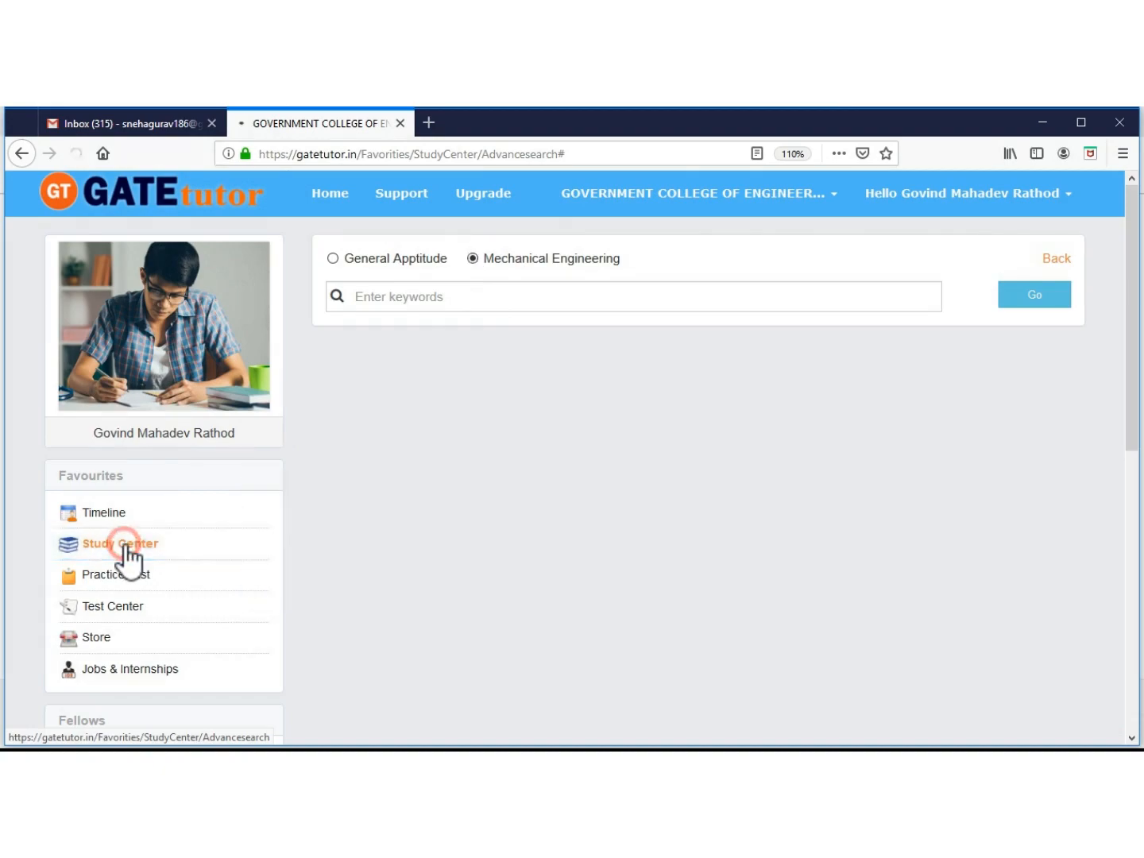
pyautogui.click(1024, 258)
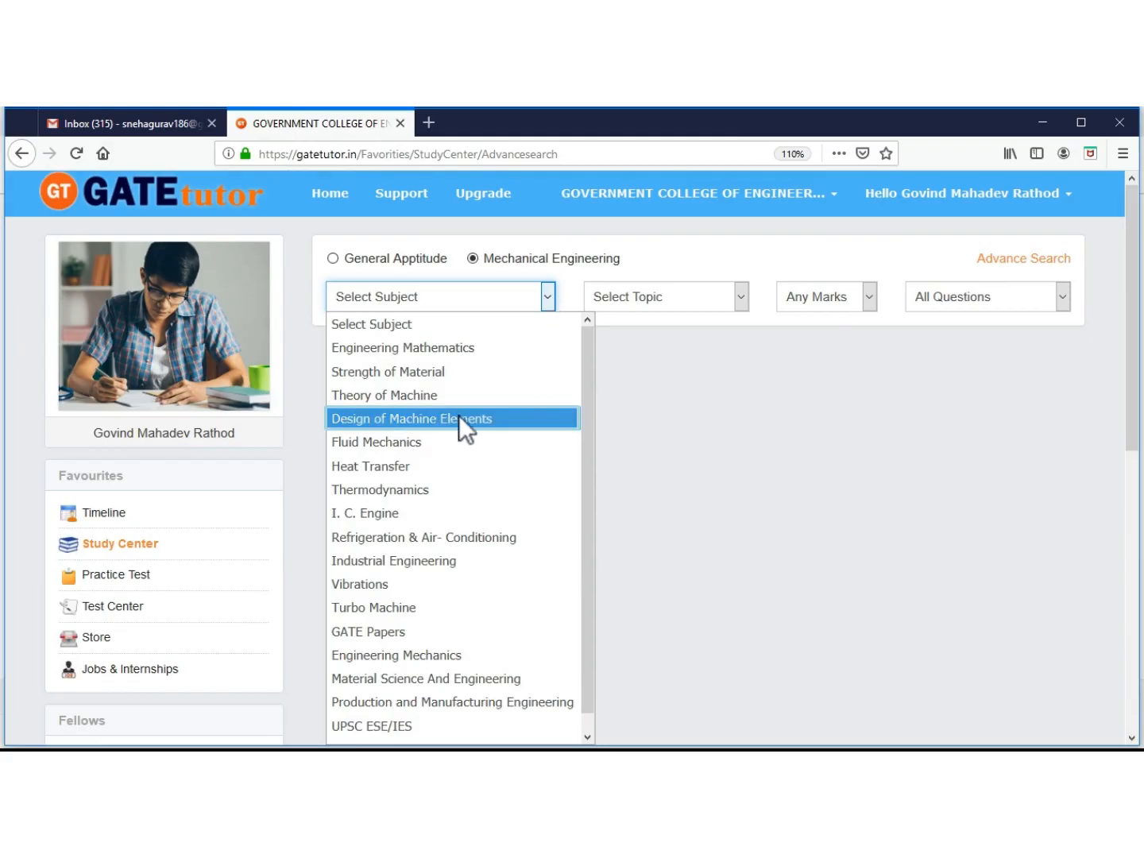
pyautogui.click(410, 418)
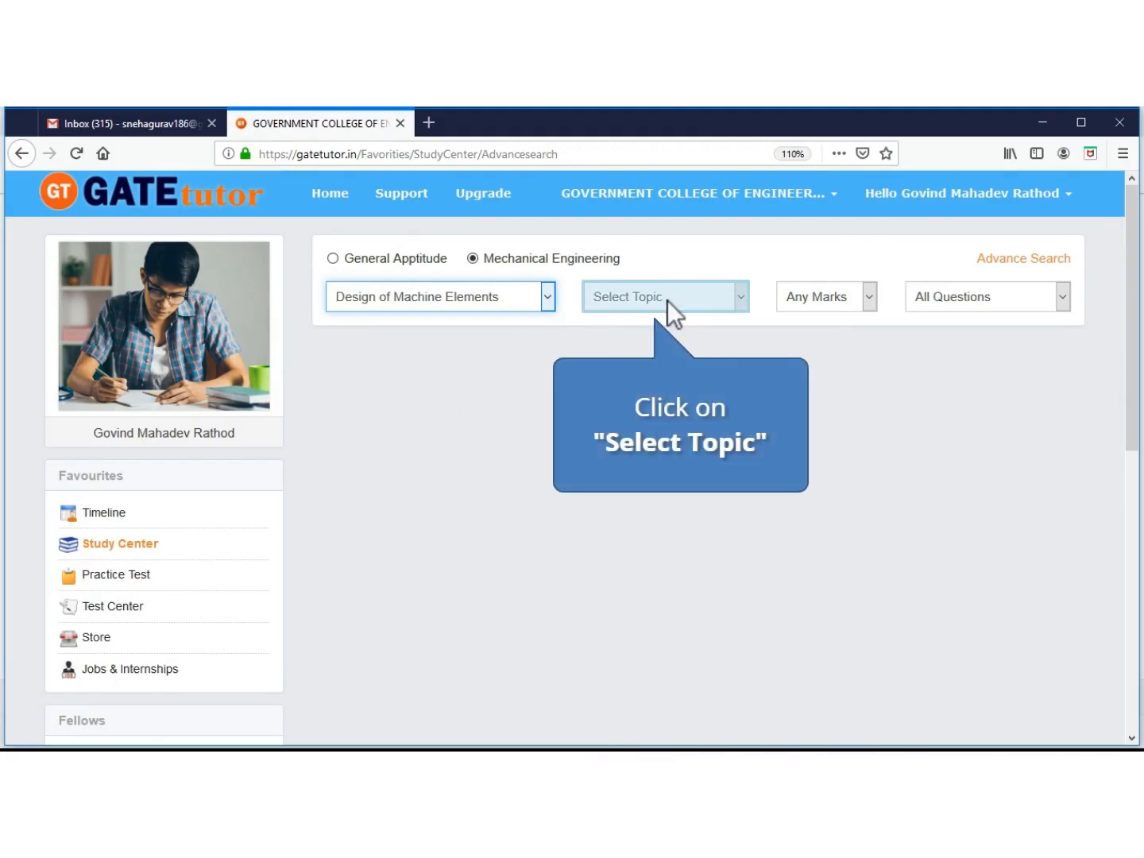
pyautogui.click(662, 295)
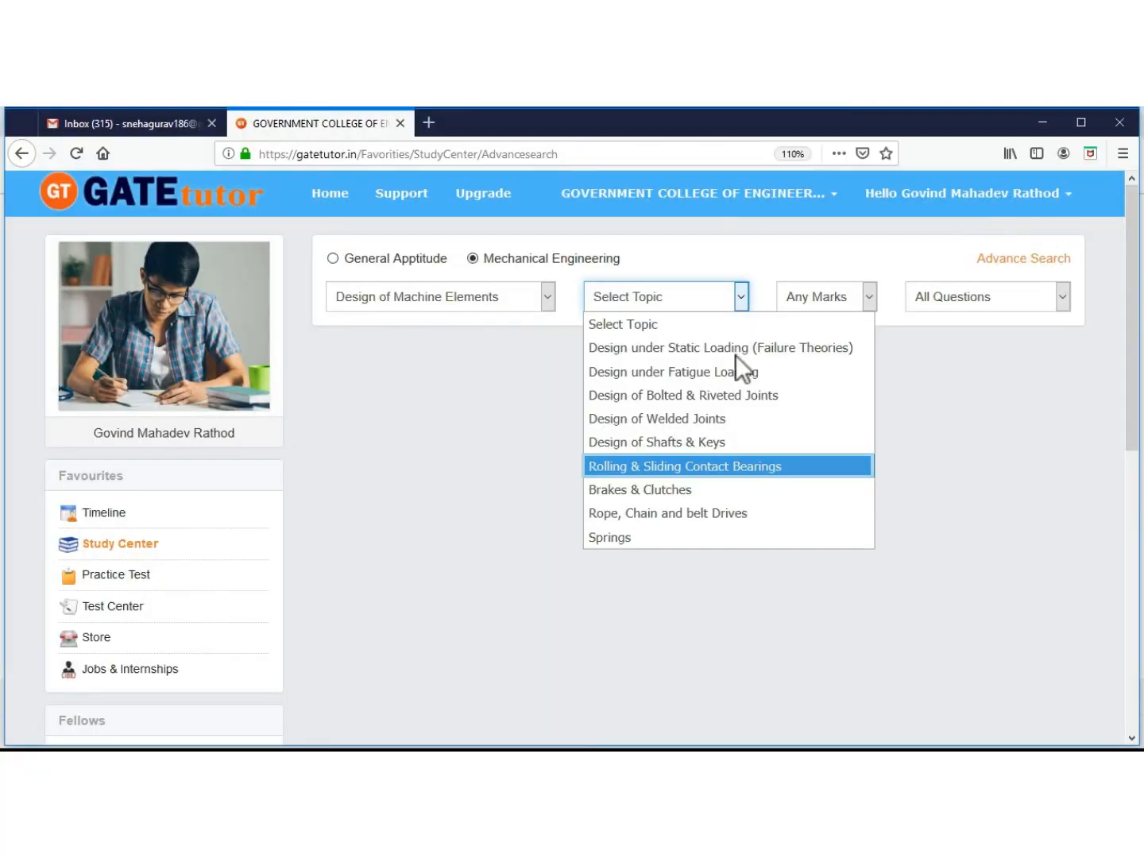
pyautogui.click(685, 465)
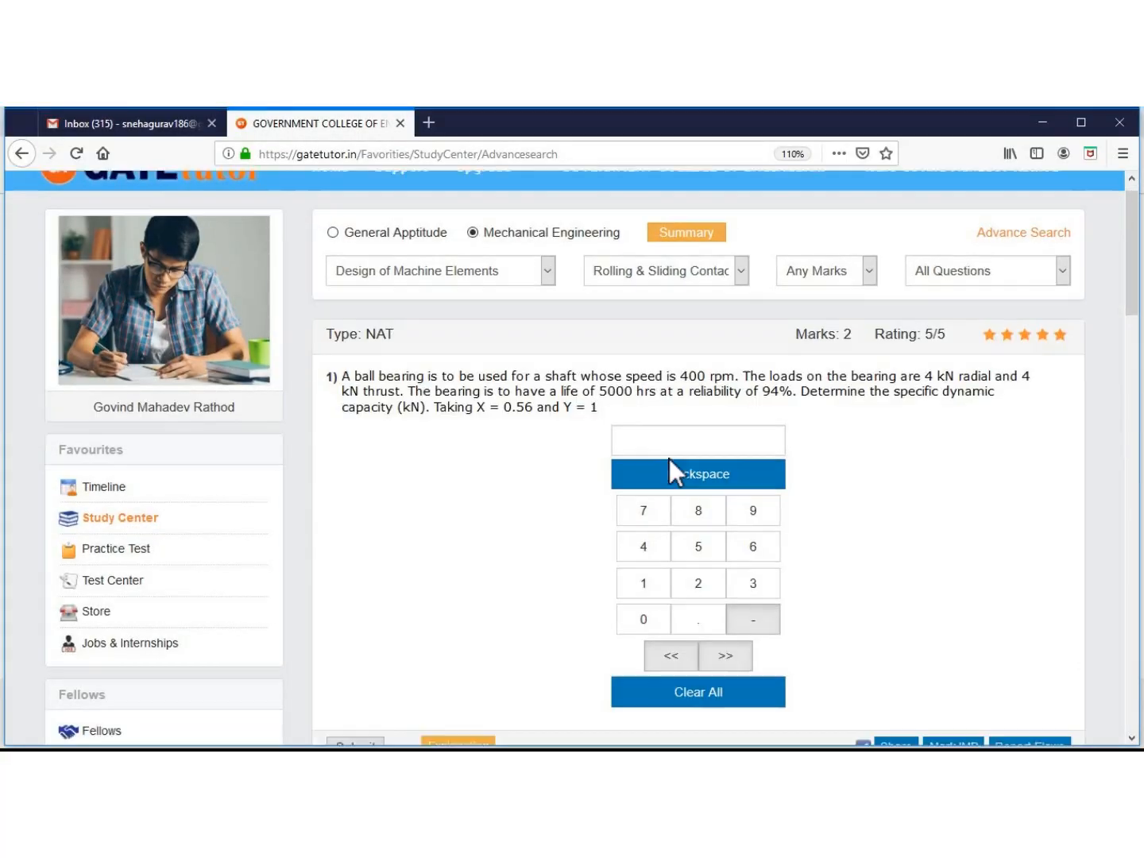
# Answer the bearing loading-ratio question, then try B (wrong) and another option on the flat pivot torque question
pyautogui.scroll(-3)
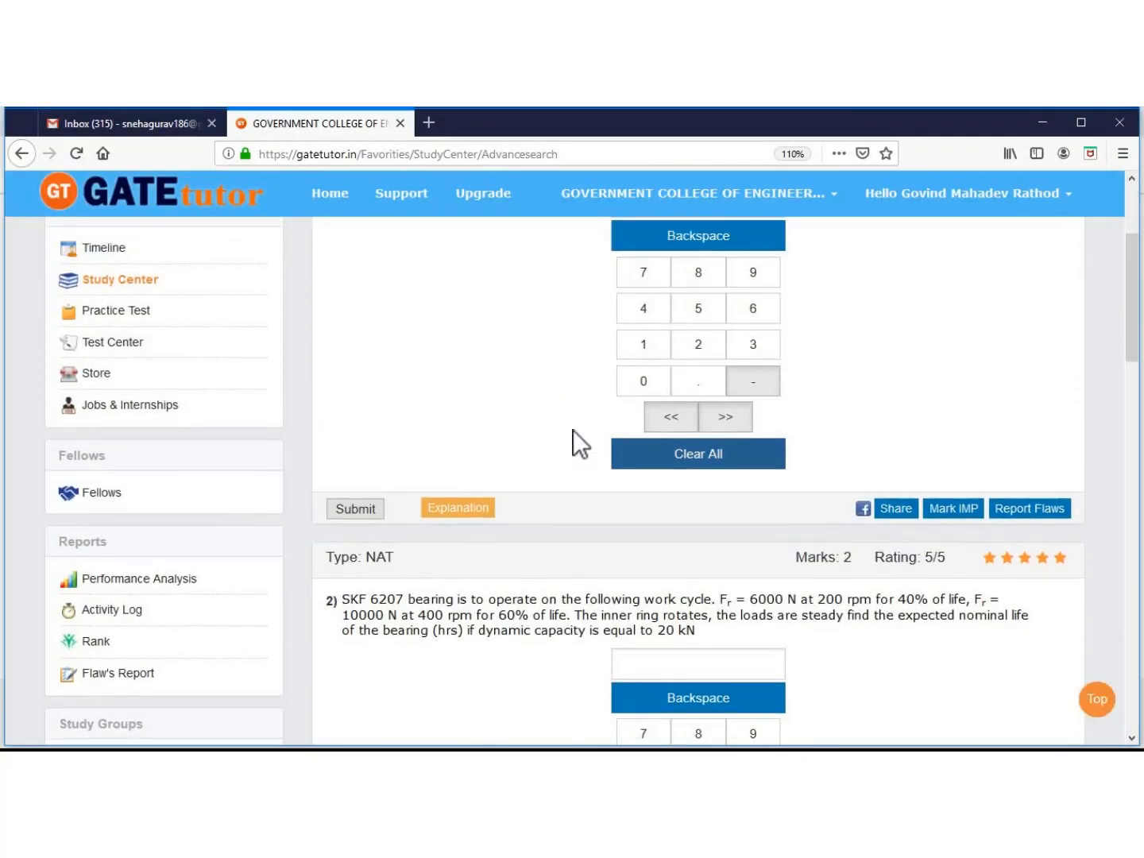
pyautogui.scroll(-3)
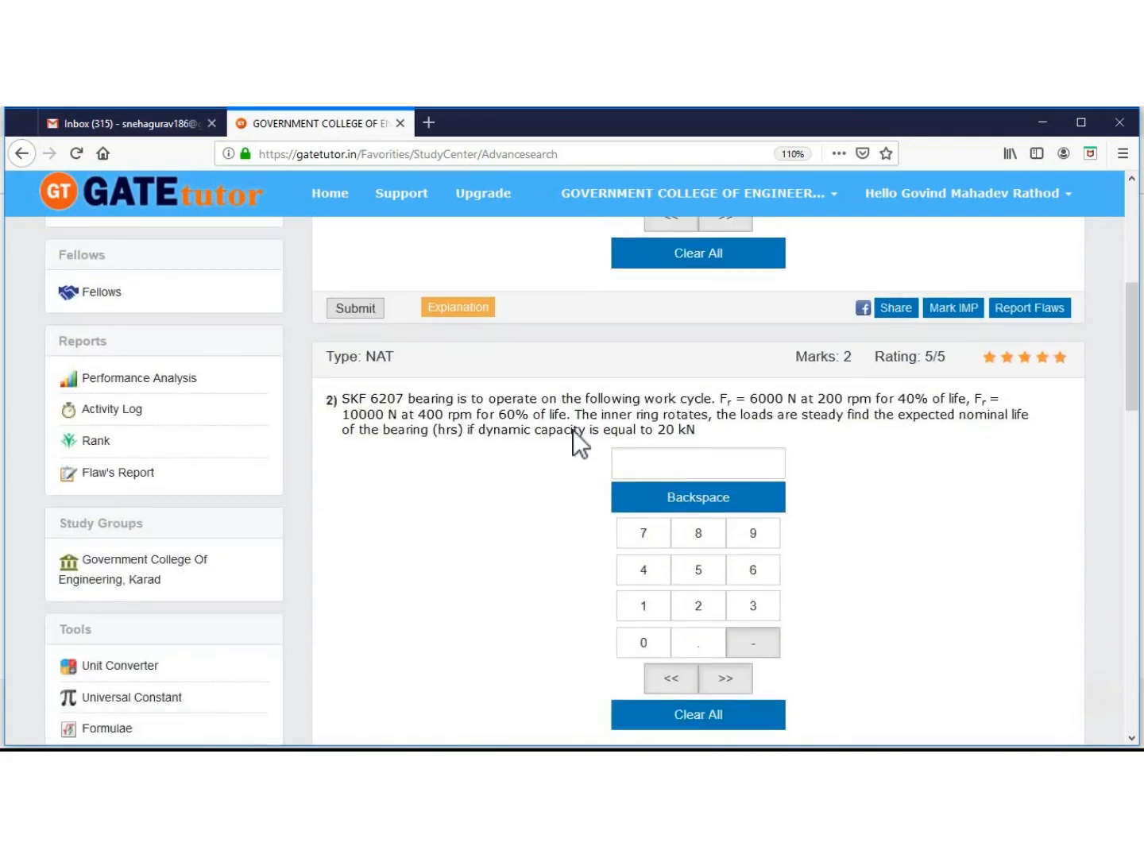
pyautogui.scroll(-3)
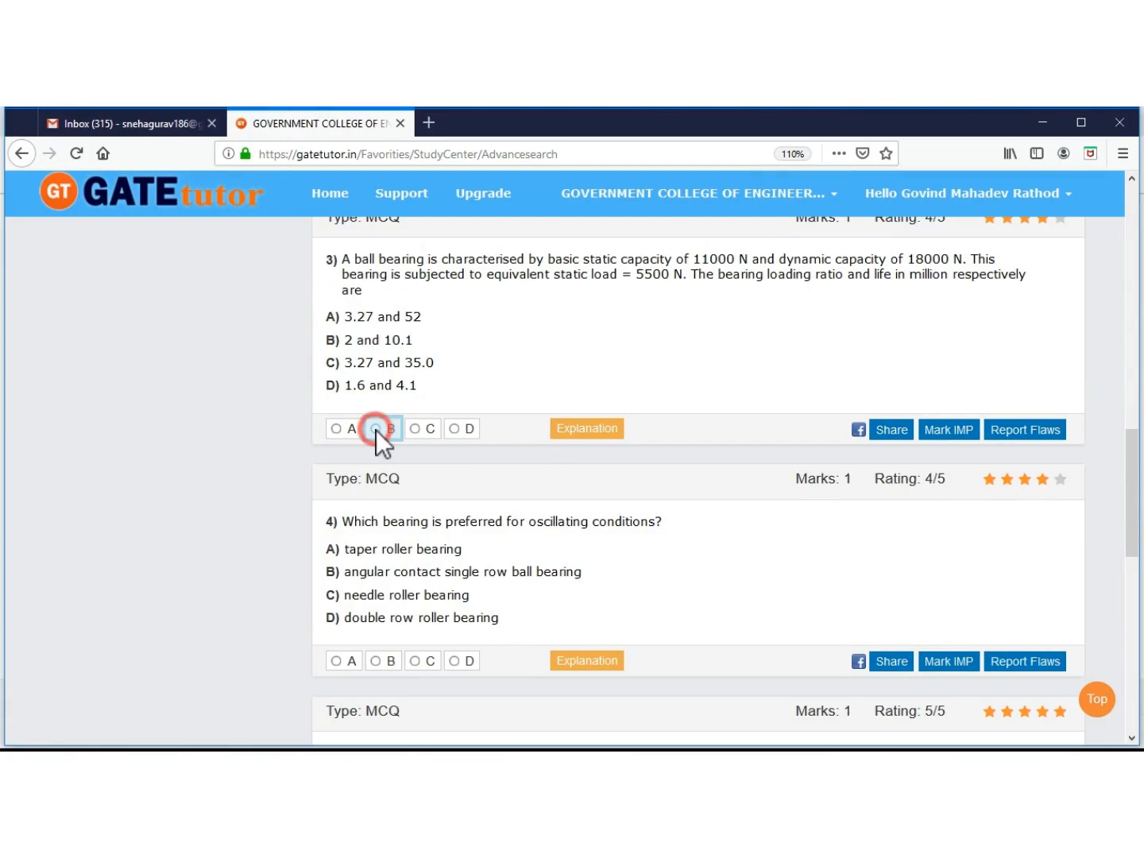
pyautogui.click(374, 429)
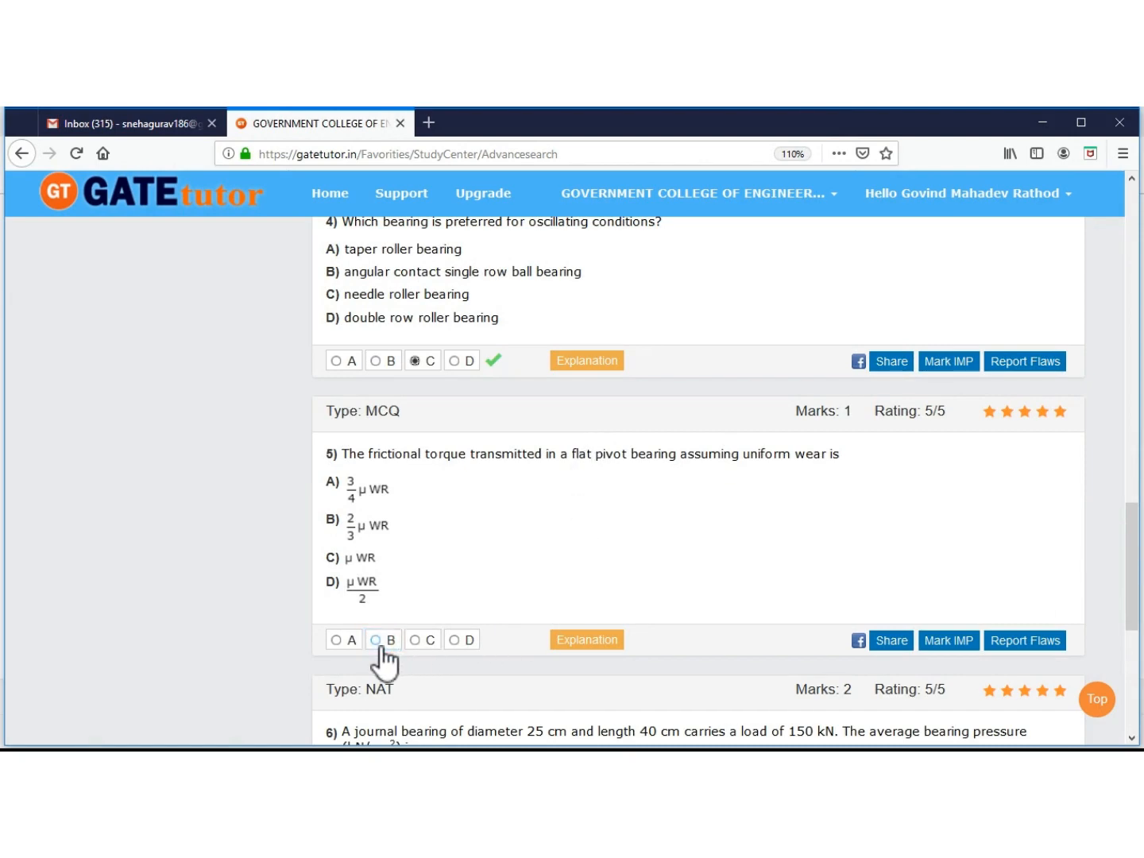
pyautogui.click(375, 639)
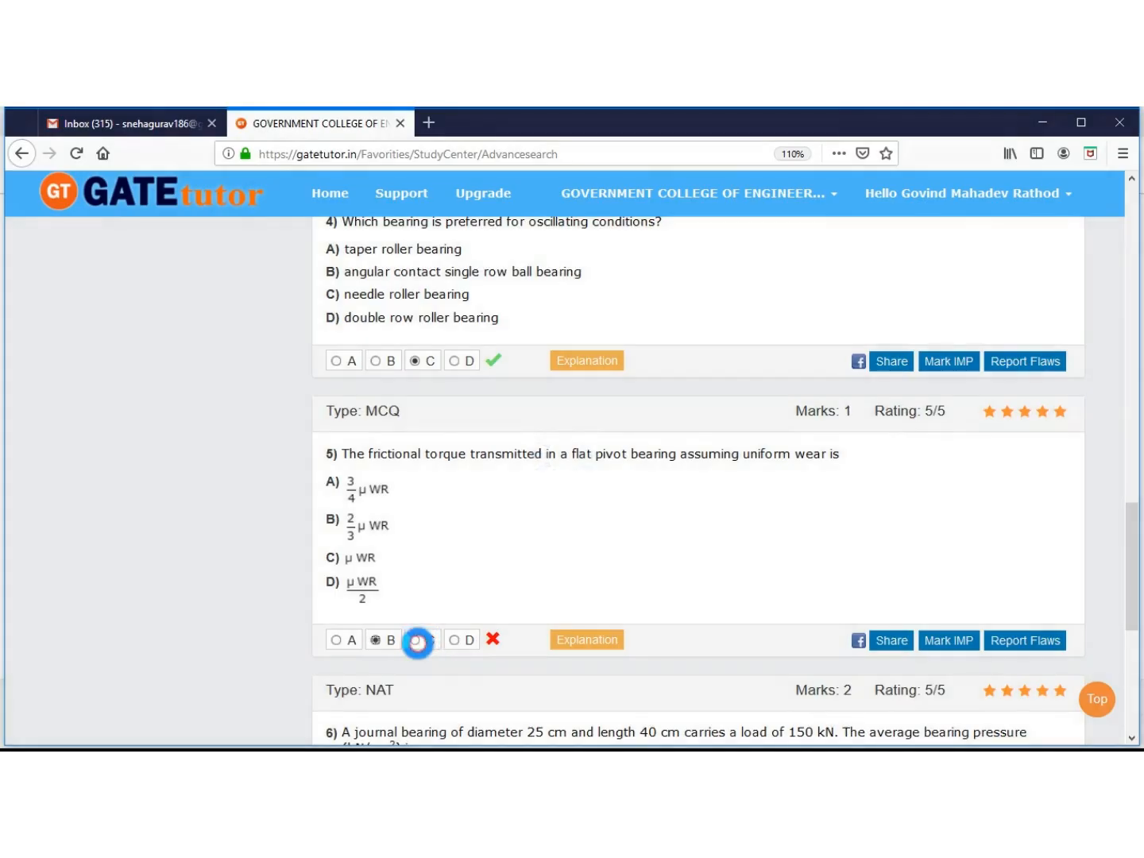
pyautogui.click(416, 639)
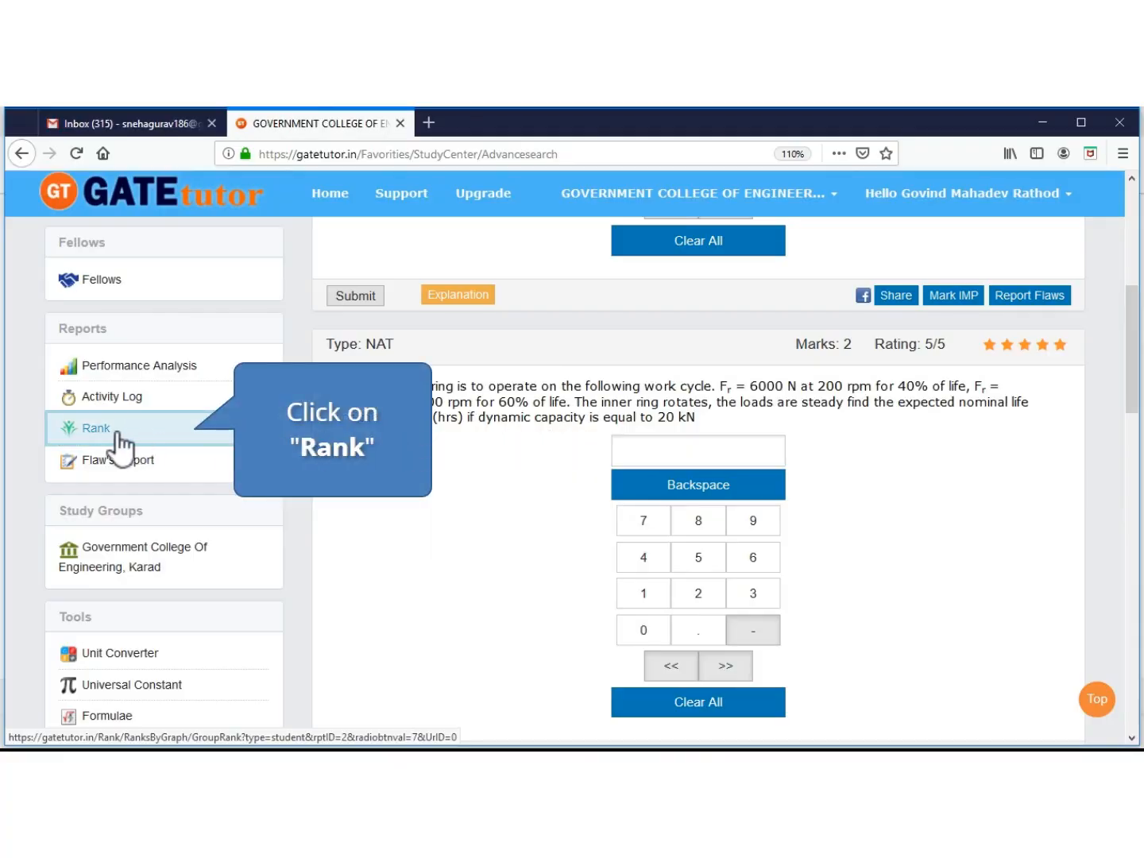
# Open the Rank report, choose Study Center as the rank source and request the college rank
pyautogui.click(95, 428)
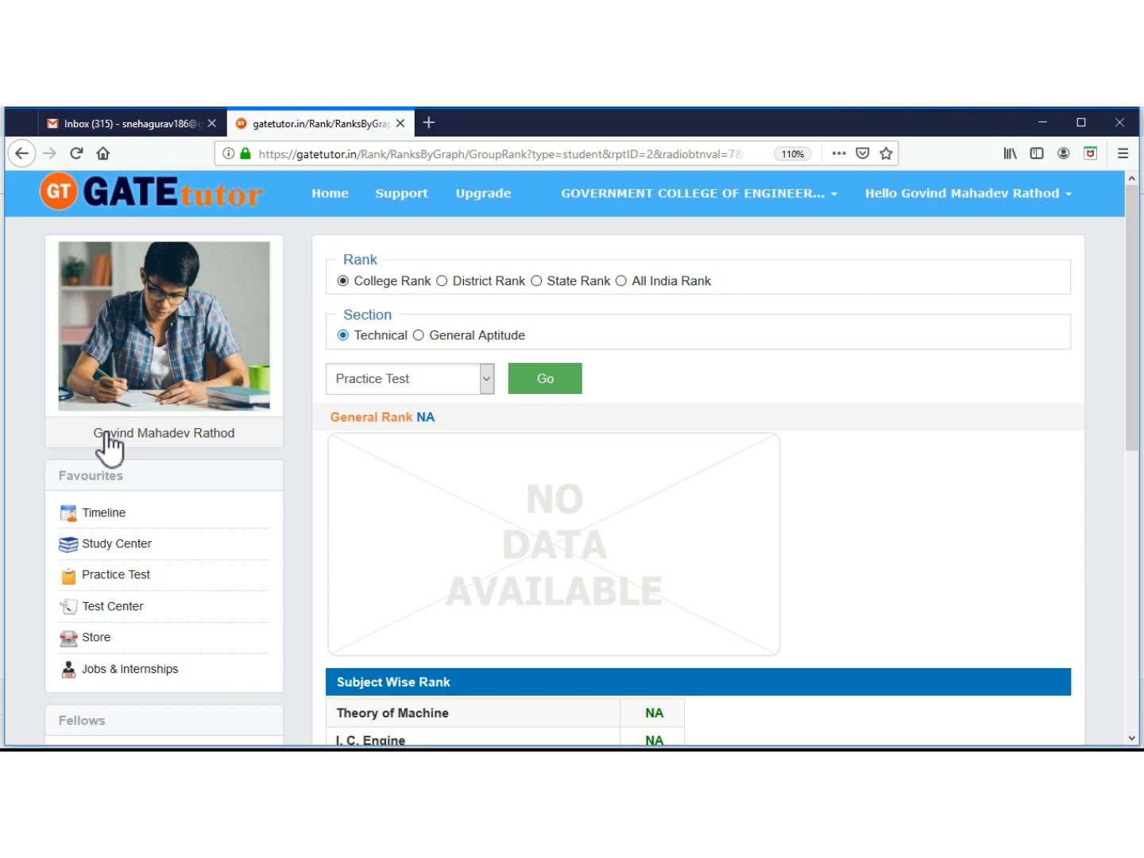
pyautogui.click(343, 334)
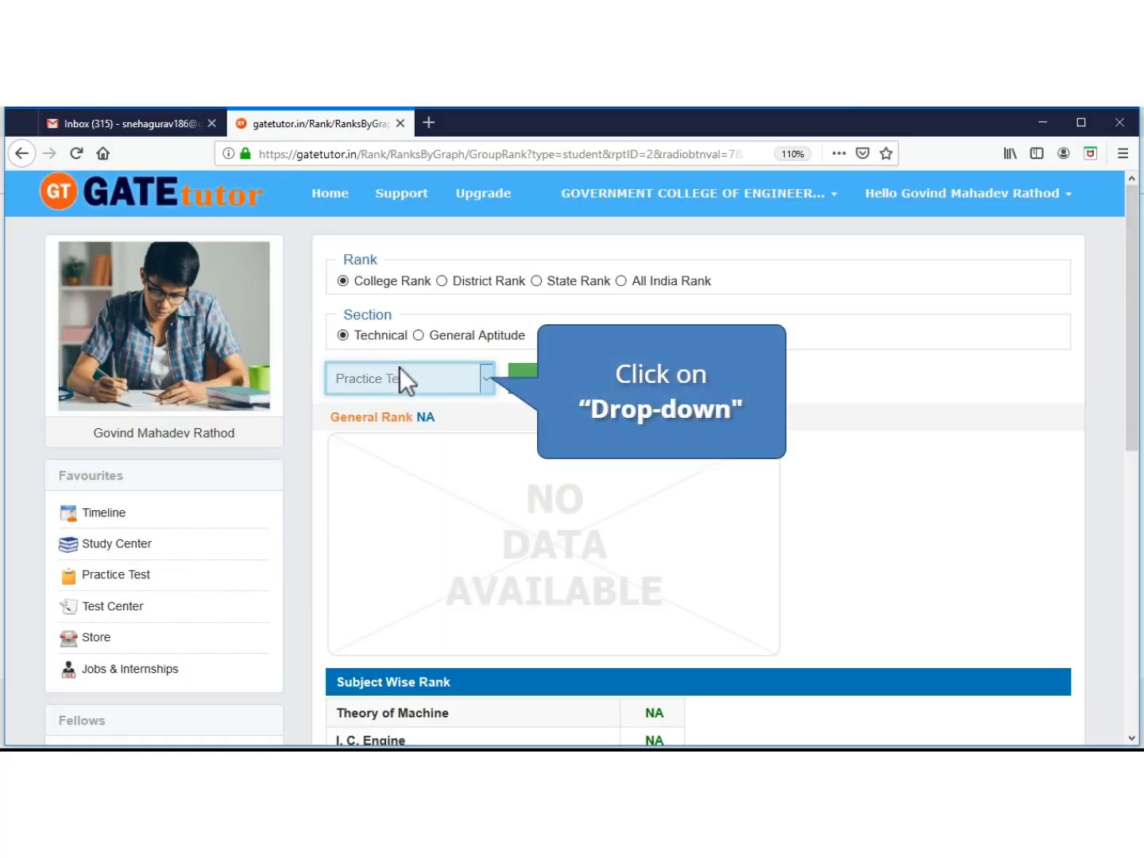
pyautogui.click(486, 379)
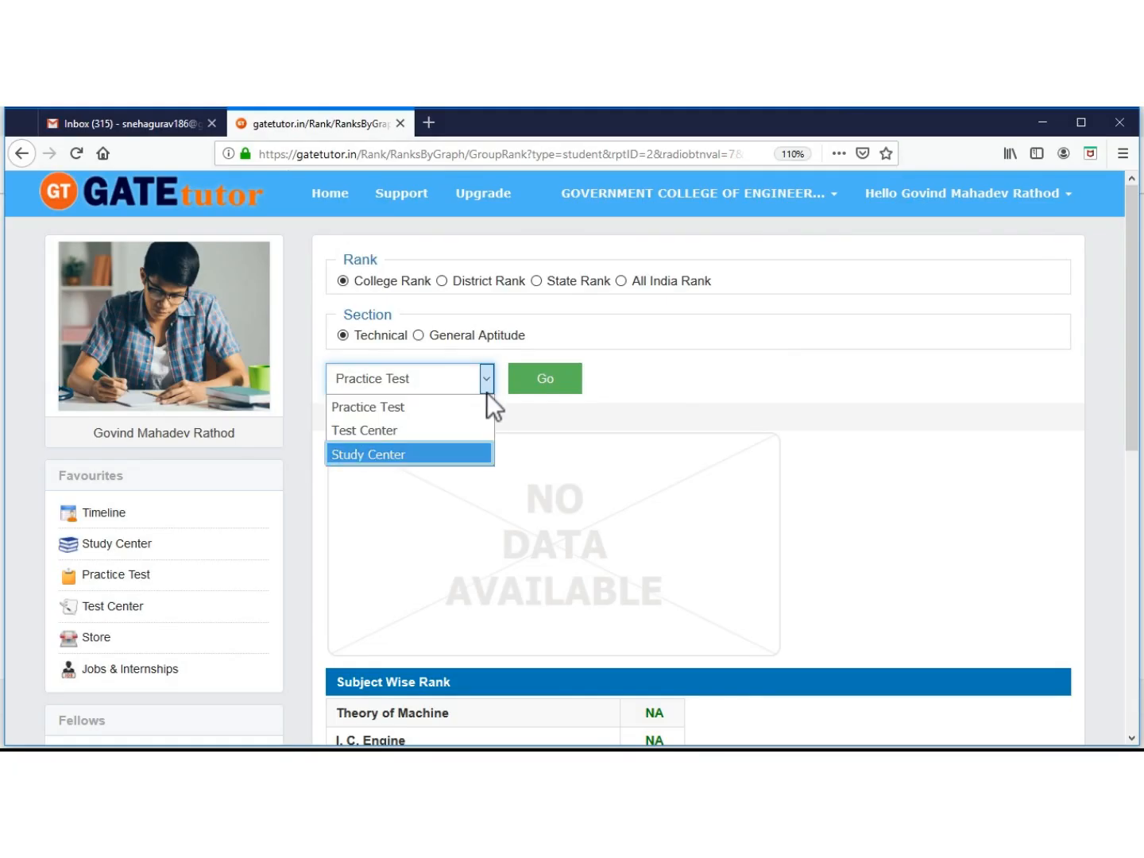
pyautogui.moveTo(445, 468)
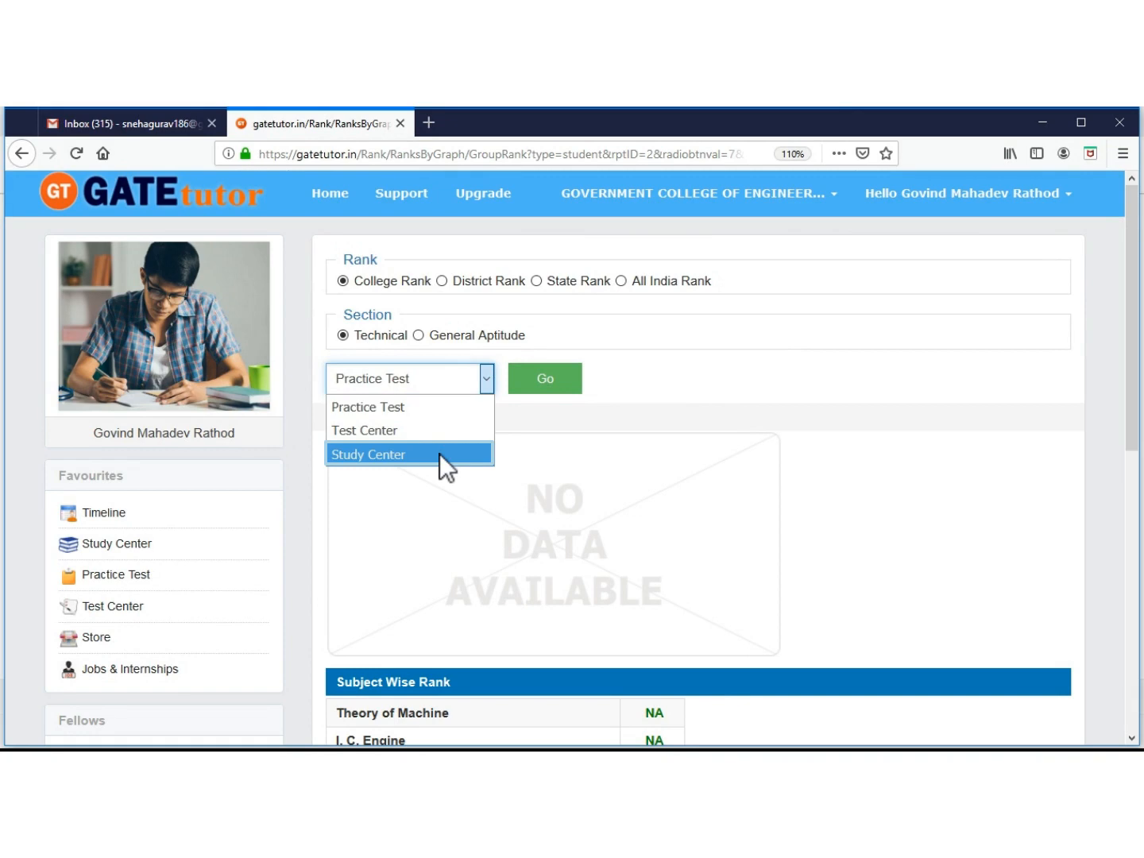
pyautogui.click(369, 454)
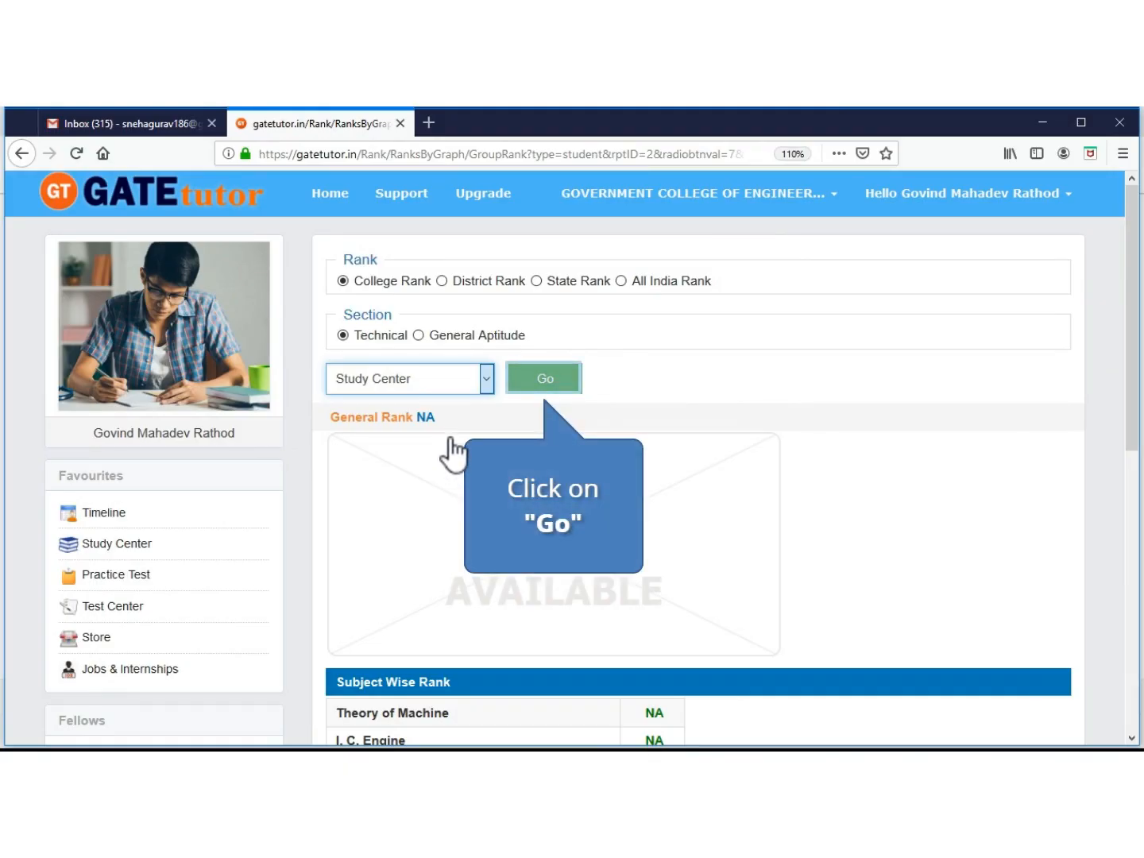
pyautogui.click(544, 378)
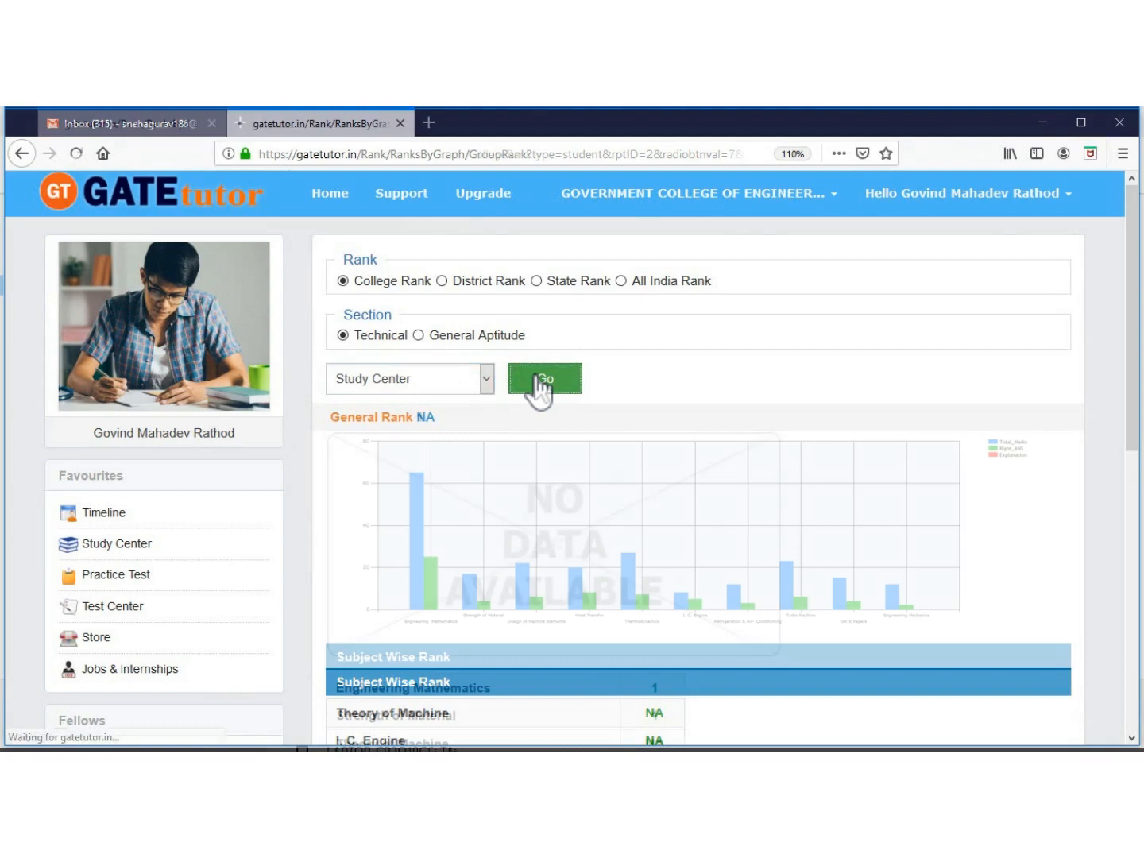
# Load the College Rank graph showing General Rank 1 and scroll to the Subject Wise Rank table
pyautogui.click(543, 378)
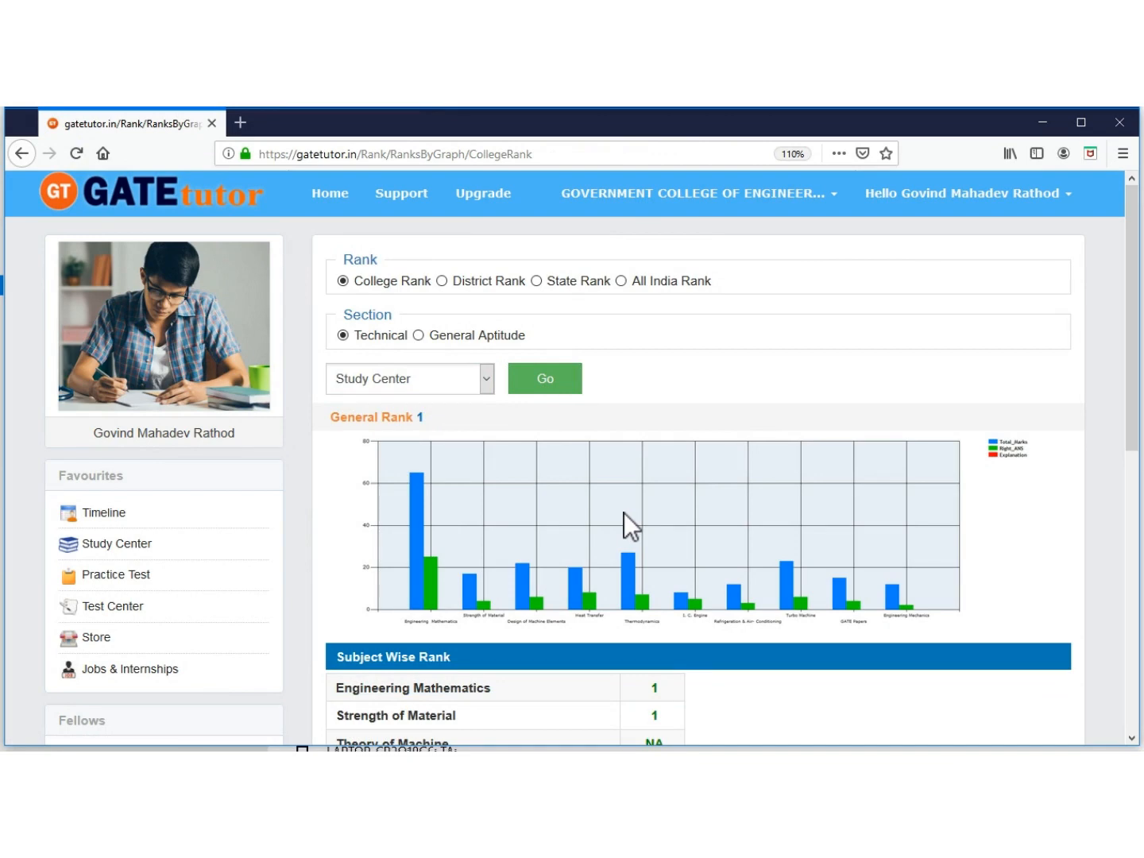
pyautogui.scroll(-3)
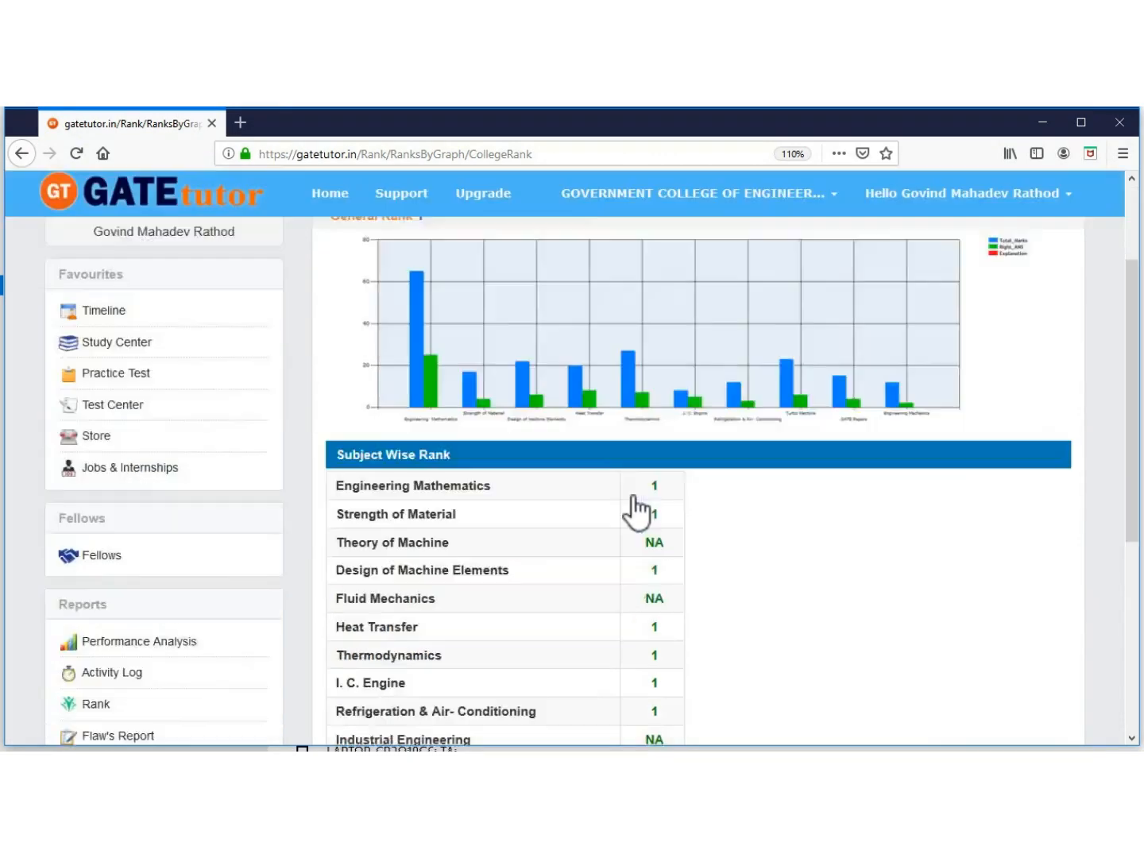
pyautogui.scroll(-3)
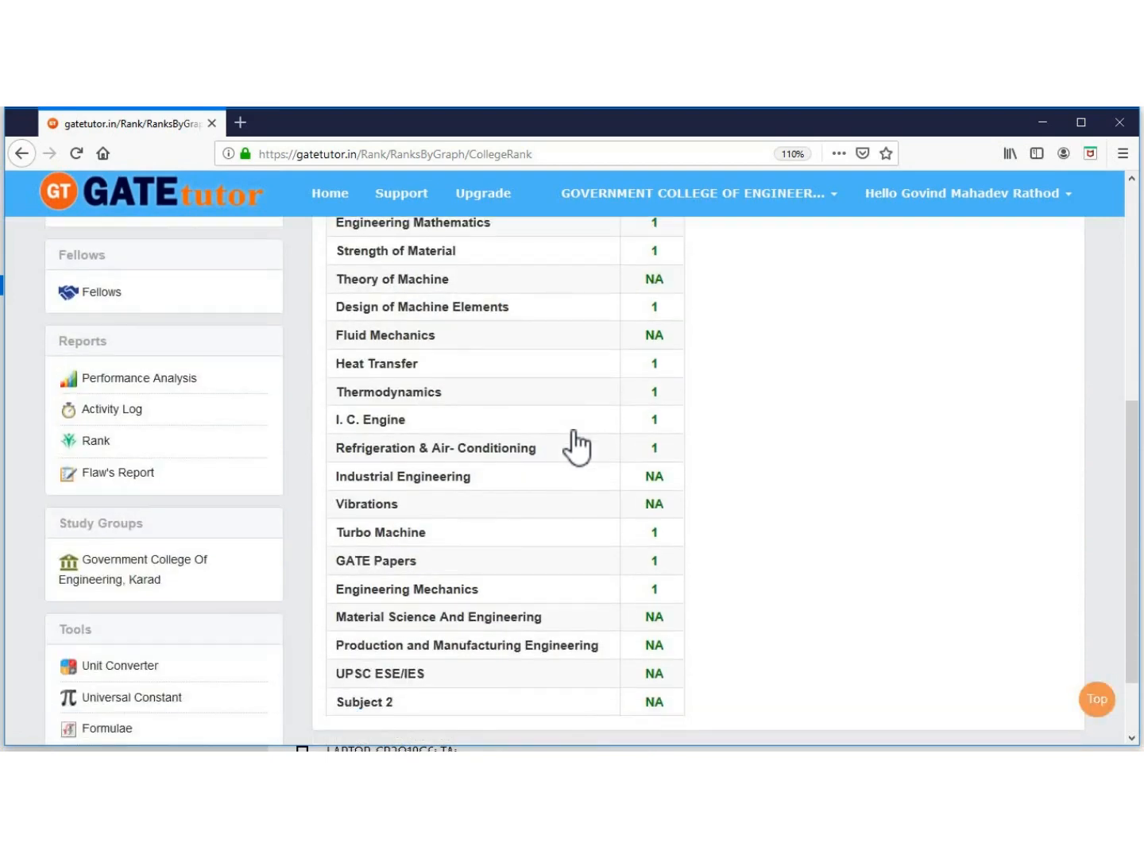